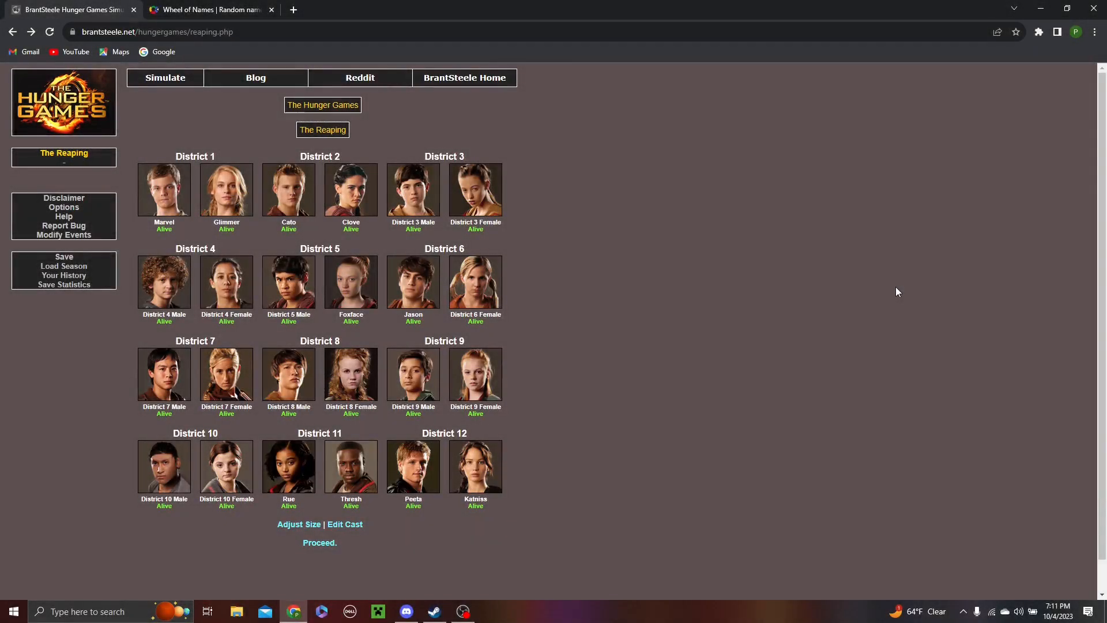
{"action": "mouse_move", "coordinate": [690, 304]}
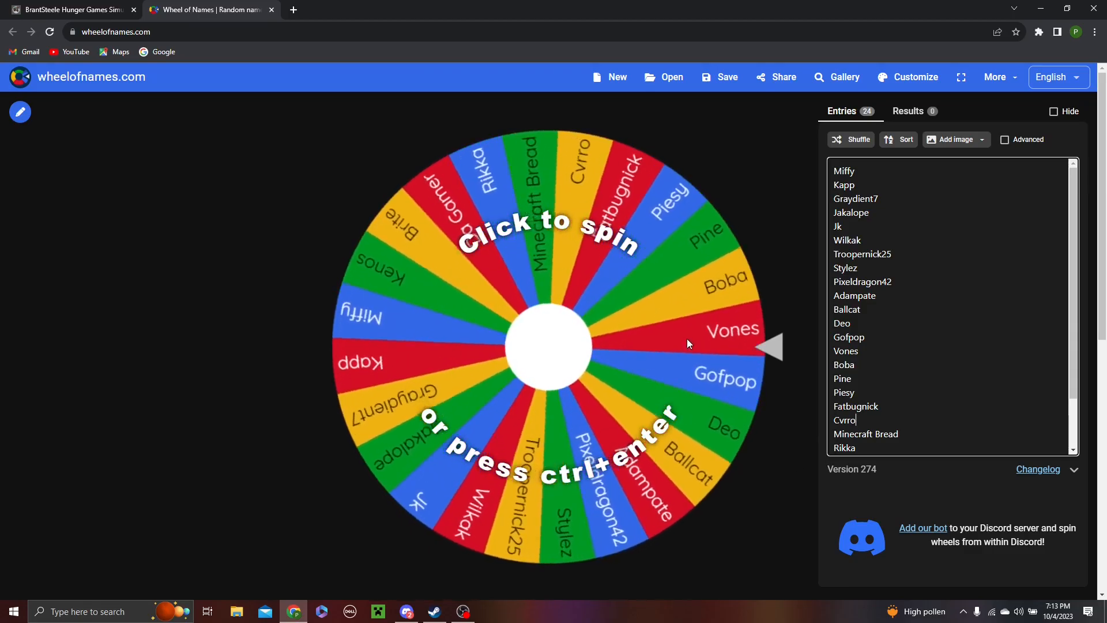
Step: Spin the wheel and remove each winner, including Minecraft Bread, until Jakalope is drawn
{"action": "left_click", "coordinate": [547, 346]}
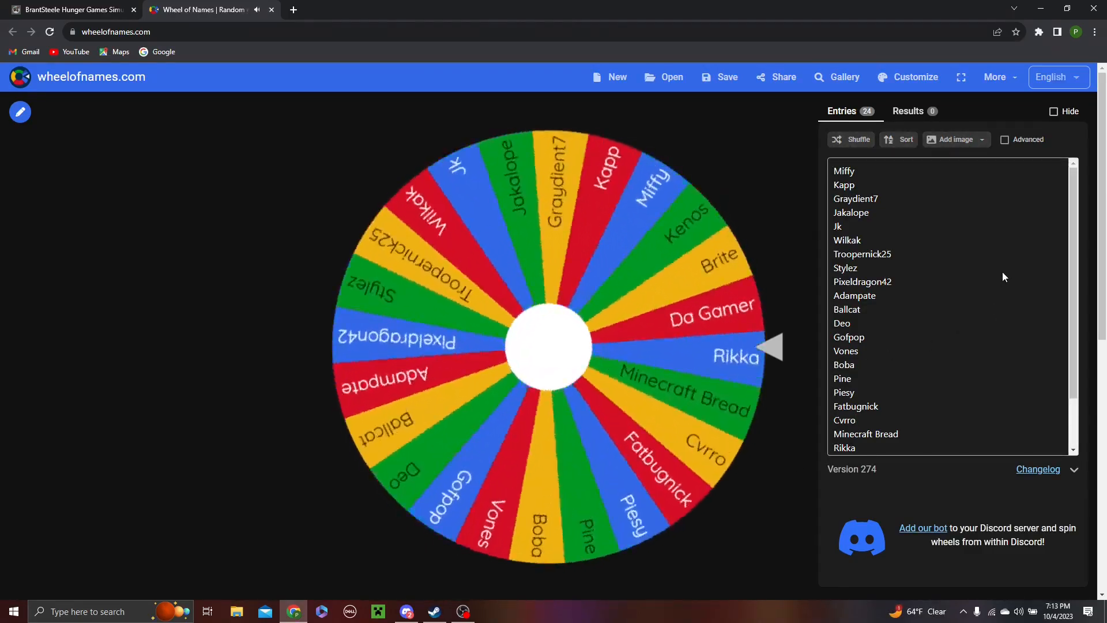
{"action": "left_click", "coordinate": [547, 346]}
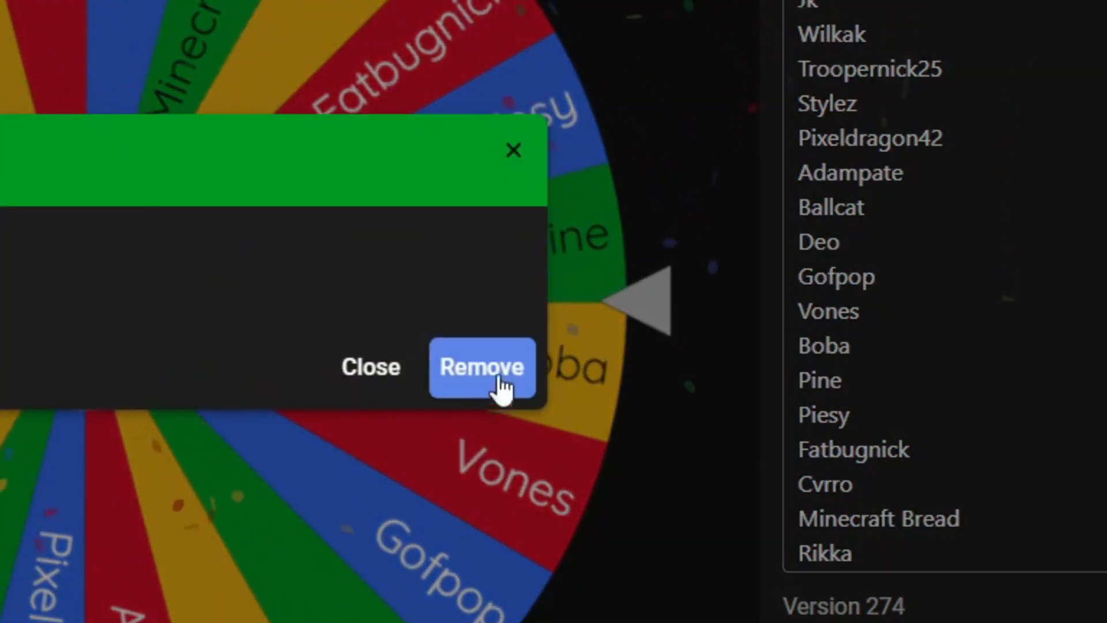
{"action": "left_click", "coordinate": [482, 367]}
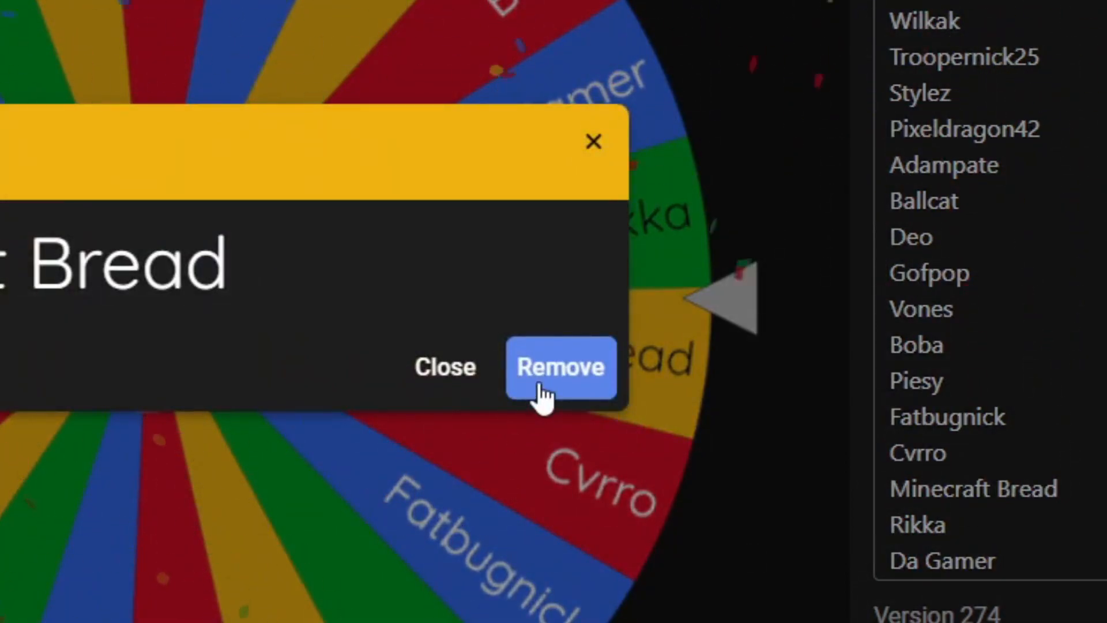
{"action": "left_click", "coordinate": [561, 366]}
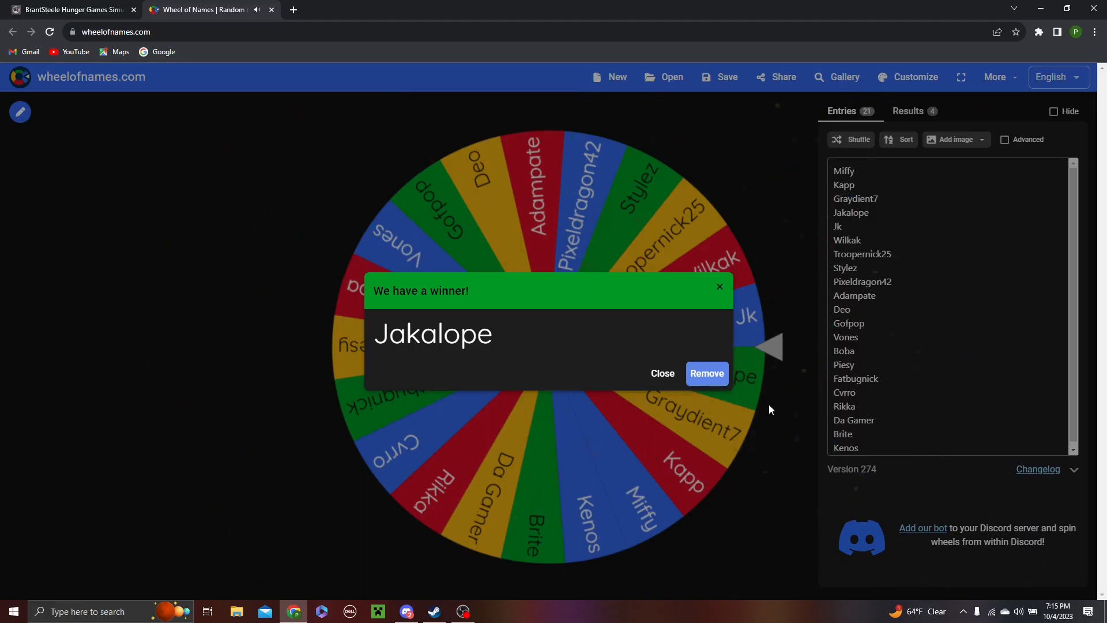
{"action": "left_click", "coordinate": [706, 372]}
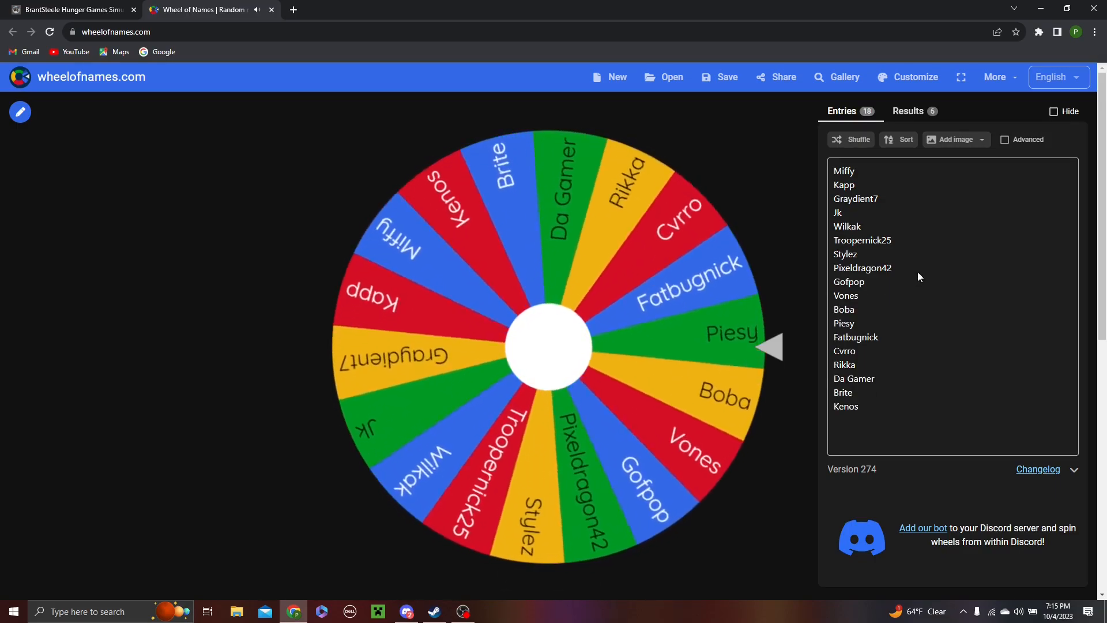
{"action": "left_click", "coordinate": [546, 346]}
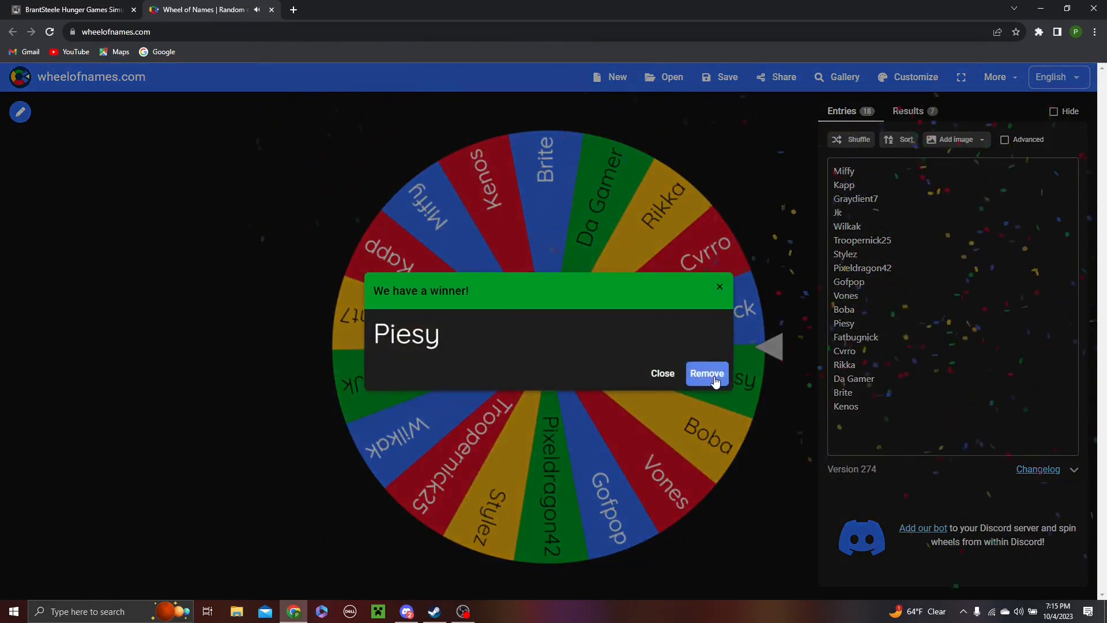
{"action": "left_click", "coordinate": [705, 373]}
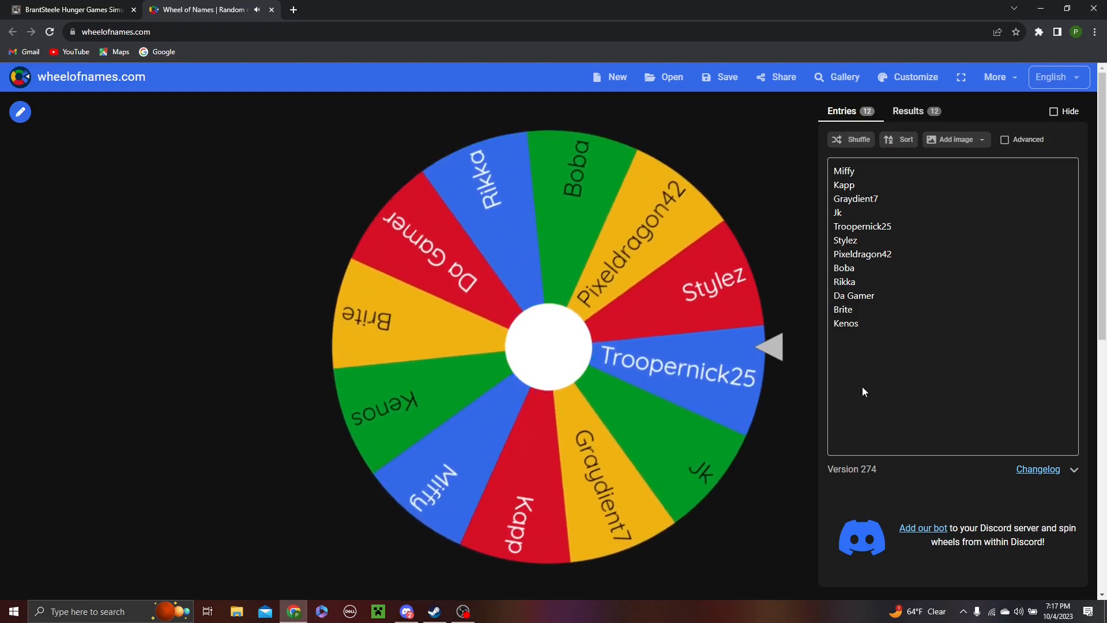
{"action": "left_click", "coordinate": [547, 346]}
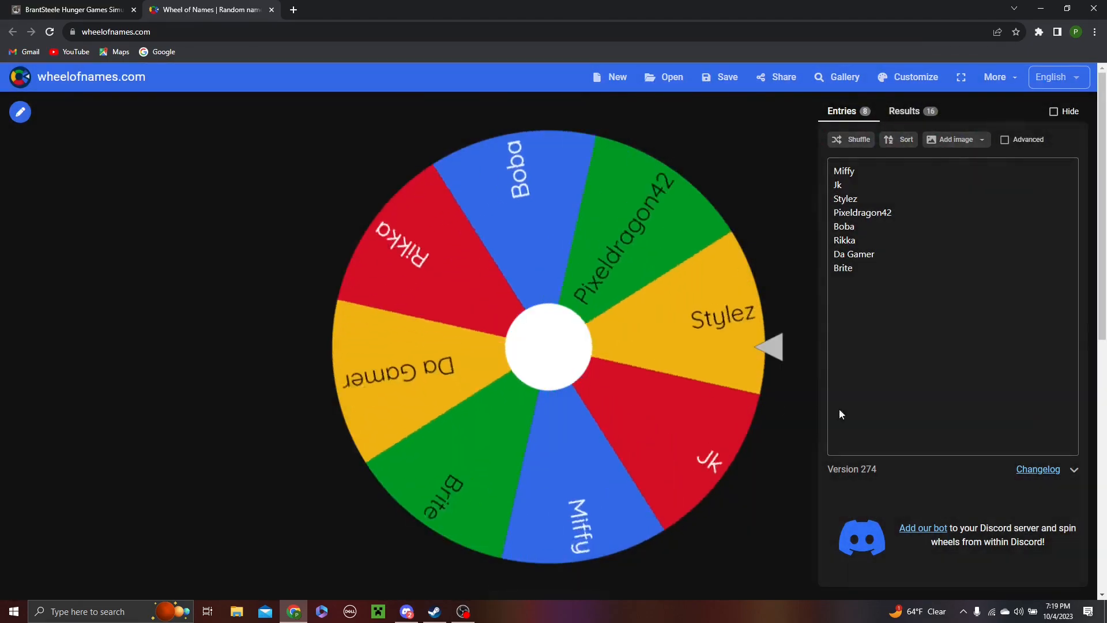
Step: Spin through the remaining names down to Miffy and Brite, then switch to the simulator
{"action": "left_click", "coordinate": [547, 345]}
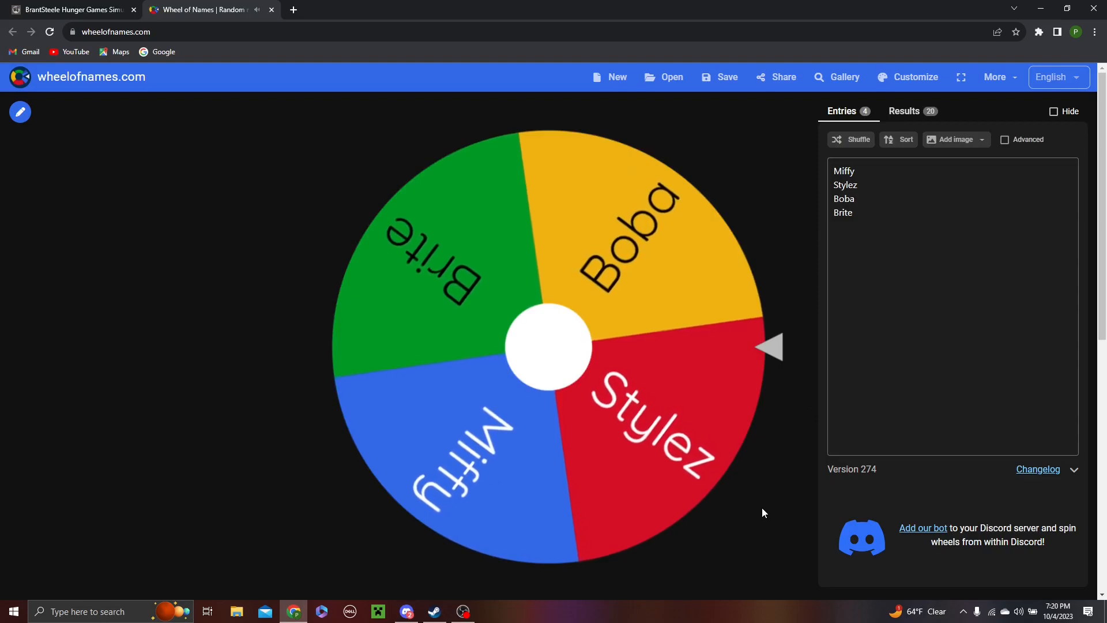
{"action": "left_click", "coordinate": [547, 346]}
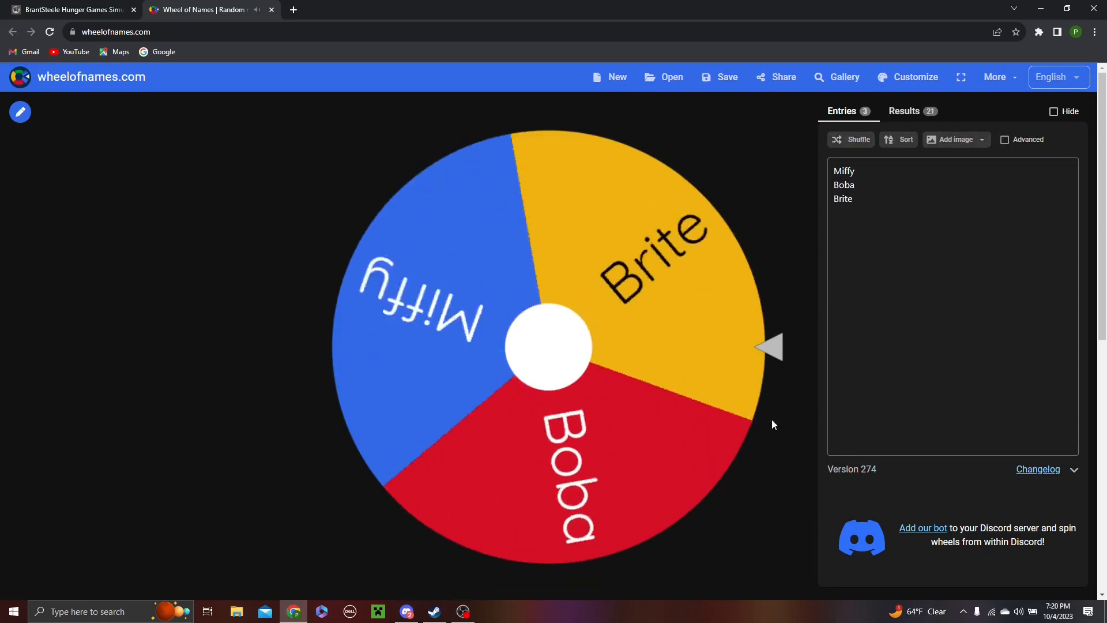
{"action": "left_click", "coordinate": [547, 346]}
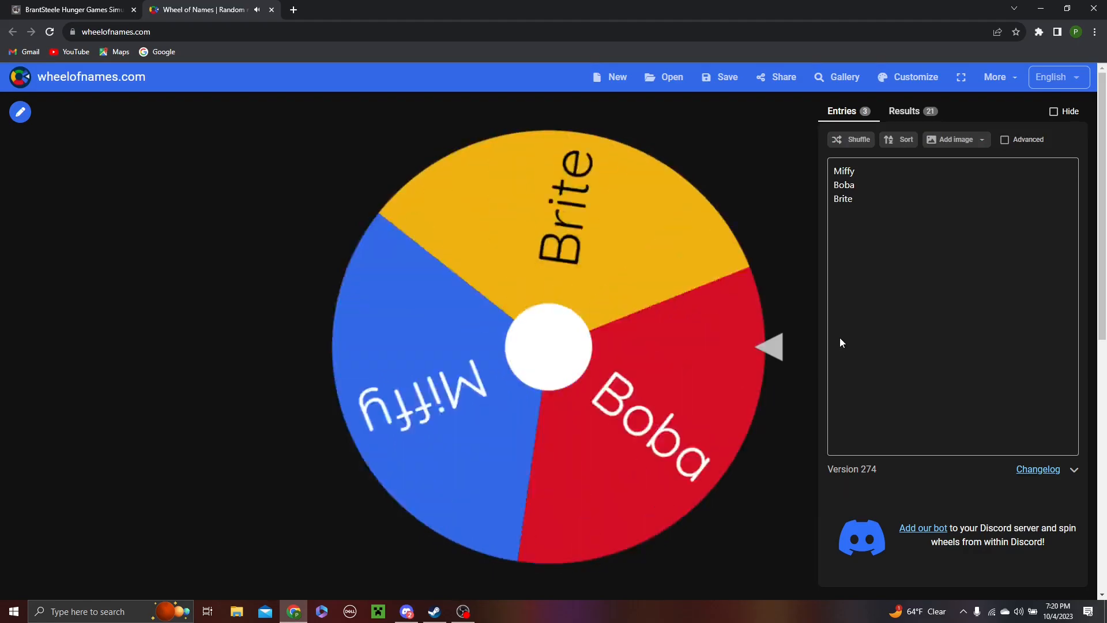
{"action": "left_click", "coordinate": [547, 346]}
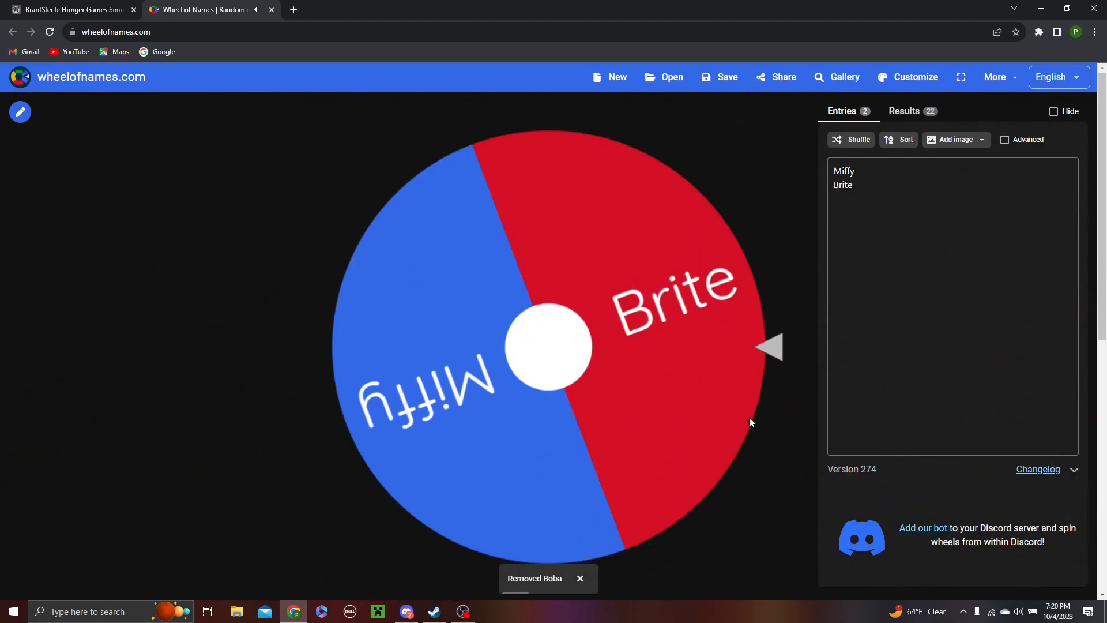
{"action": "left_click", "coordinate": [70, 10]}
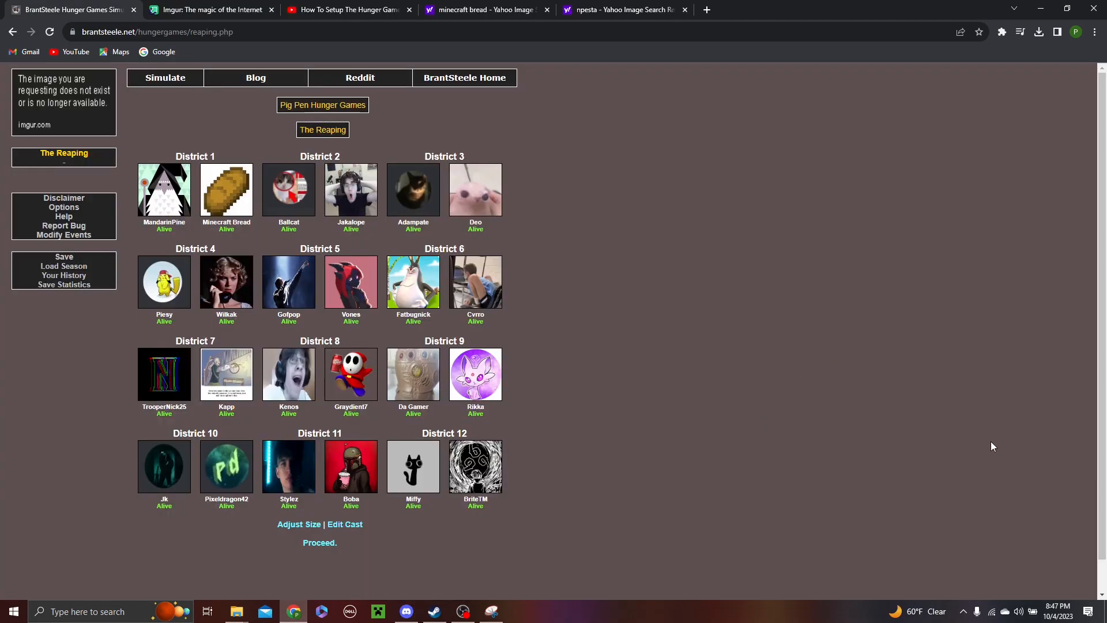
Step: Proceed from the Reaping and read through the Bloodbath events, starting with Minecraft Bread's death
{"action": "left_click", "coordinate": [320, 542]}
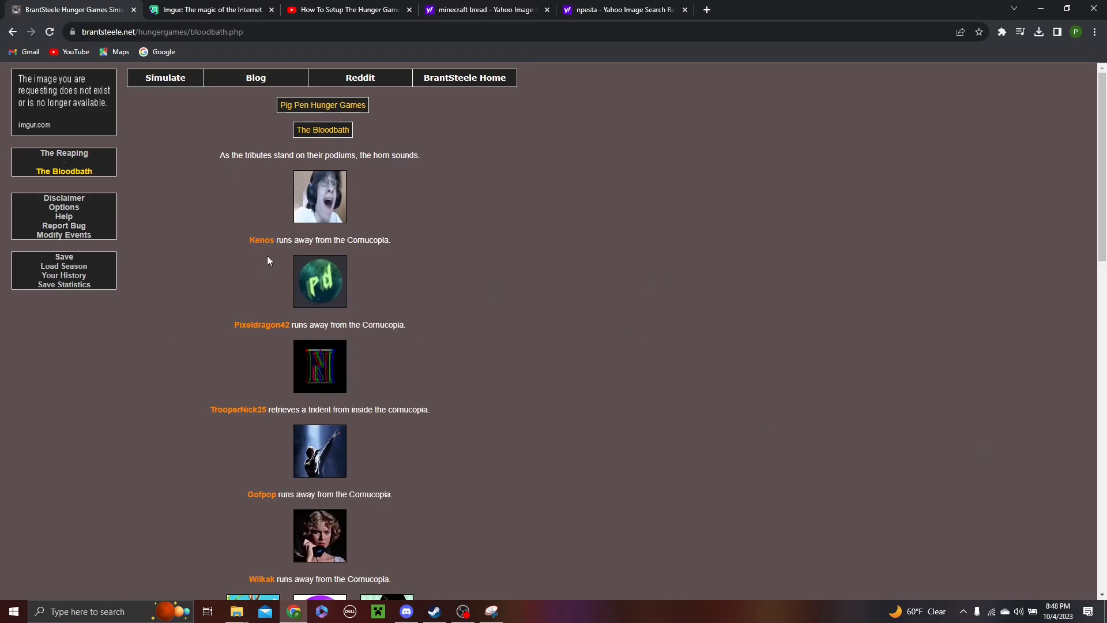
{"action": "scroll", "scroll_direction": "down", "scroll_amount": 3}
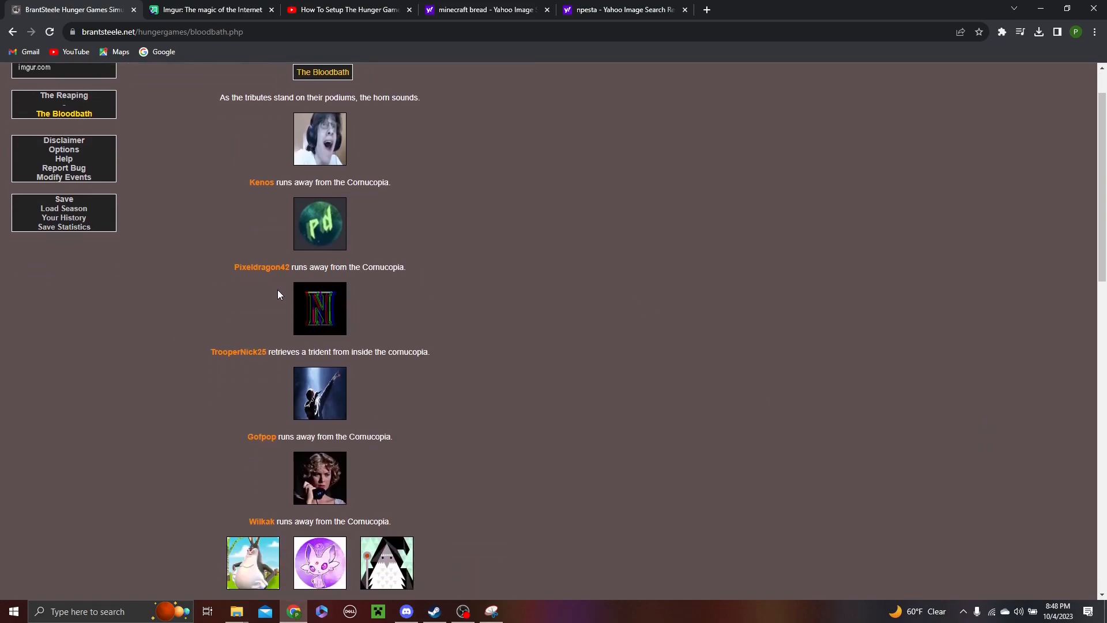
{"action": "scroll", "scroll_direction": "down", "scroll_amount": 3}
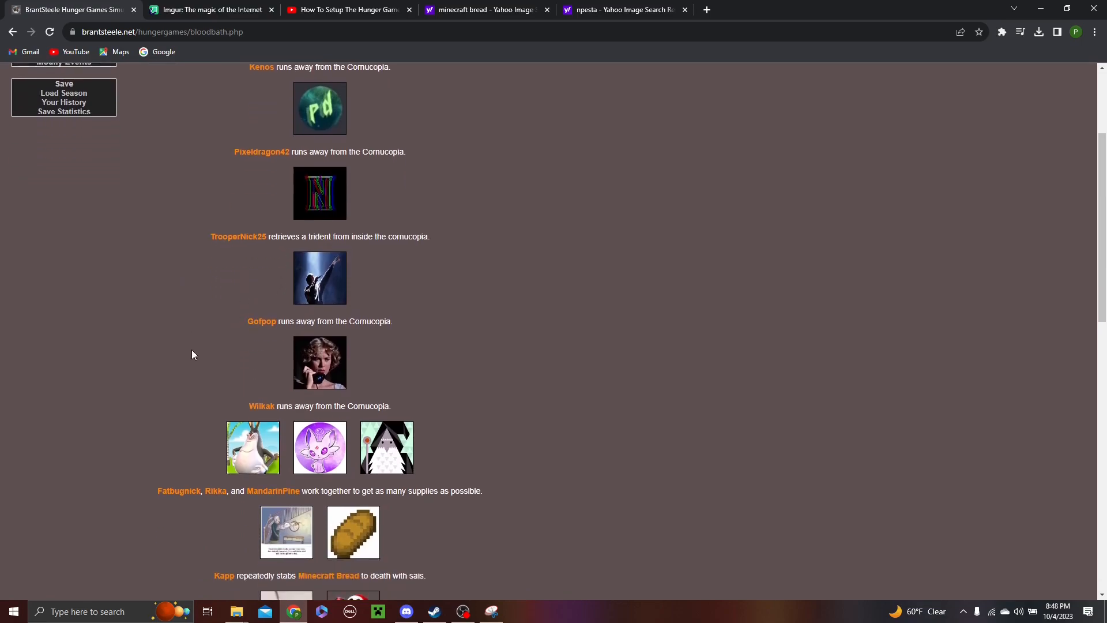
{"action": "scroll", "scroll_direction": "down", "scroll_amount": 3}
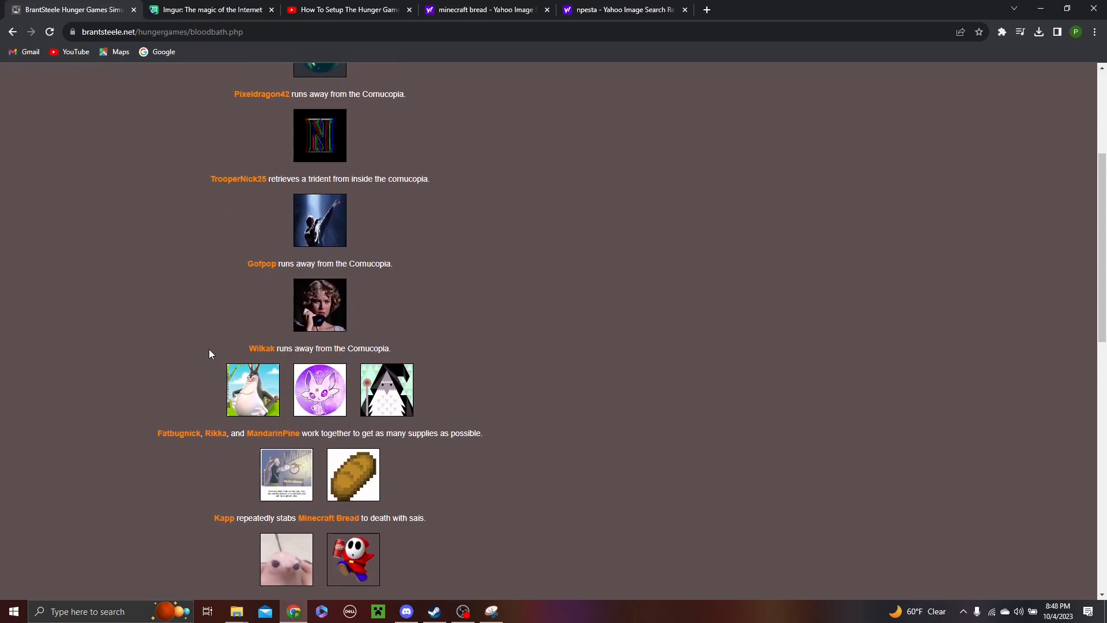
{"action": "scroll", "scroll_direction": "down", "scroll_amount": 3}
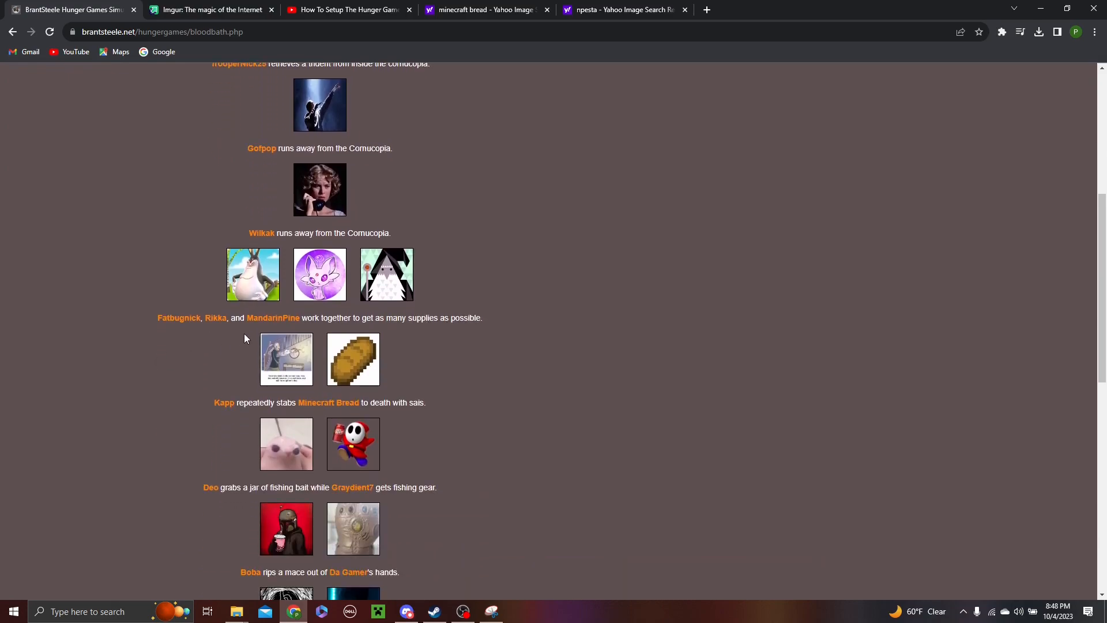
{"action": "mouse_move", "coordinate": [184, 354]}
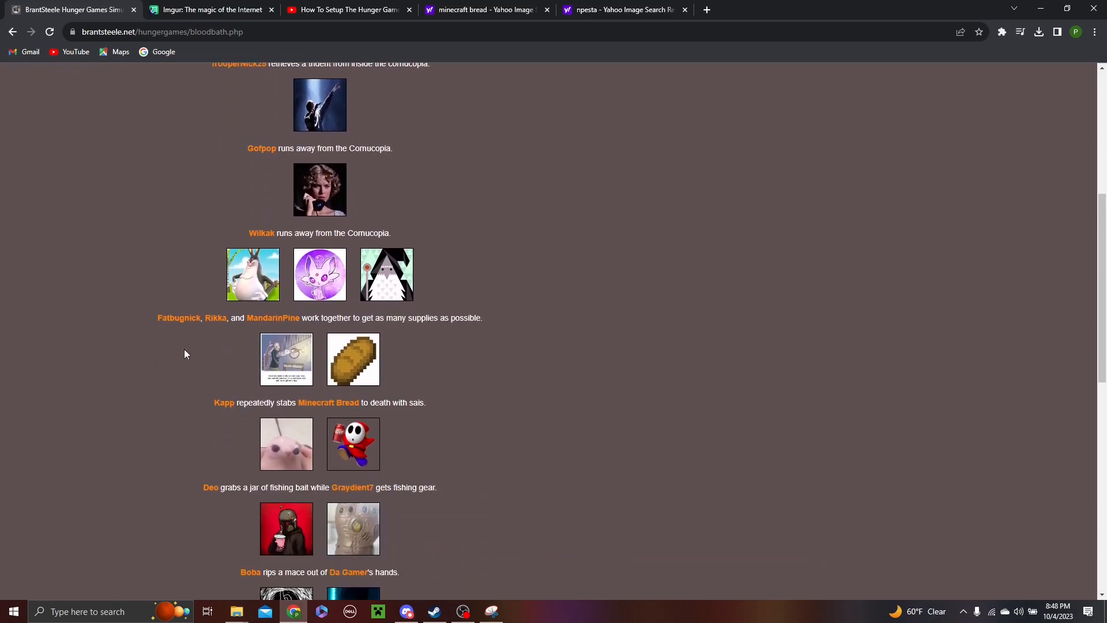
{"action": "scroll", "scroll_direction": "down", "scroll_amount": 3}
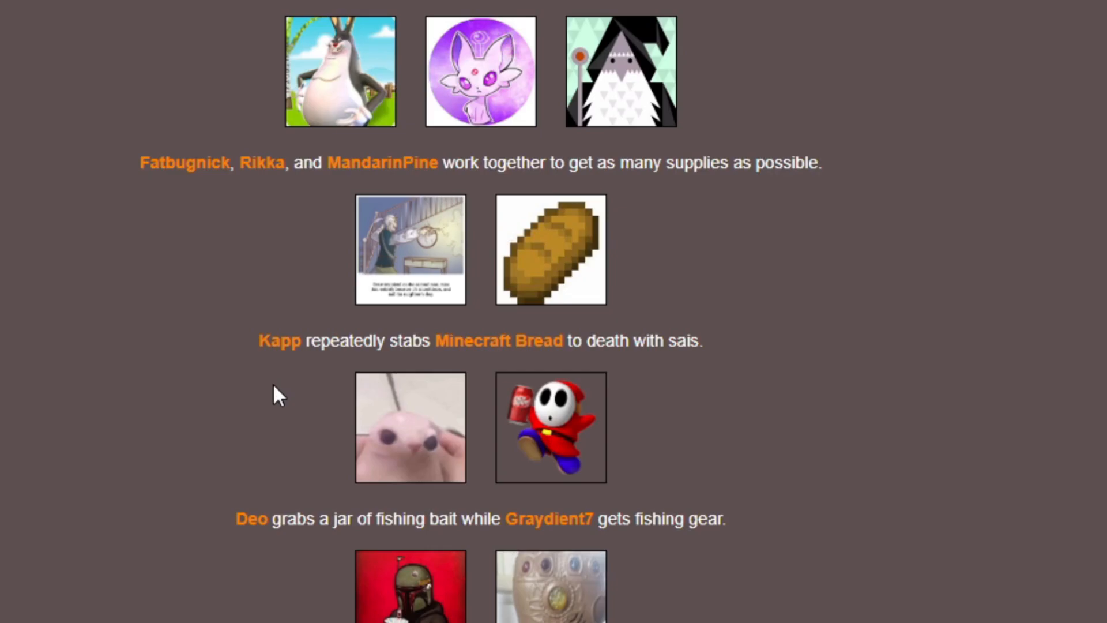
{"action": "scroll", "scroll_direction": "down", "scroll_amount": 3}
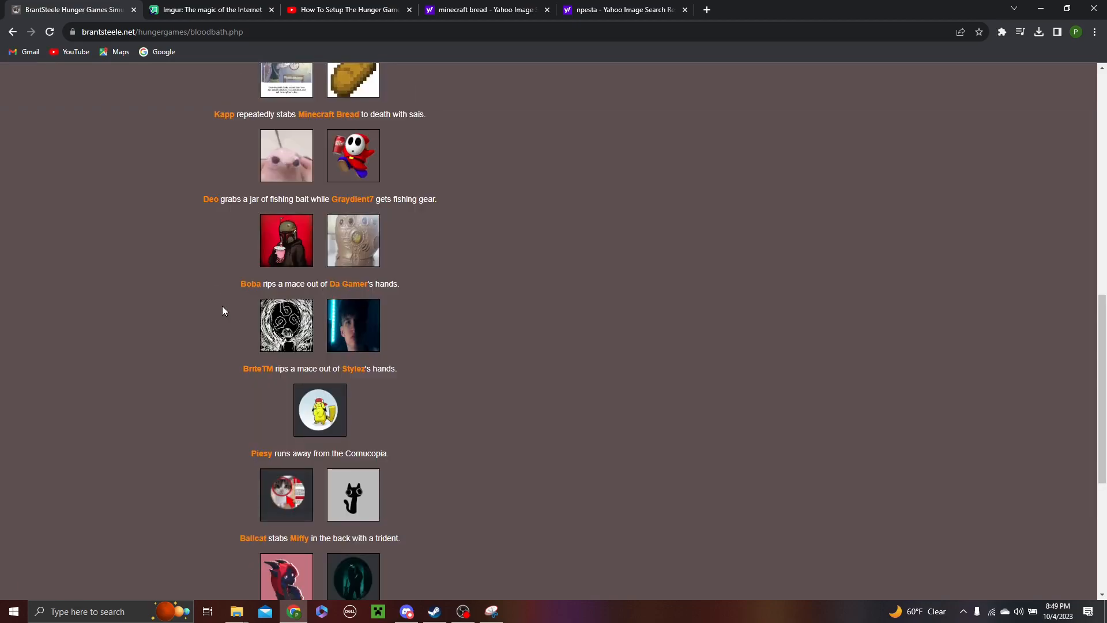
{"action": "scroll", "scroll_direction": "down", "scroll_amount": 3}
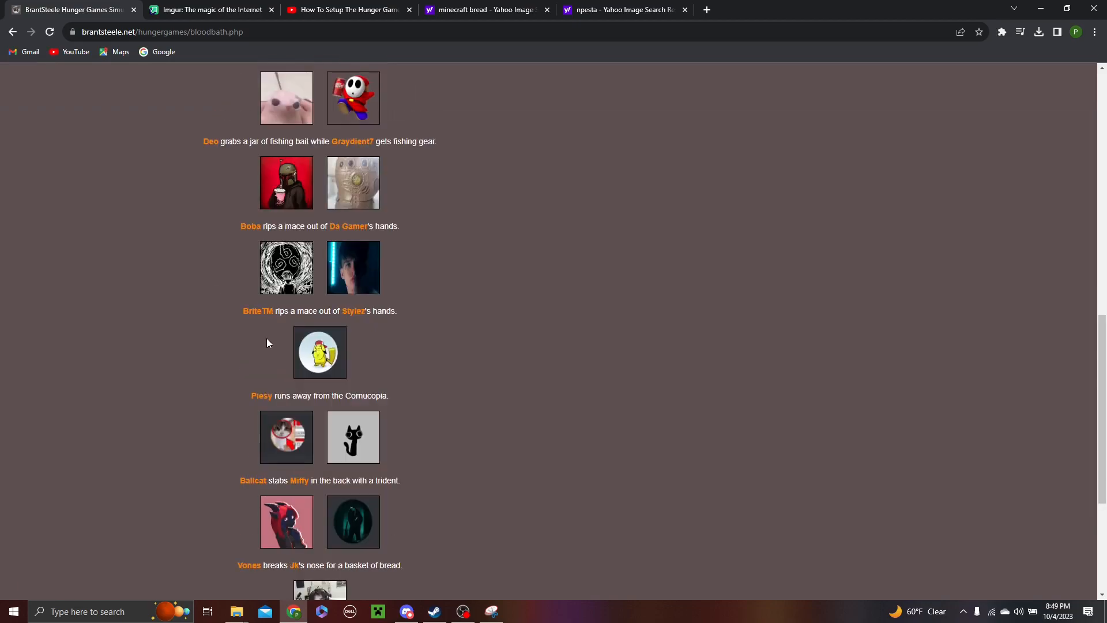
{"action": "scroll", "scroll_direction": "down", "scroll_amount": 3}
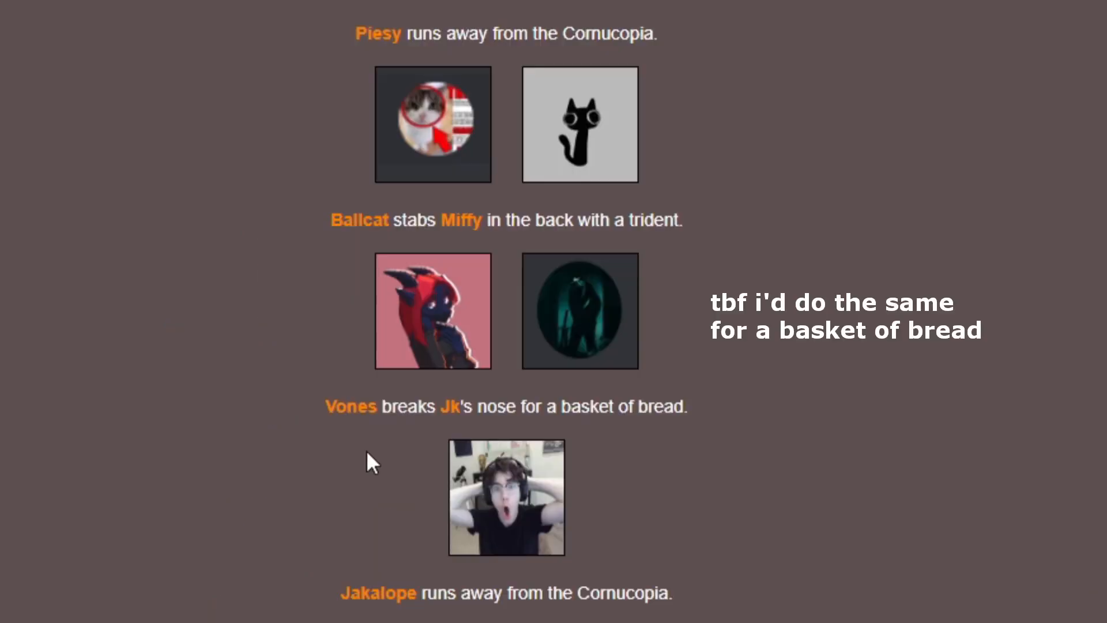
{"action": "mouse_move", "coordinate": [400, 457]}
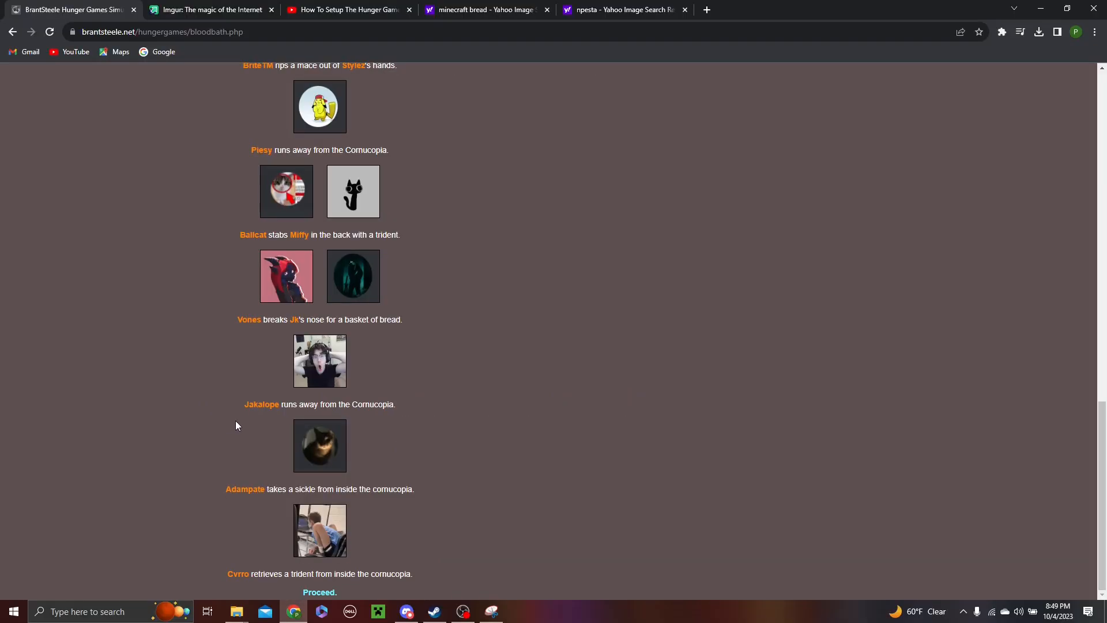
{"action": "mouse_move", "coordinate": [256, 522]}
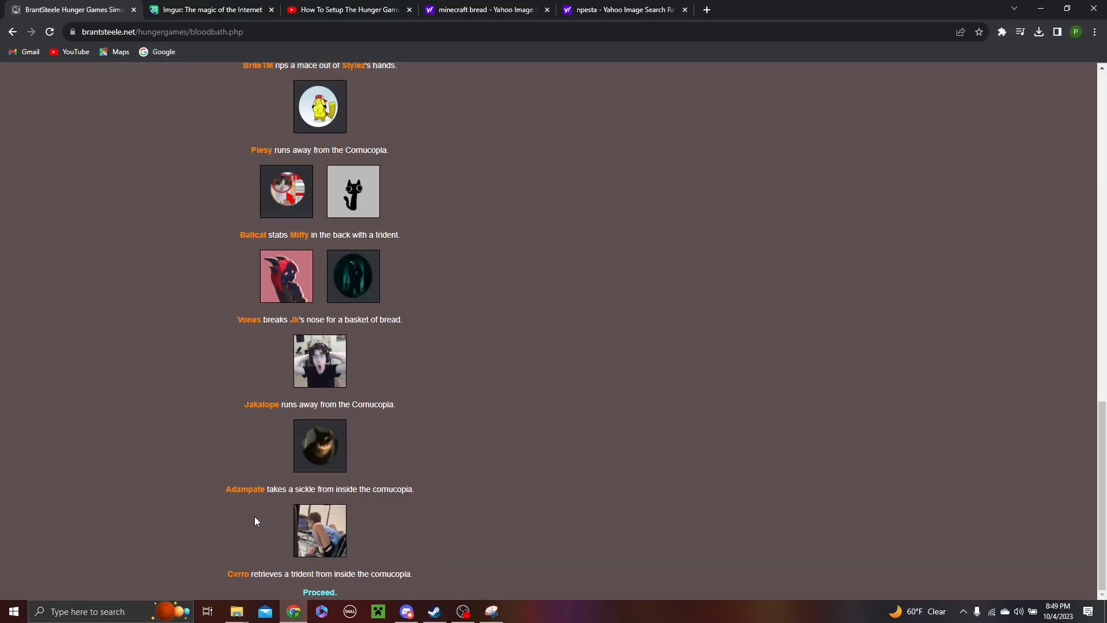
{"action": "mouse_move", "coordinate": [170, 486]}
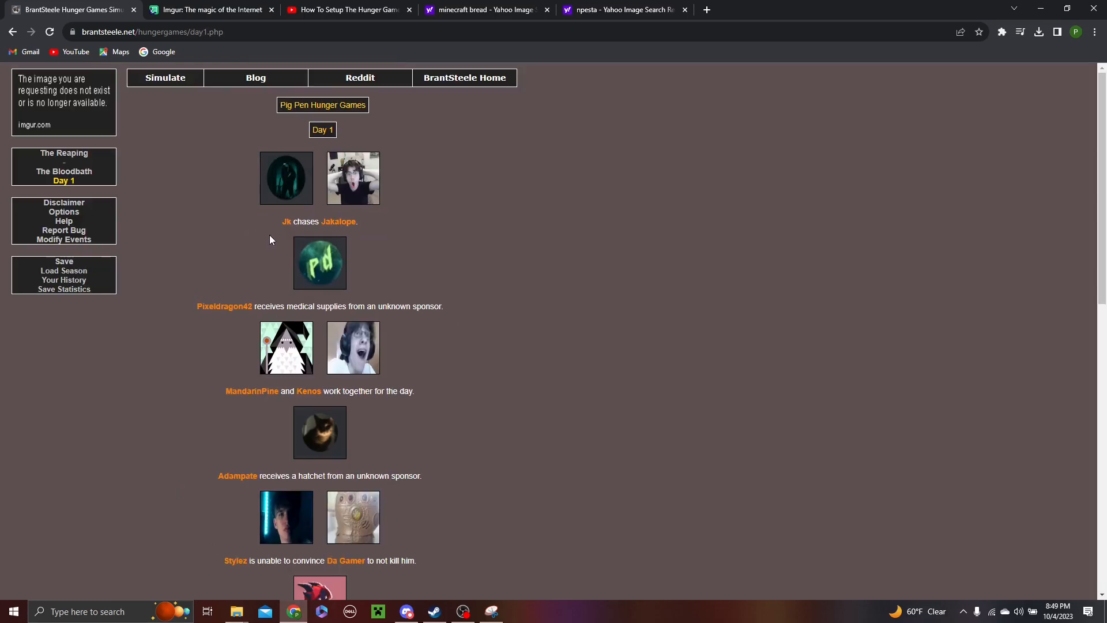
{"action": "mouse_move", "coordinate": [227, 330]}
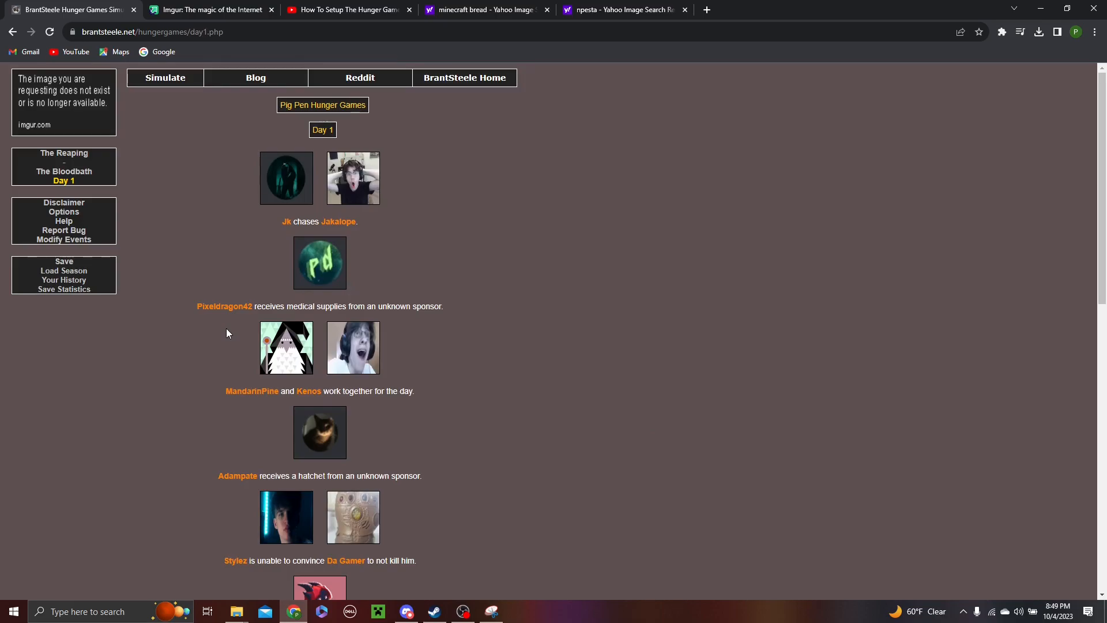
Step: Read down through the Day 1 events of the Pig Pen game
{"action": "scroll", "scroll_direction": "down", "scroll_amount": 3}
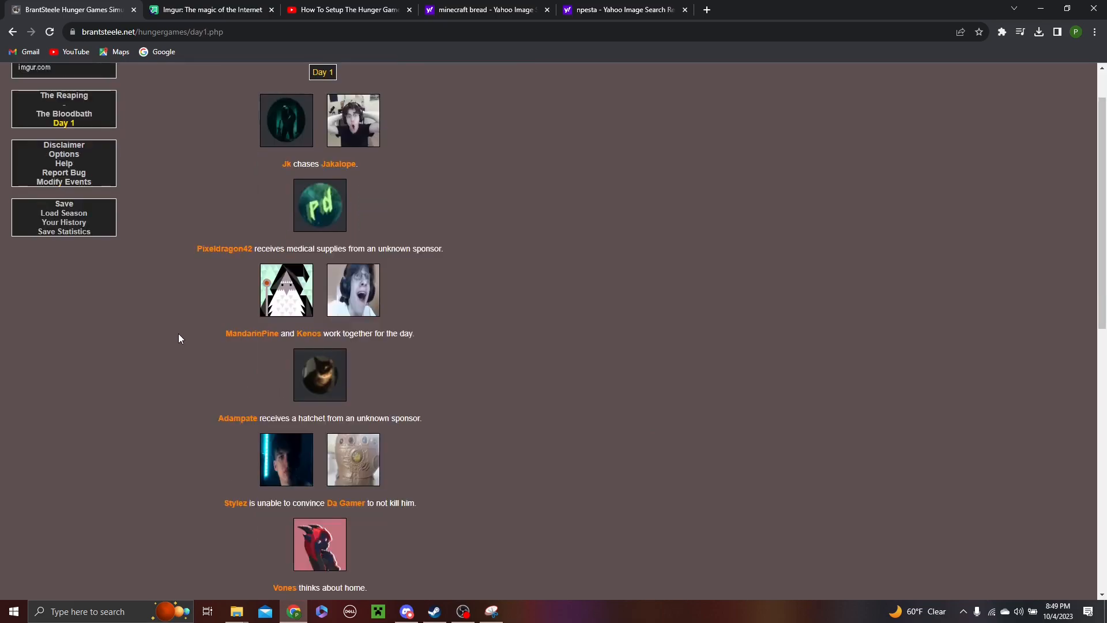
{"action": "scroll", "scroll_direction": "down", "scroll_amount": 3}
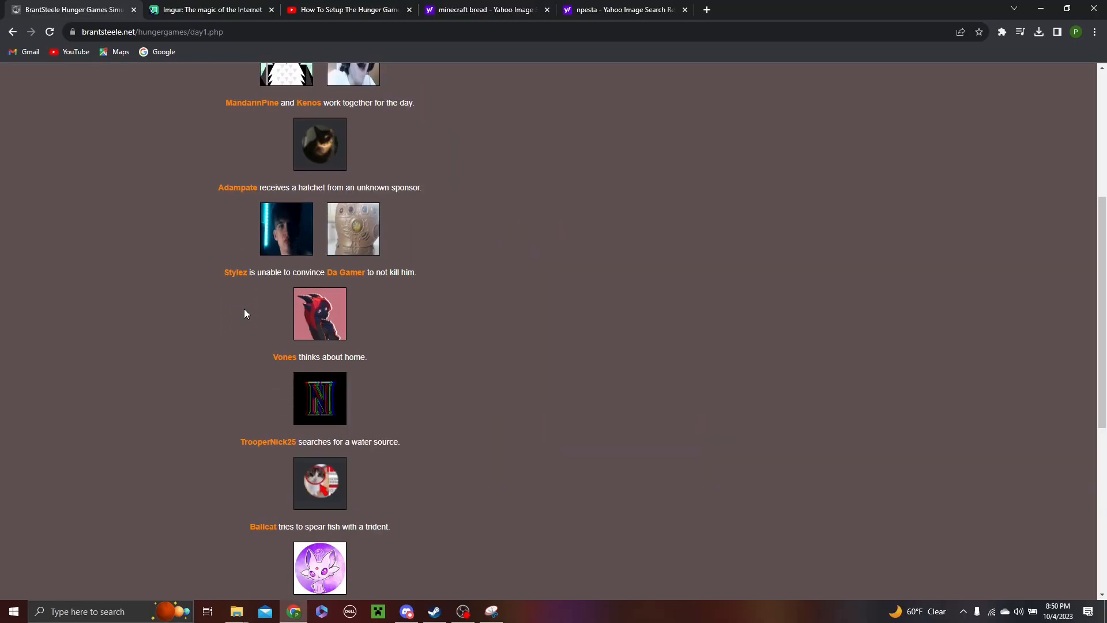
{"action": "scroll", "scroll_direction": "down", "scroll_amount": 3}
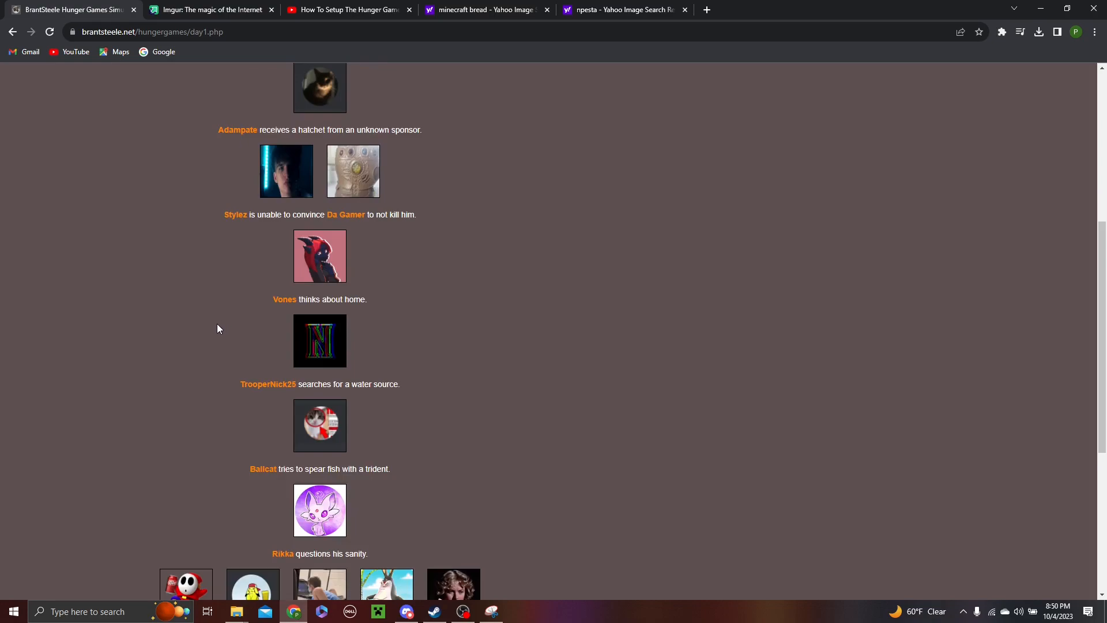
{"action": "scroll", "scroll_direction": "down", "scroll_amount": 3}
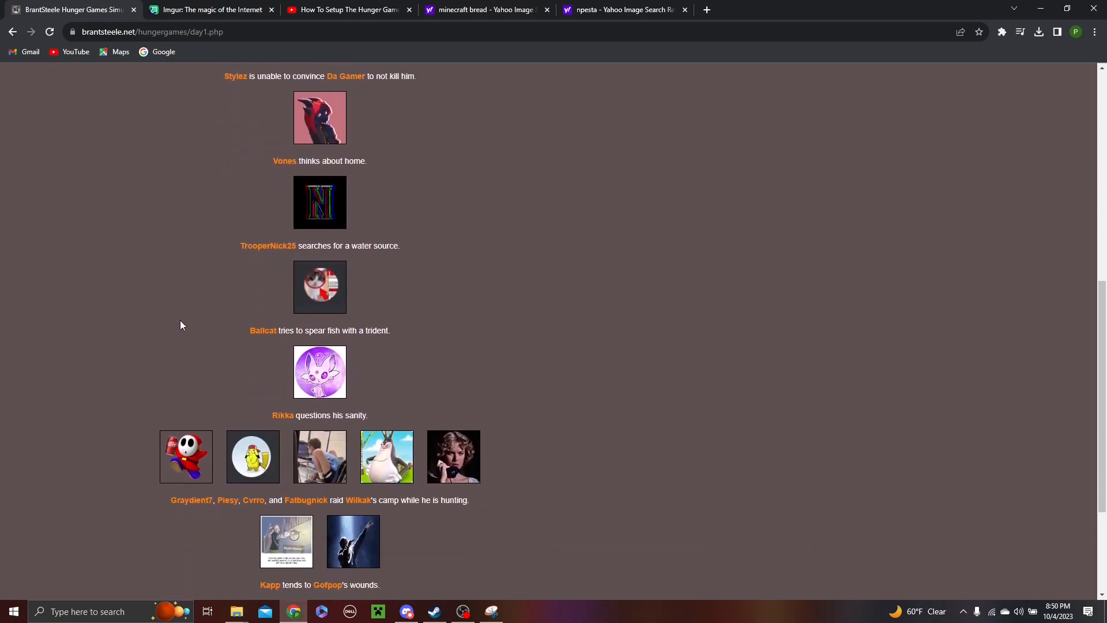
{"action": "scroll", "scroll_direction": "down", "scroll_amount": 3}
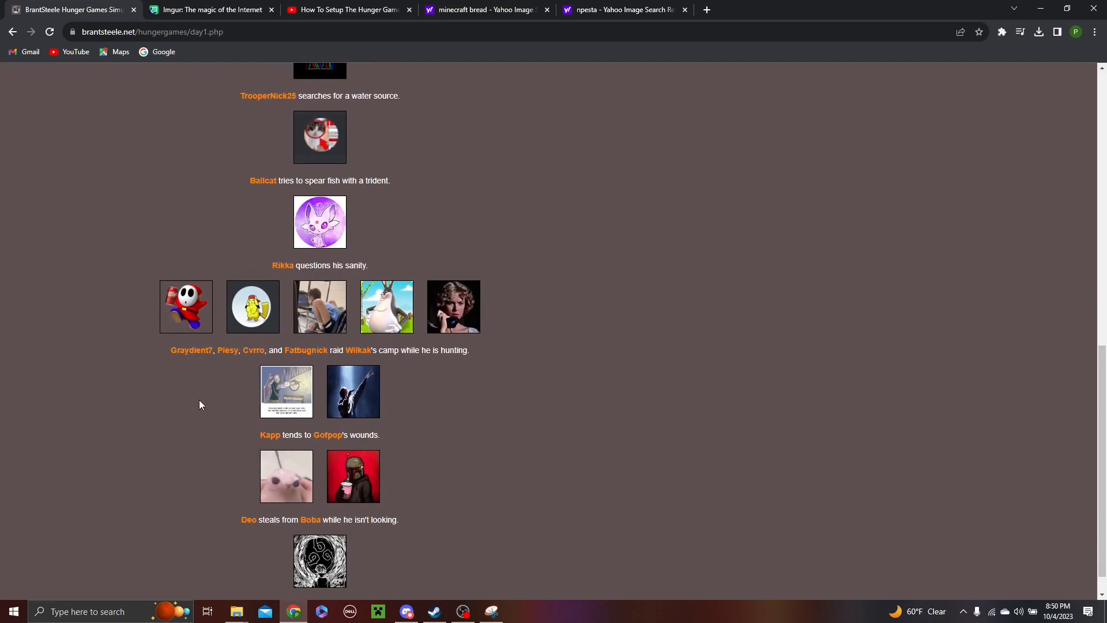
{"action": "mouse_move", "coordinate": [225, 399]}
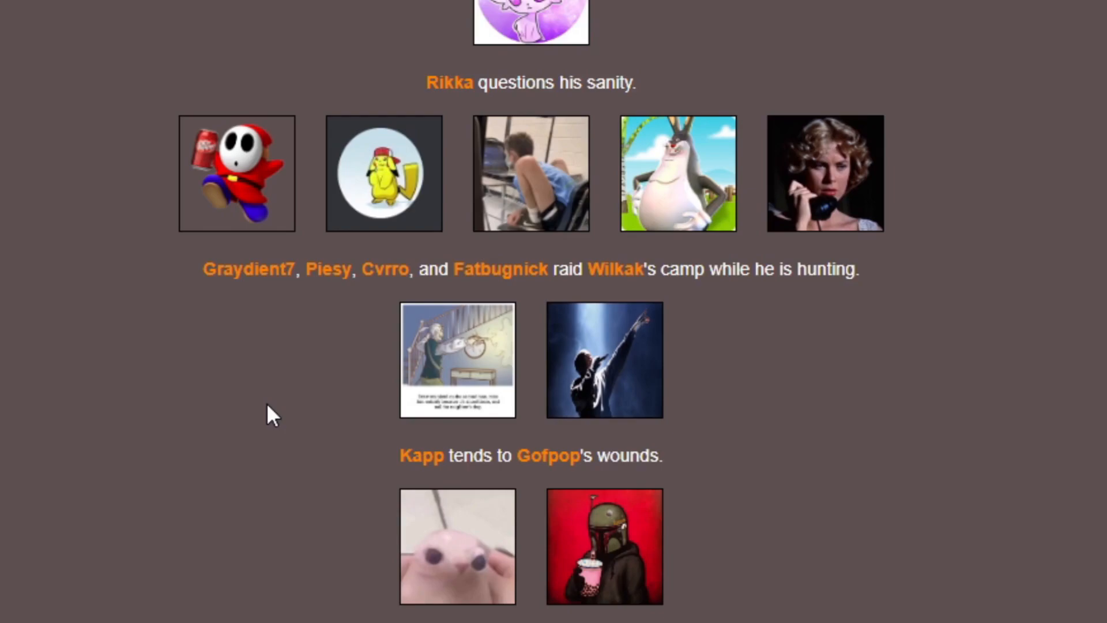
{"action": "mouse_move", "coordinate": [291, 360]}
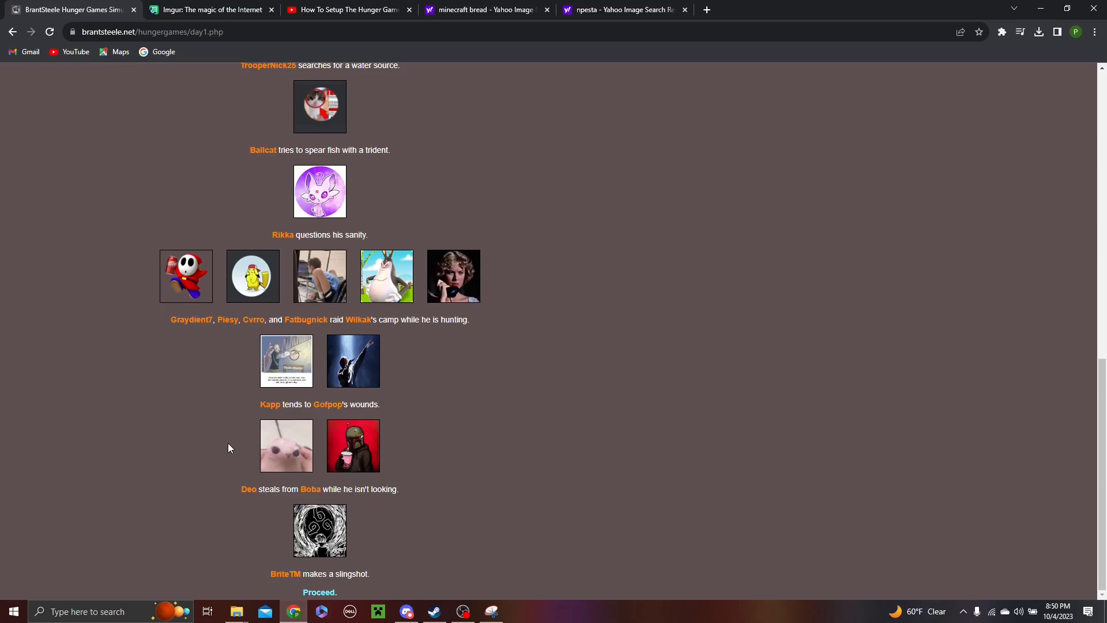
{"action": "mouse_move", "coordinate": [148, 512]}
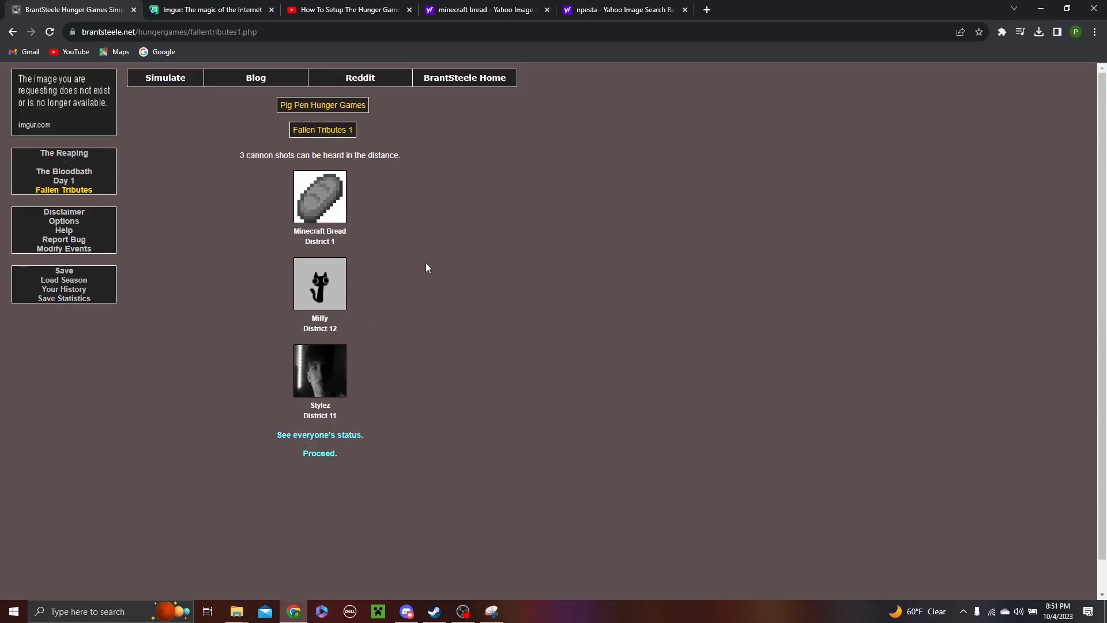
{"action": "mouse_move", "coordinate": [388, 438]}
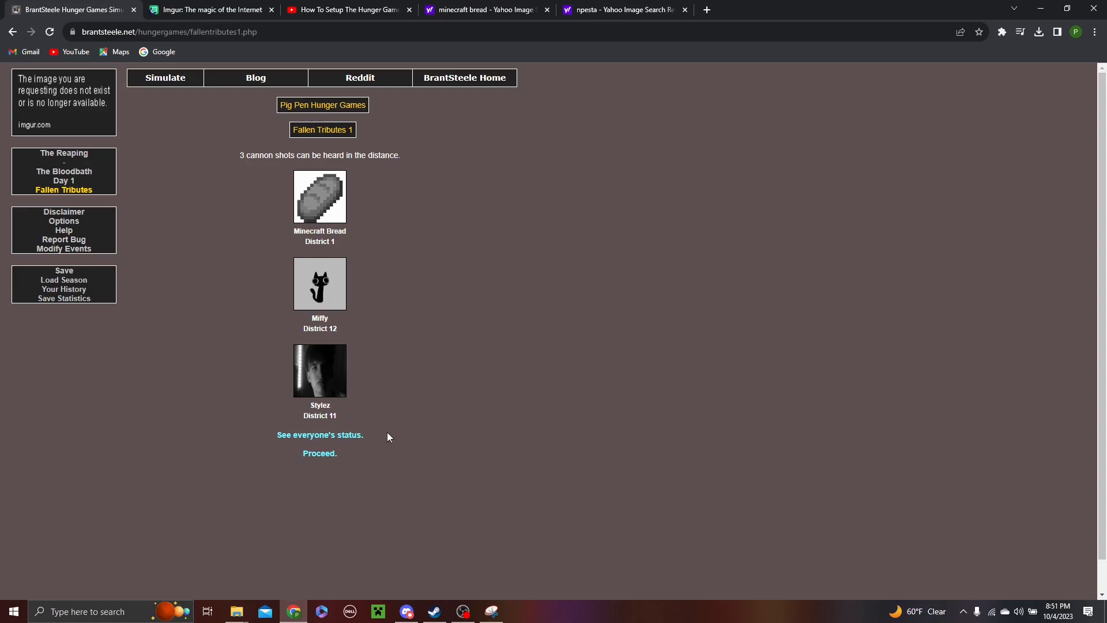
{"action": "mouse_move", "coordinate": [464, 339]}
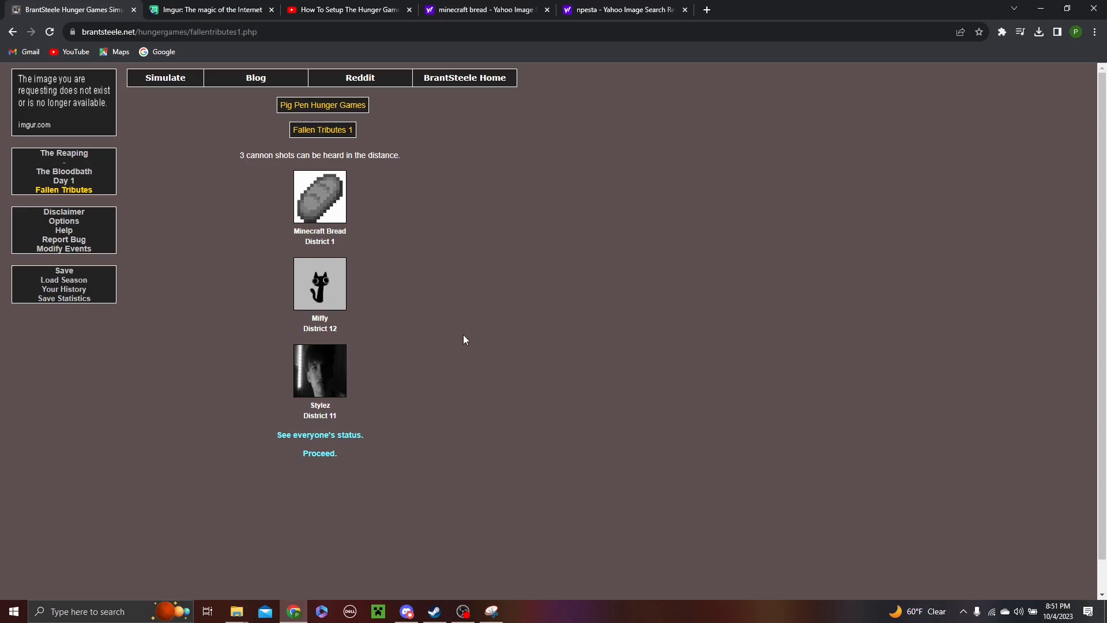
{"action": "mouse_move", "coordinate": [468, 348]}
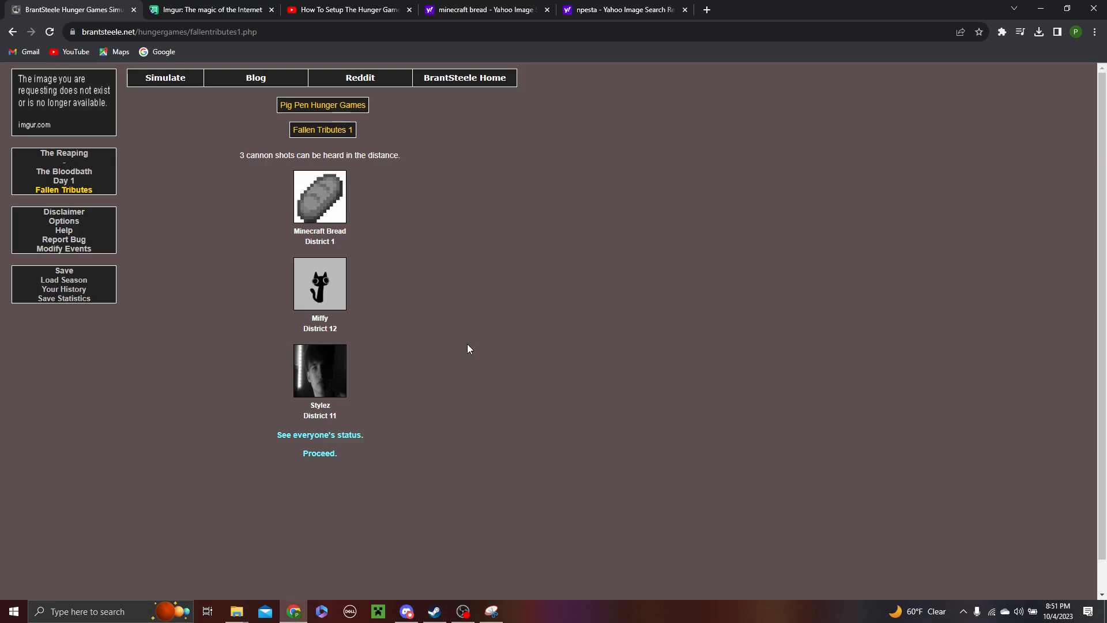
Step: Proceed to Night 1 and read its events down to BriteTM and MandarinPine's deaths
{"action": "left_click", "coordinate": [320, 452]}
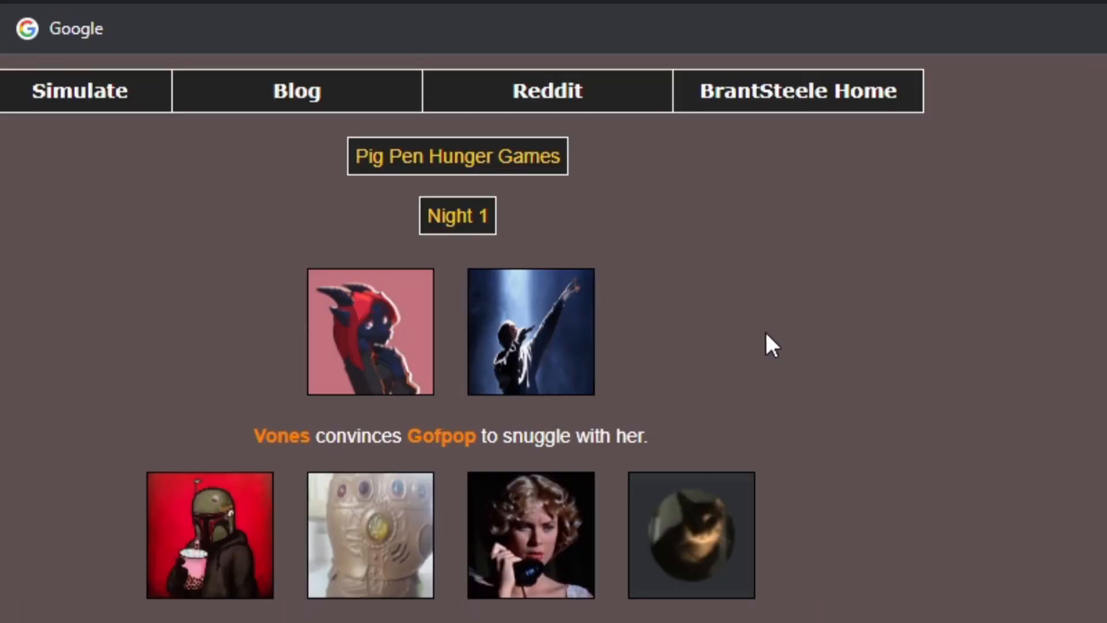
{"action": "mouse_move", "coordinate": [806, 354]}
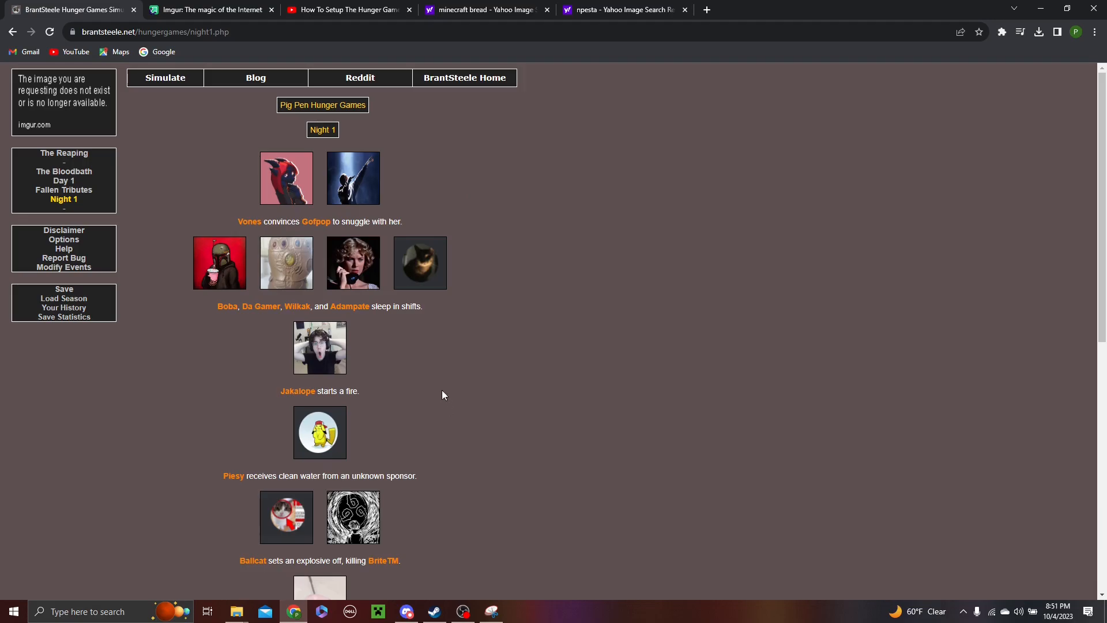
{"action": "mouse_move", "coordinate": [546, 382]}
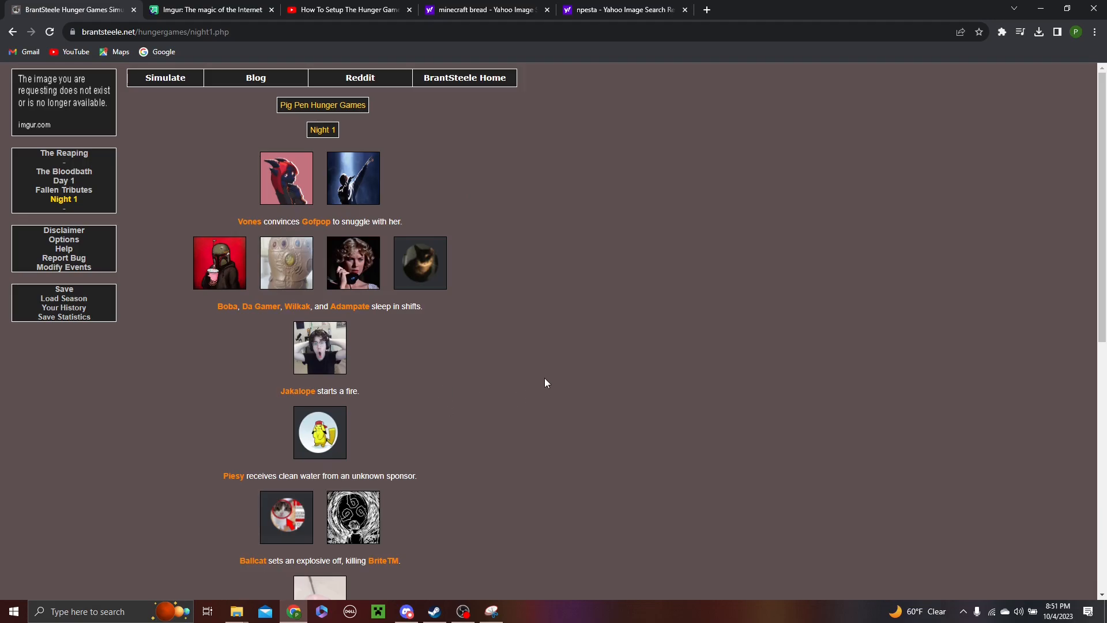
{"action": "scroll", "scroll_direction": "down", "scroll_amount": 3}
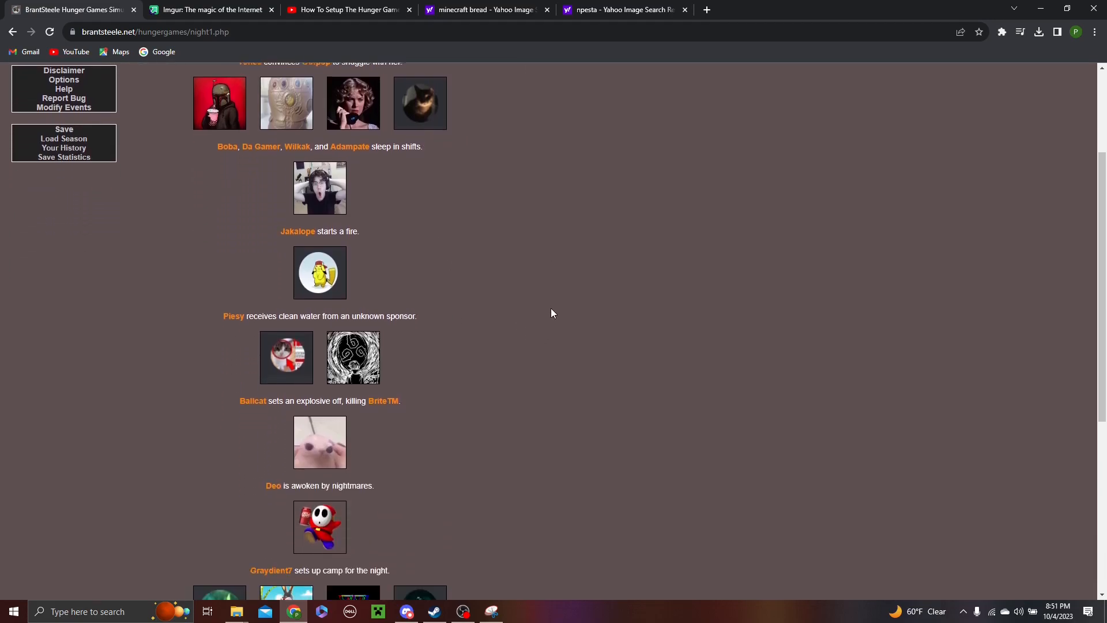
{"action": "scroll", "scroll_direction": "down", "scroll_amount": 3}
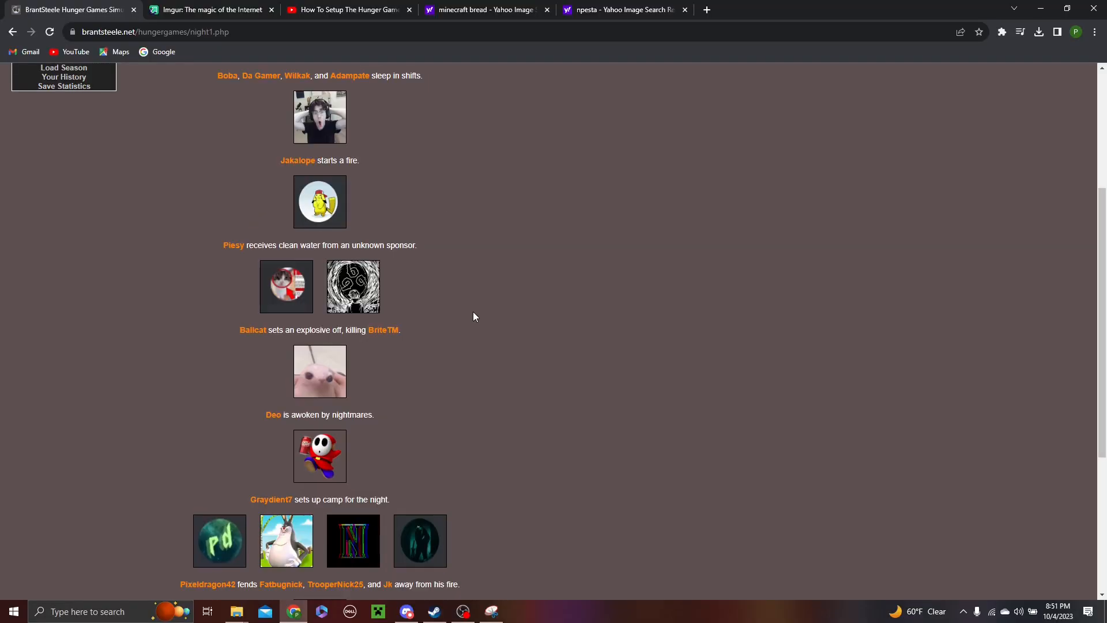
{"action": "scroll", "scroll_direction": "down", "scroll_amount": 3}
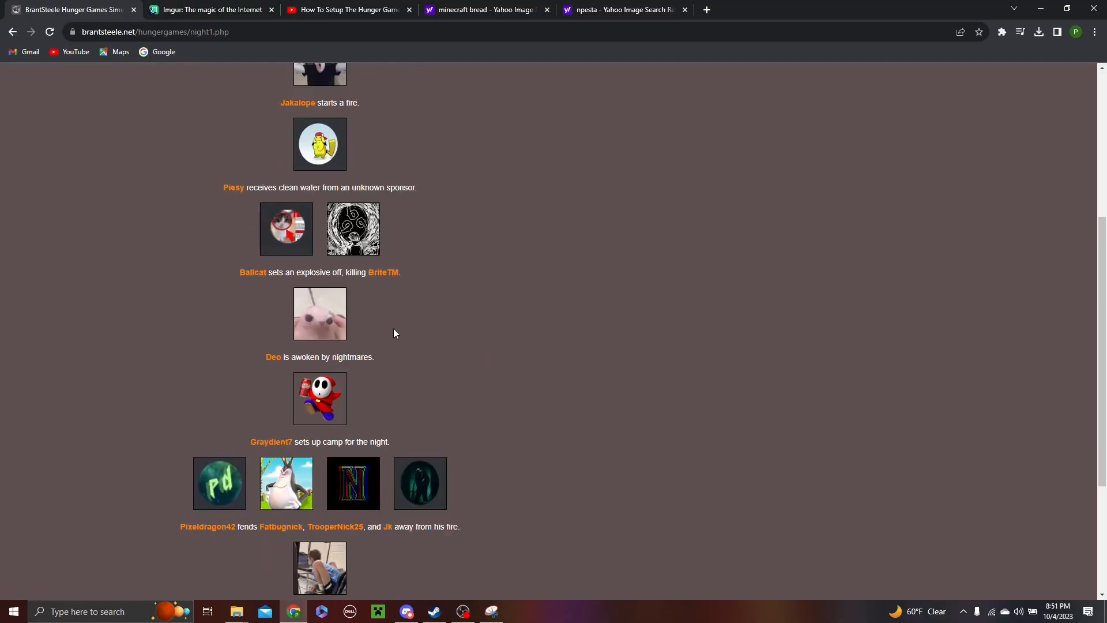
{"action": "scroll", "scroll_direction": "down", "scroll_amount": 3}
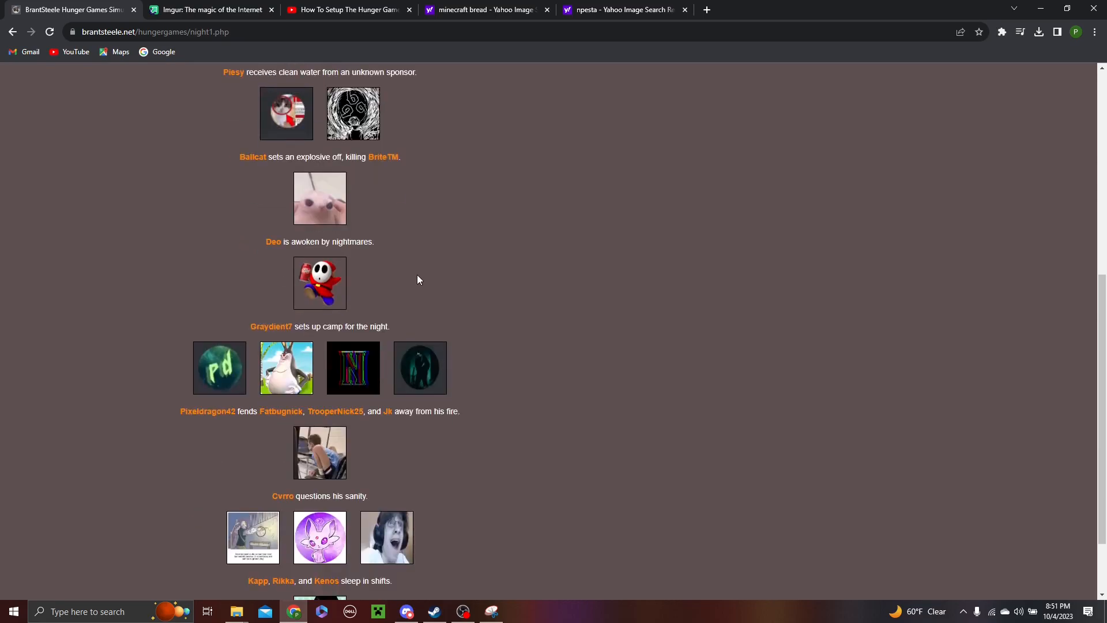
{"action": "scroll", "scroll_direction": "down", "scroll_amount": 3}
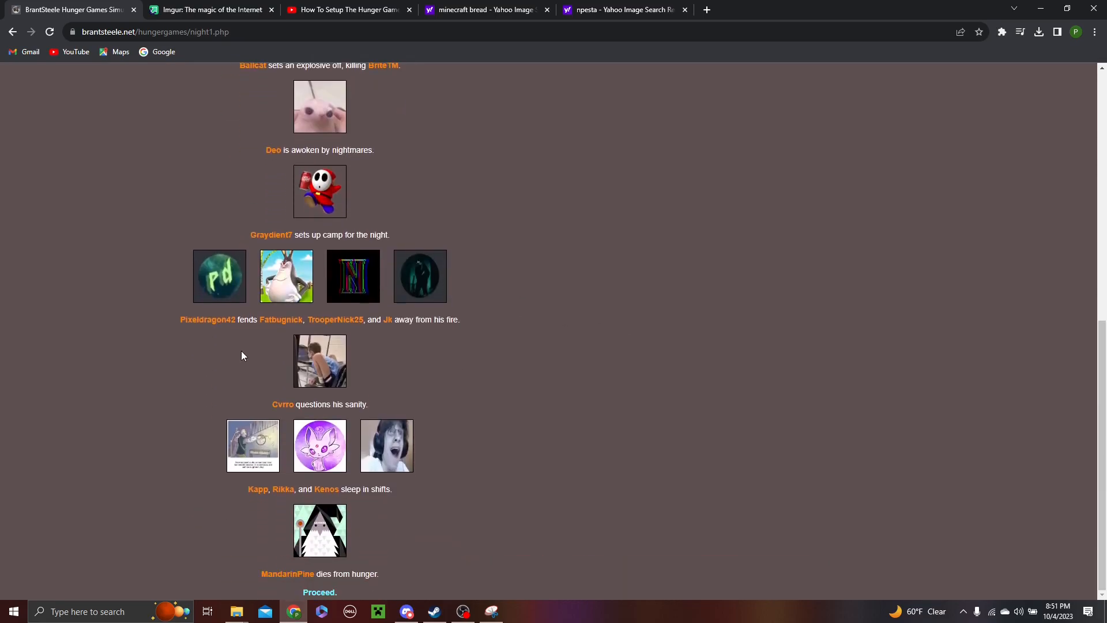
{"action": "mouse_move", "coordinate": [236, 354]}
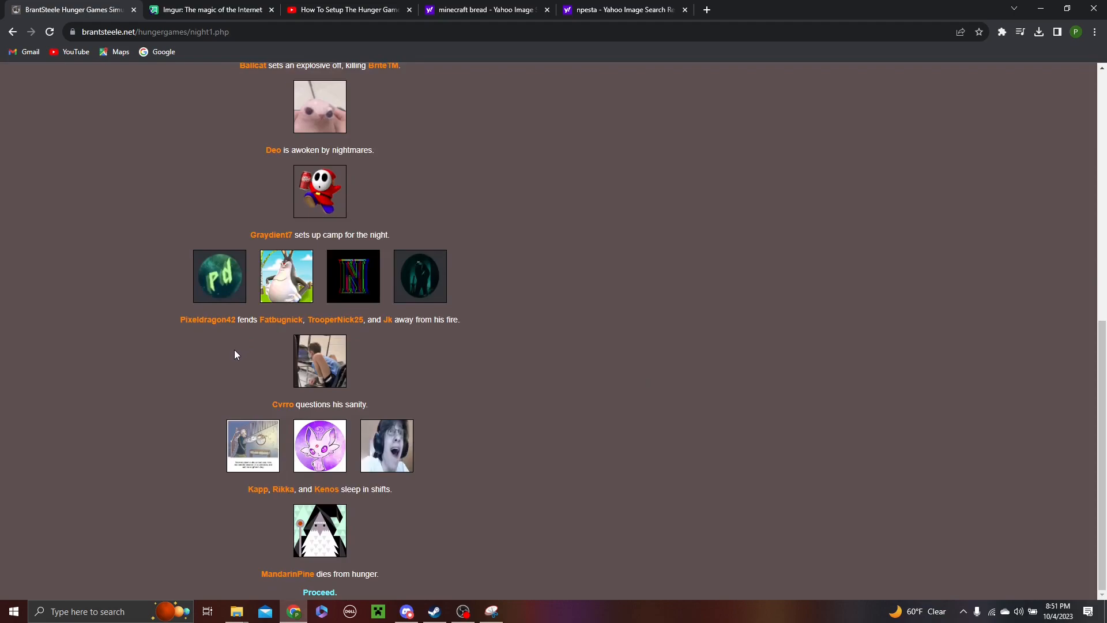
{"action": "mouse_move", "coordinate": [125, 378]}
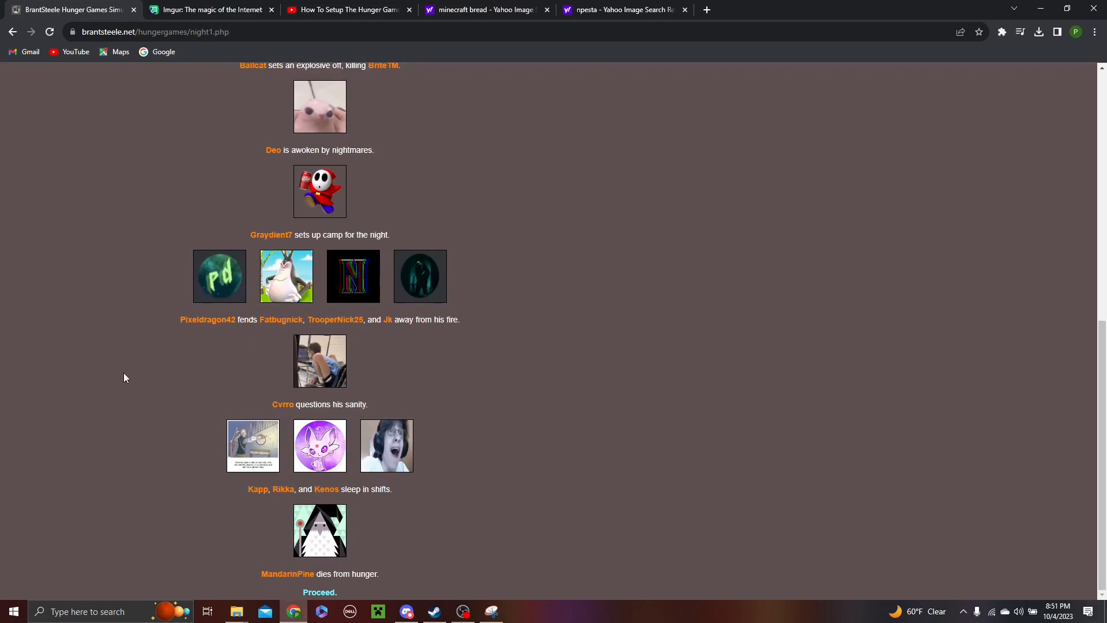
{"action": "mouse_move", "coordinate": [136, 459]}
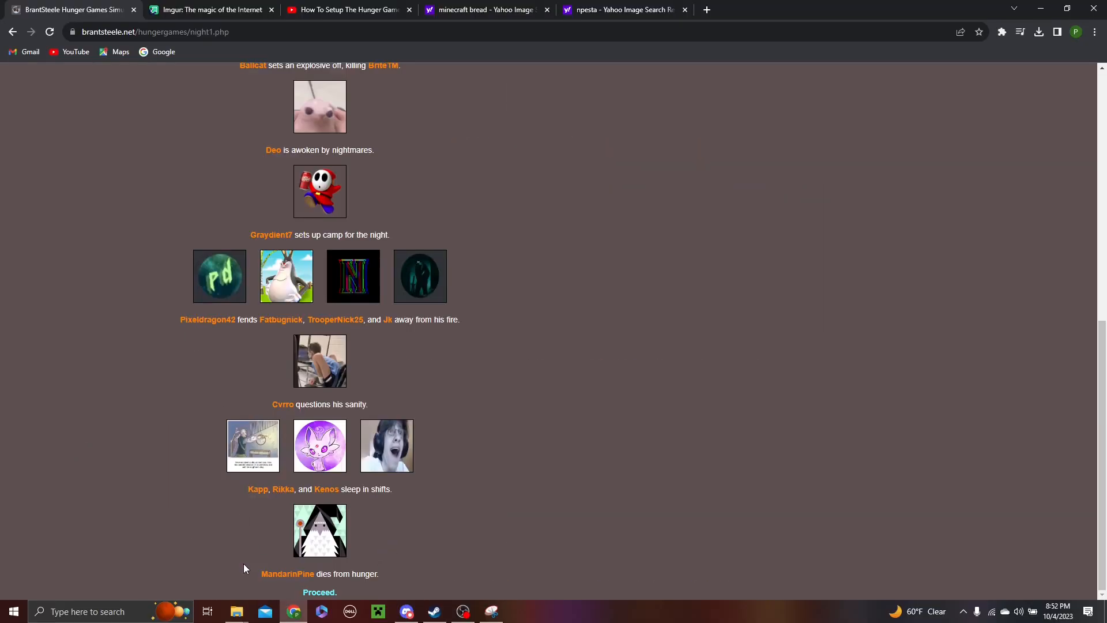
Step: Proceed to Day 2 and read its events toward the five fallen tributes
{"action": "left_click", "coordinate": [320, 592]}
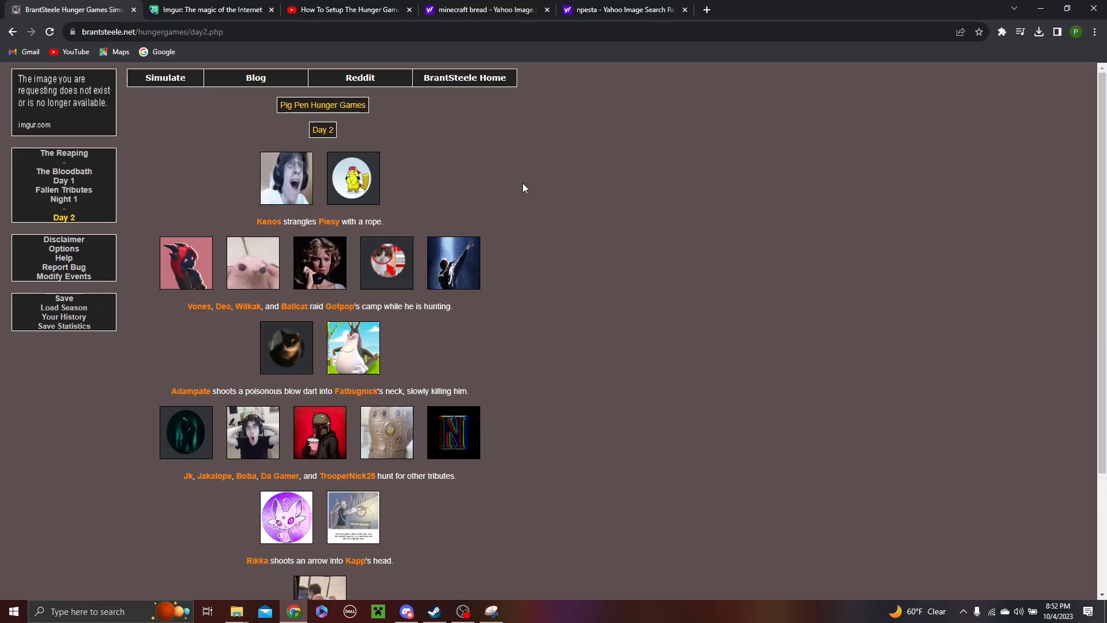
{"action": "mouse_move", "coordinate": [574, 312]}
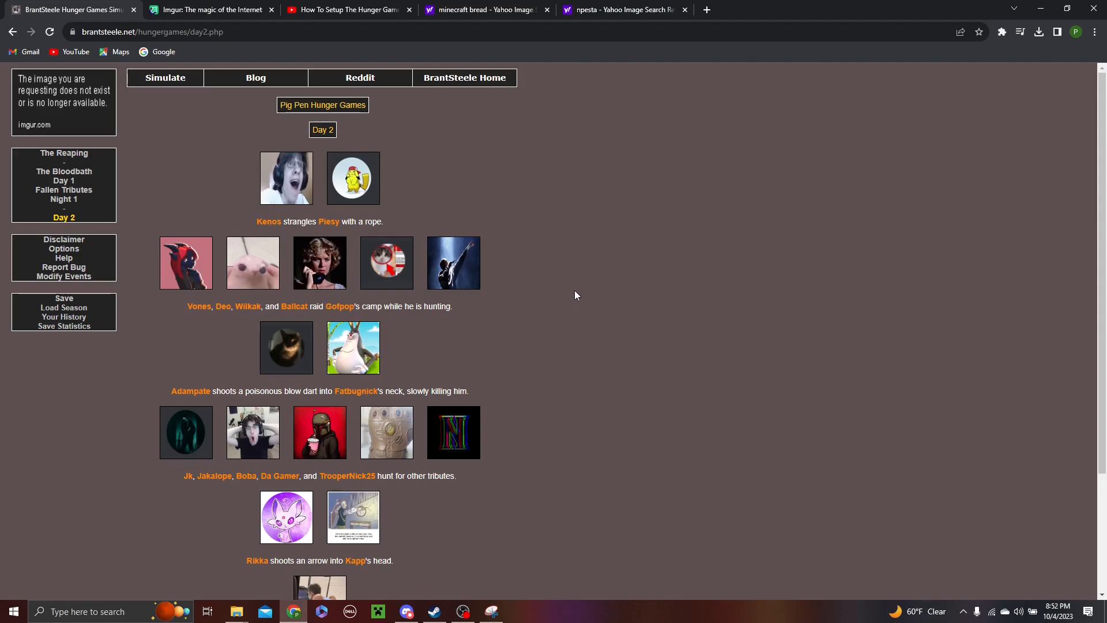
{"action": "scroll", "scroll_direction": "down", "scroll_amount": 3}
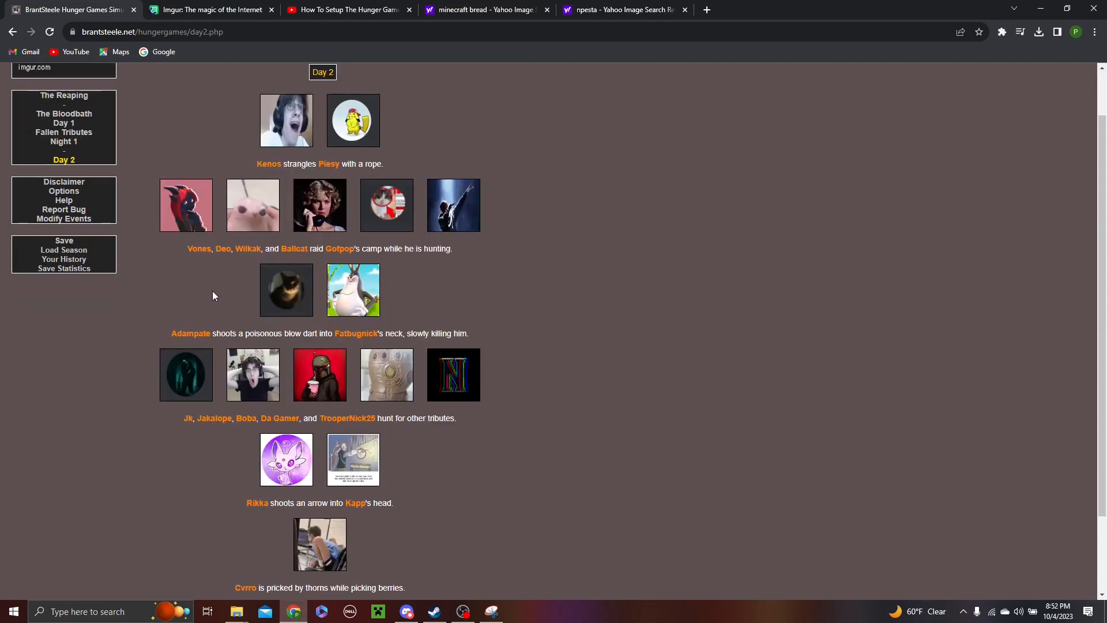
{"action": "mouse_move", "coordinate": [174, 287]}
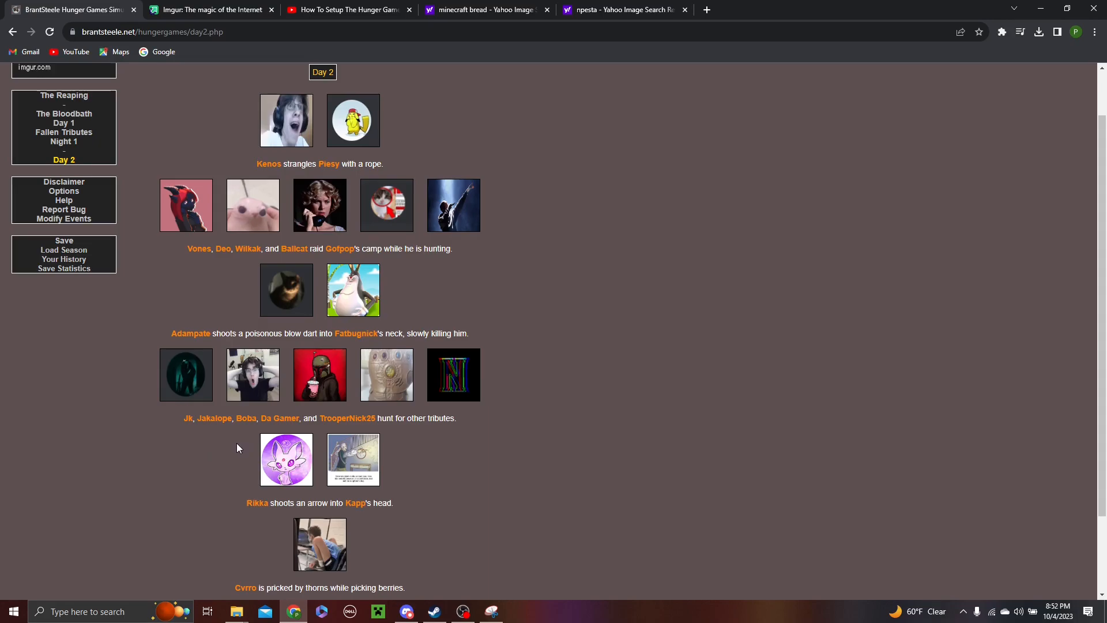
{"action": "scroll", "scroll_direction": "down", "scroll_amount": 3}
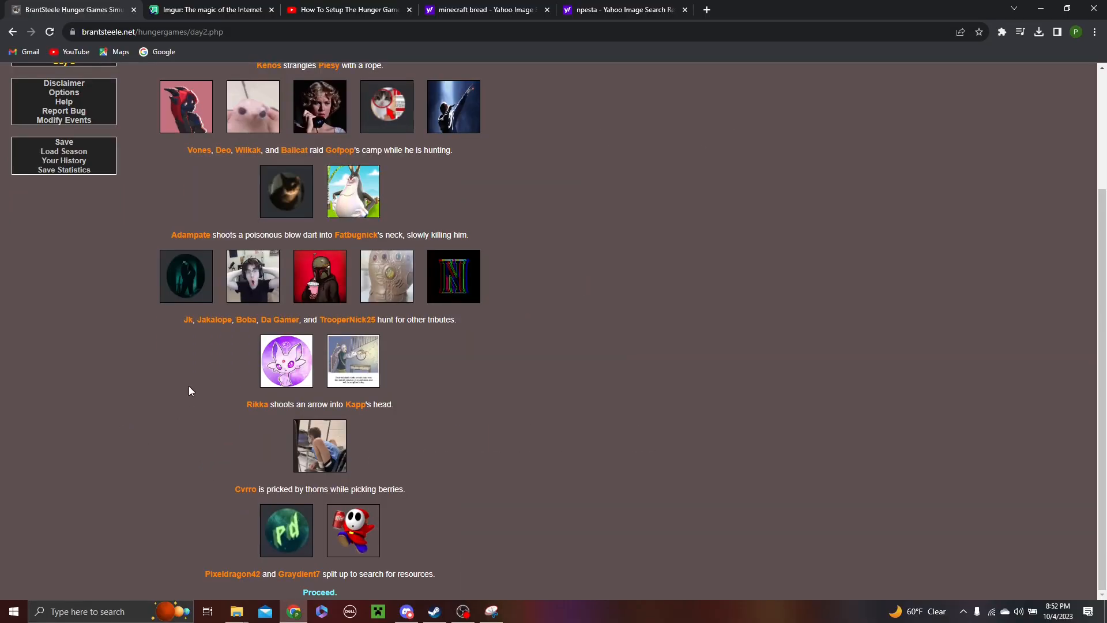
{"action": "mouse_move", "coordinate": [191, 440]}
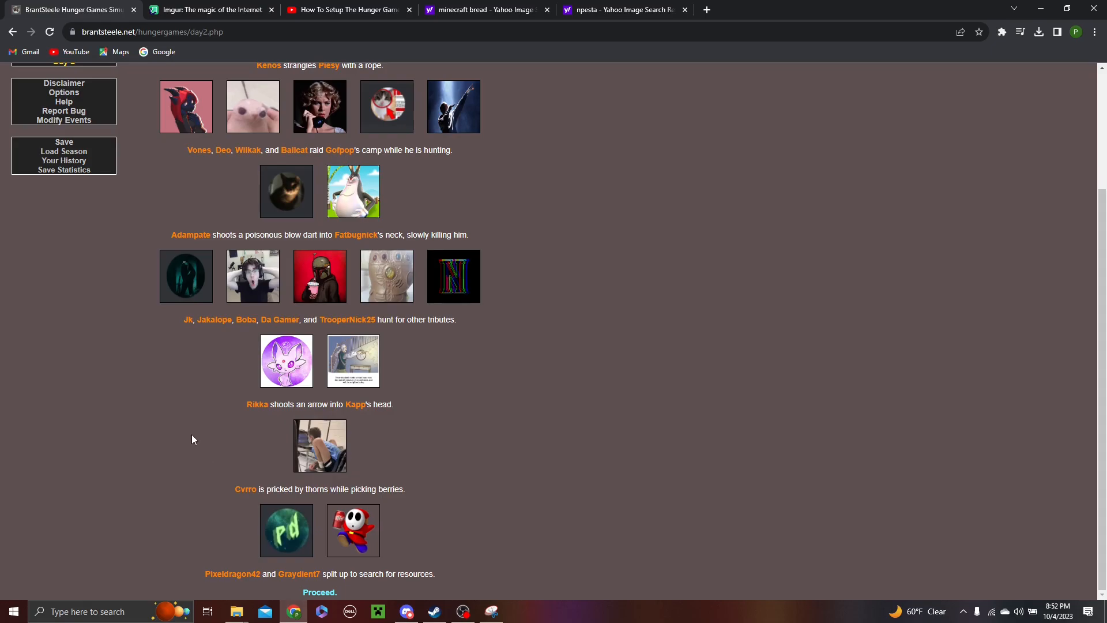
{"action": "mouse_move", "coordinate": [201, 443]}
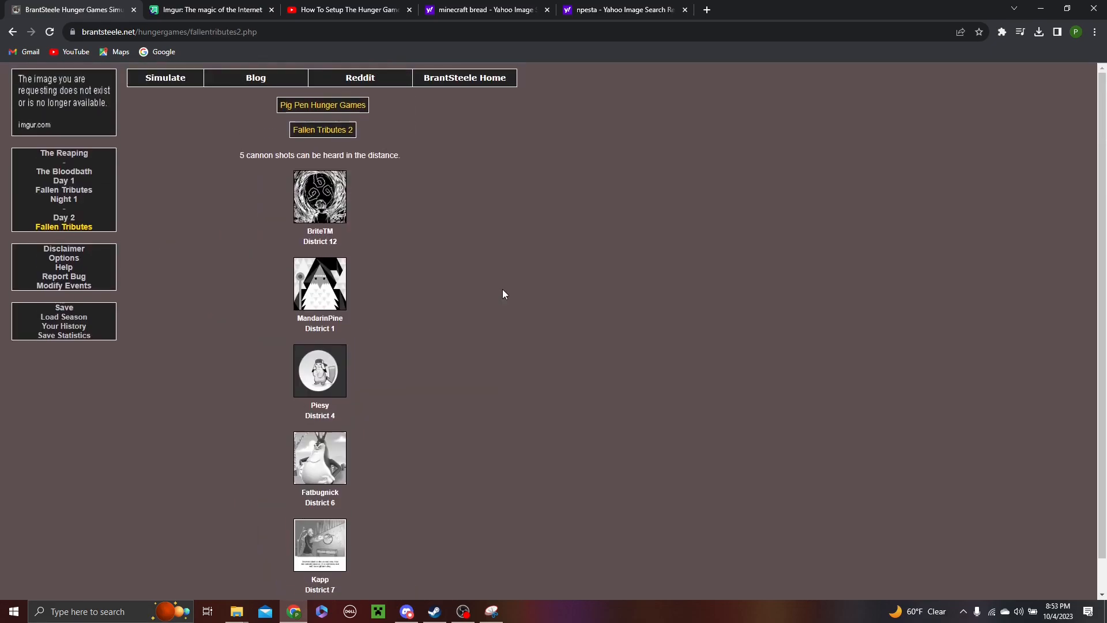
{"action": "scroll", "scroll_direction": "down", "scroll_amount": 3}
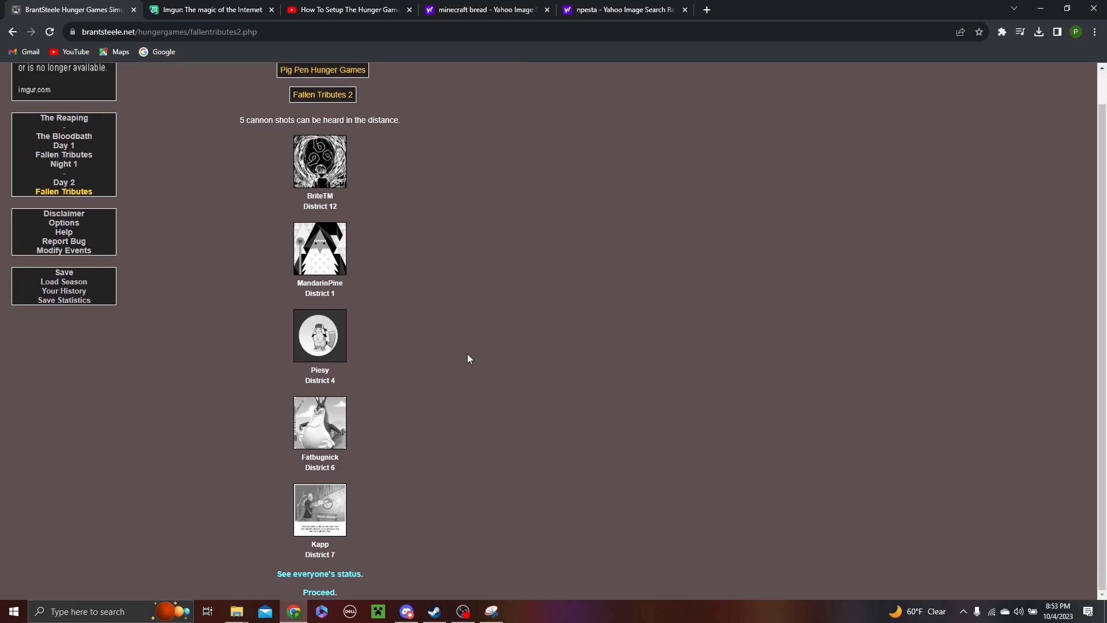
{"action": "mouse_move", "coordinate": [426, 522]}
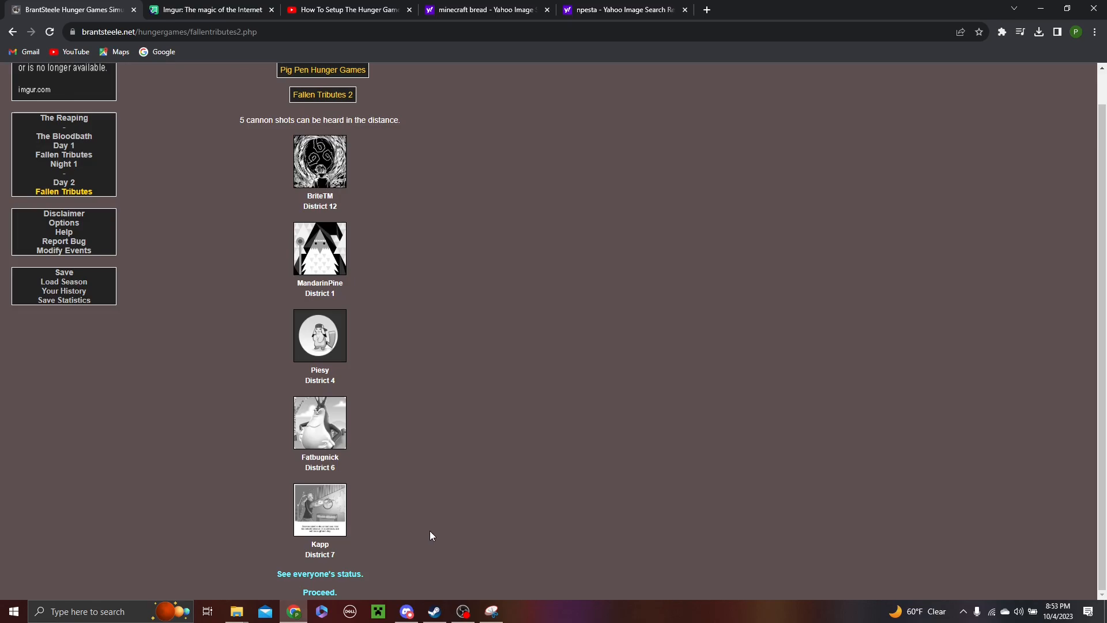
{"action": "left_click", "coordinate": [320, 591]}
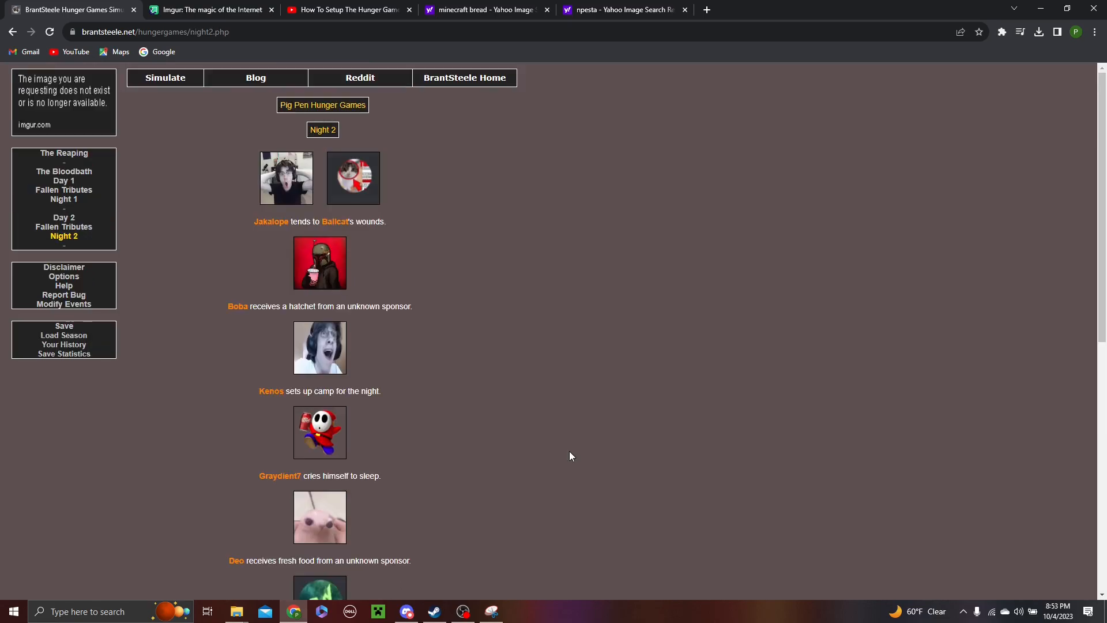
{"action": "scroll", "scroll_direction": "down", "scroll_amount": 3}
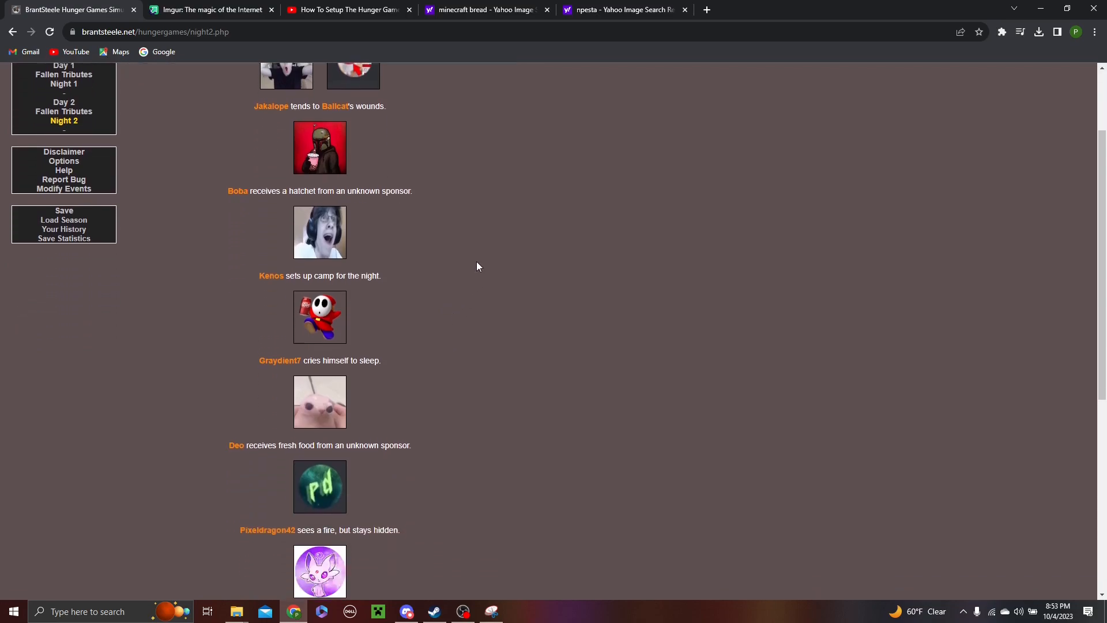
{"action": "mouse_move", "coordinate": [612, 269]}
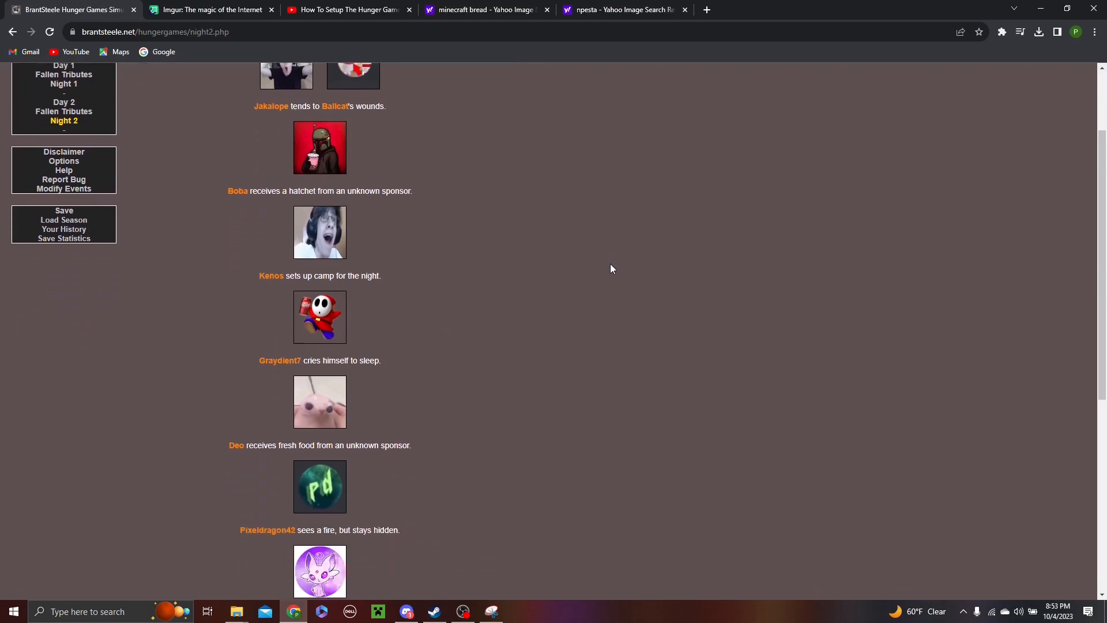
{"action": "mouse_move", "coordinate": [545, 320]}
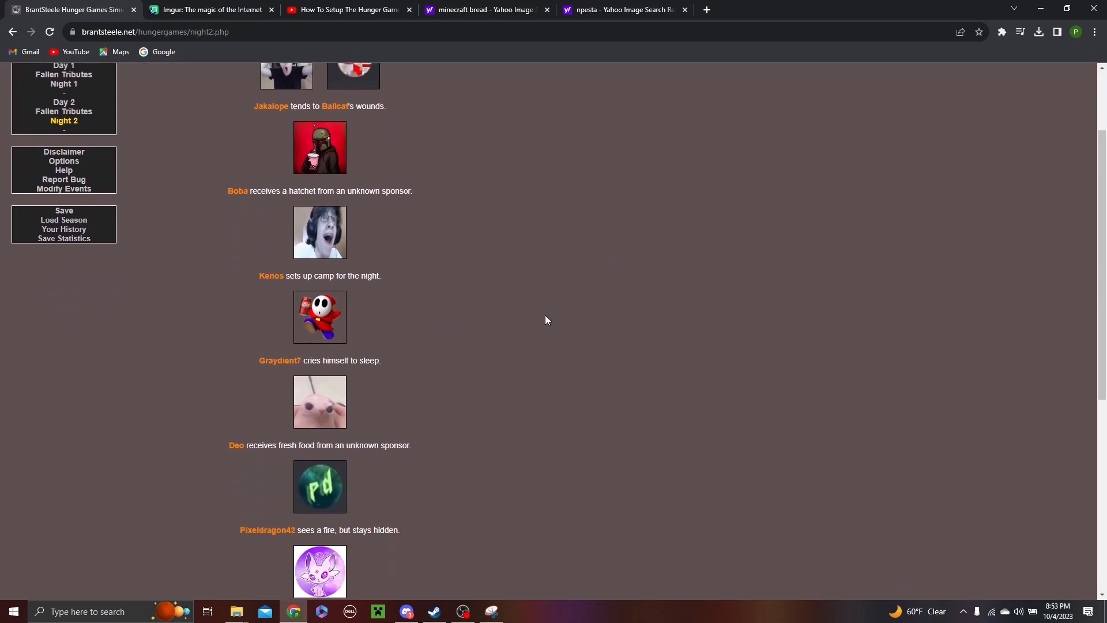
{"action": "scroll", "scroll_direction": "down", "scroll_amount": 3}
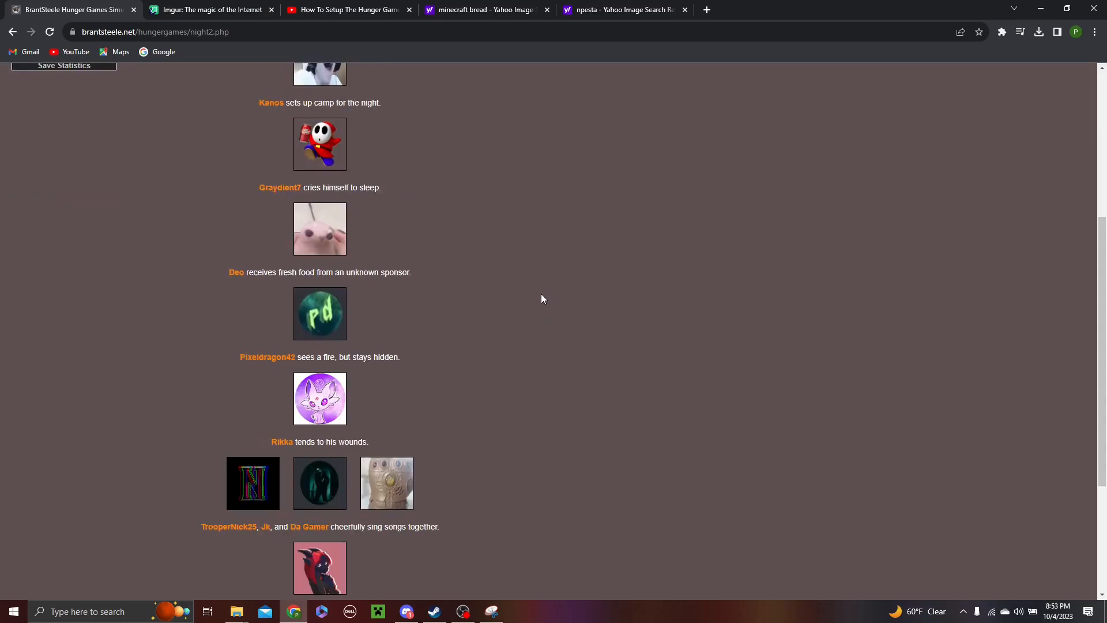
{"action": "mouse_move", "coordinate": [539, 322]}
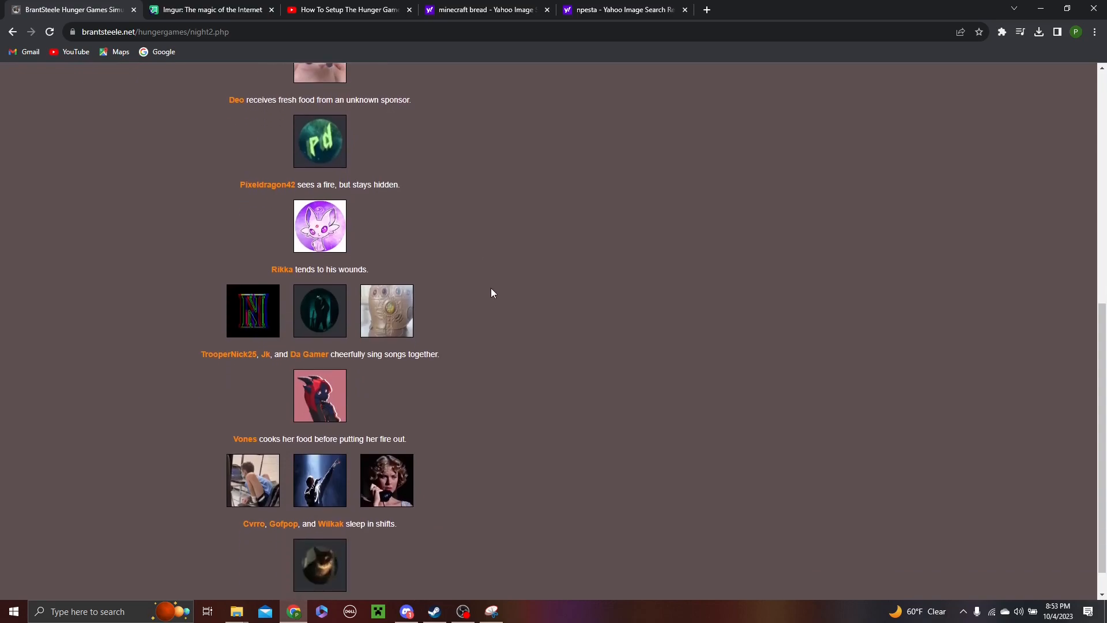
{"action": "mouse_move", "coordinate": [554, 331]}
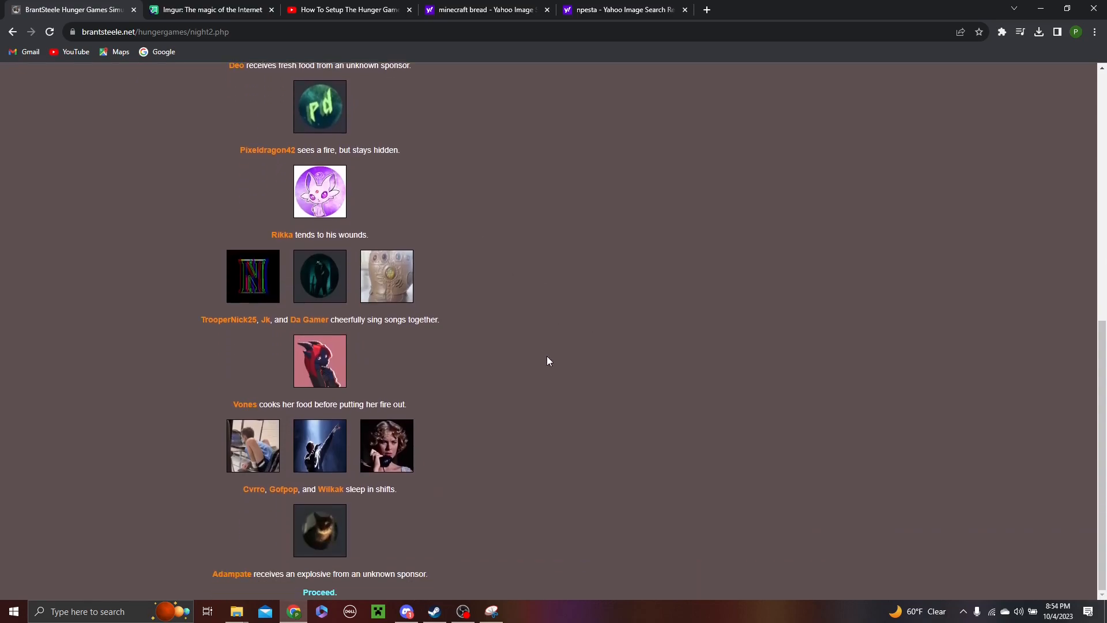
{"action": "mouse_move", "coordinate": [519, 436]}
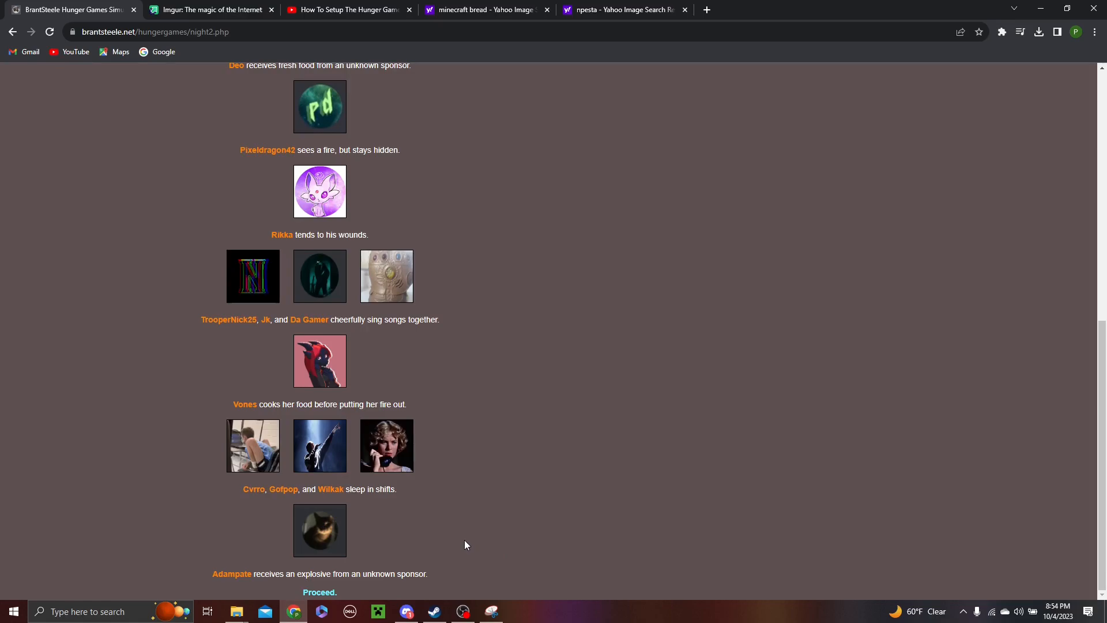
Step: Read the deathless Day 3 events and proceed to its fallen tributes recap
{"action": "left_click", "coordinate": [319, 592]}
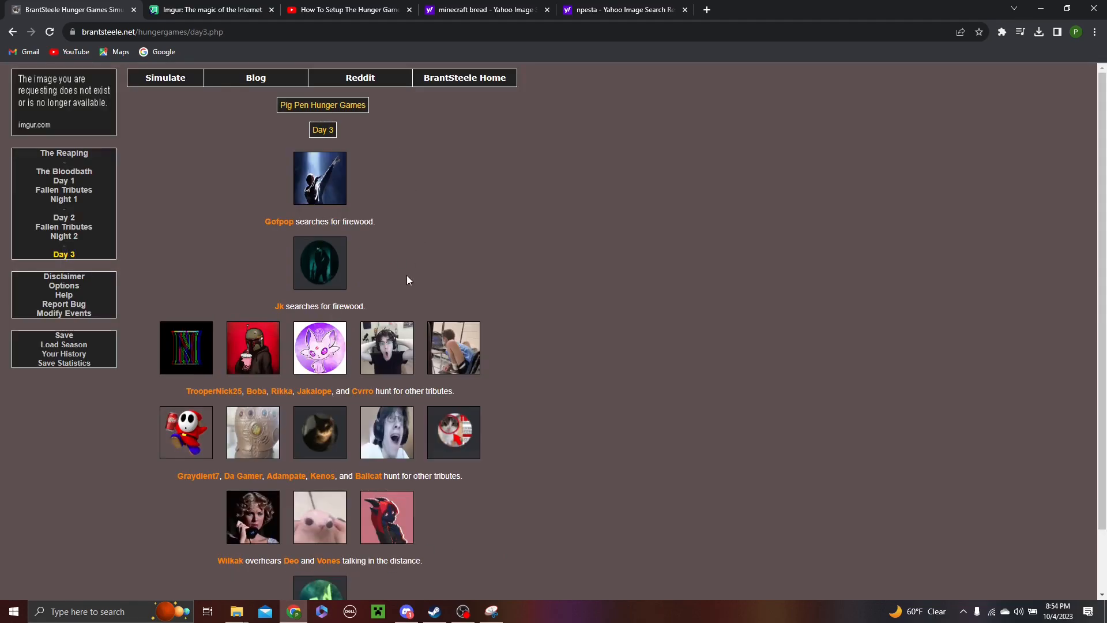
{"action": "scroll", "scroll_direction": "down", "scroll_amount": 3}
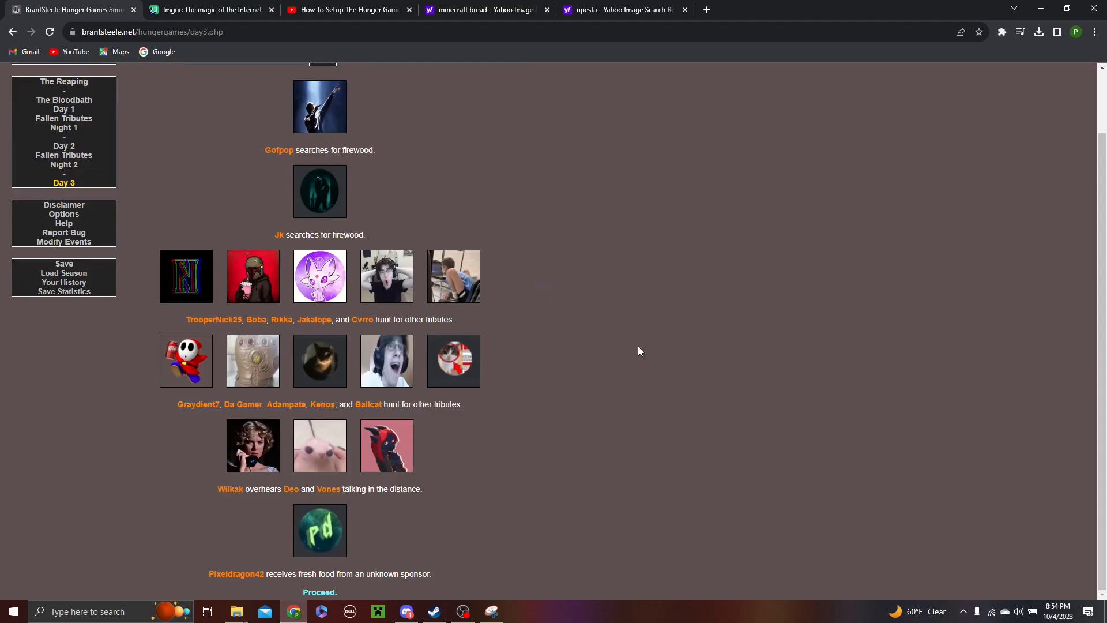
{"action": "mouse_move", "coordinate": [554, 359]}
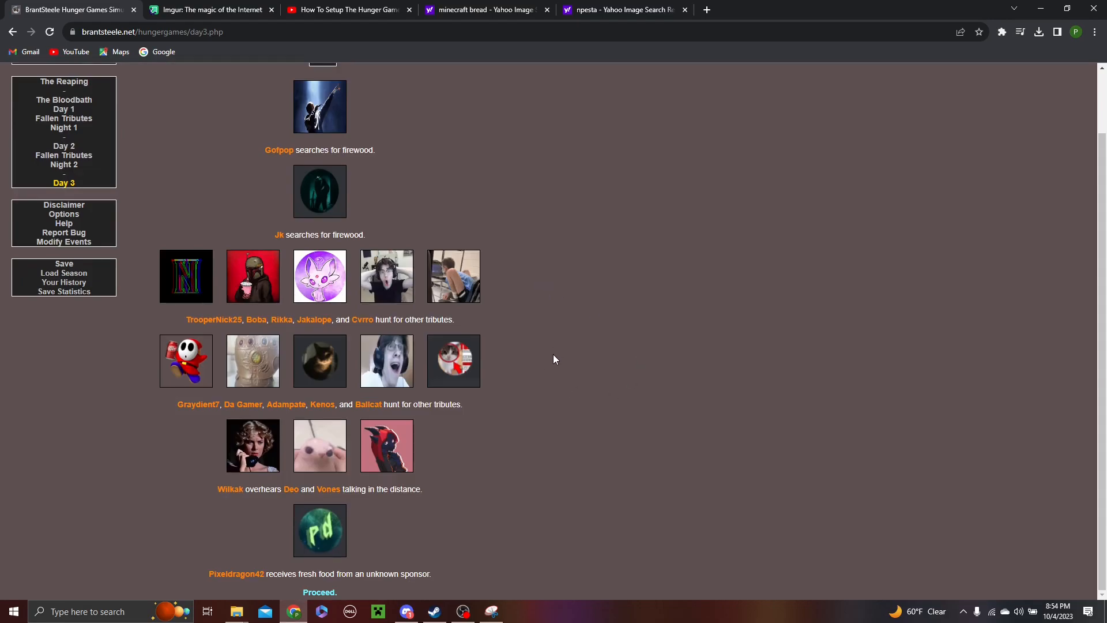
{"action": "mouse_move", "coordinate": [589, 292]}
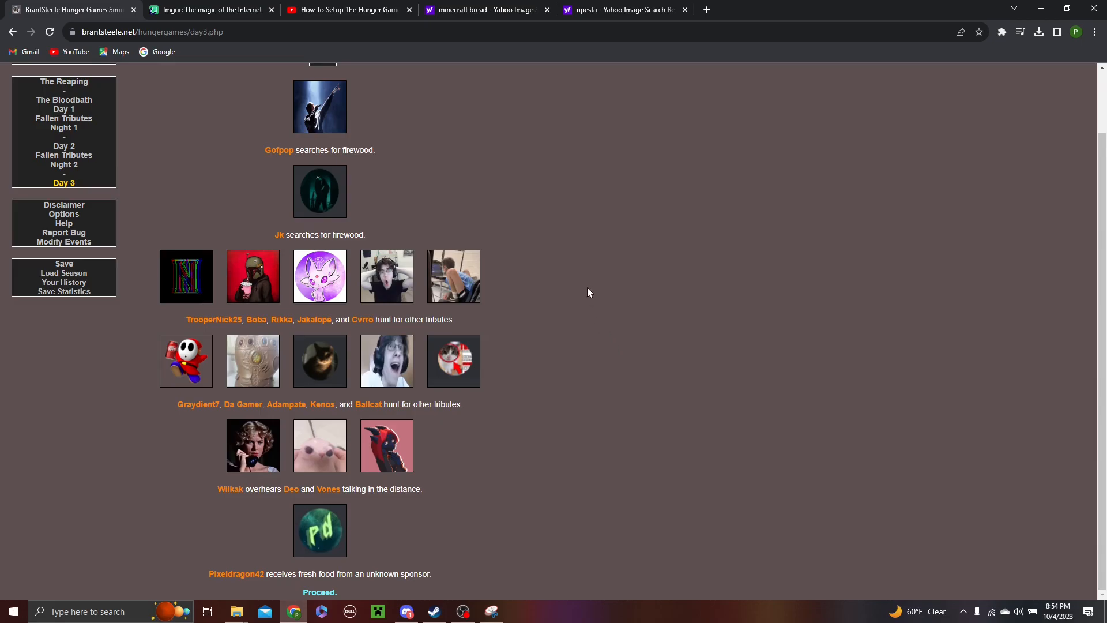
{"action": "mouse_move", "coordinate": [634, 322]}
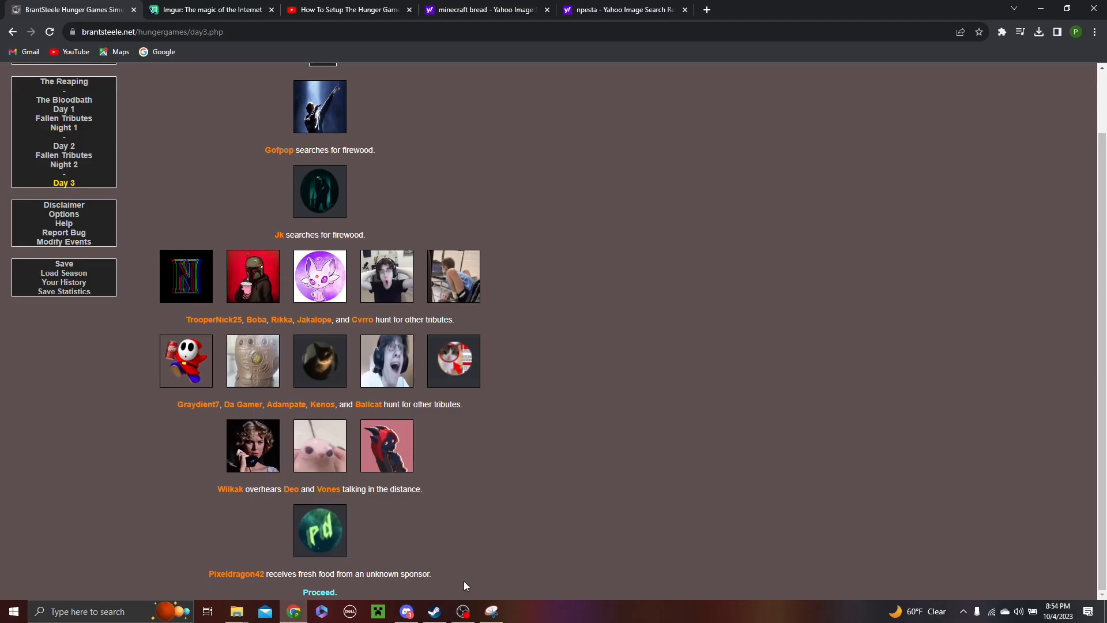
{"action": "left_click", "coordinate": [320, 592]}
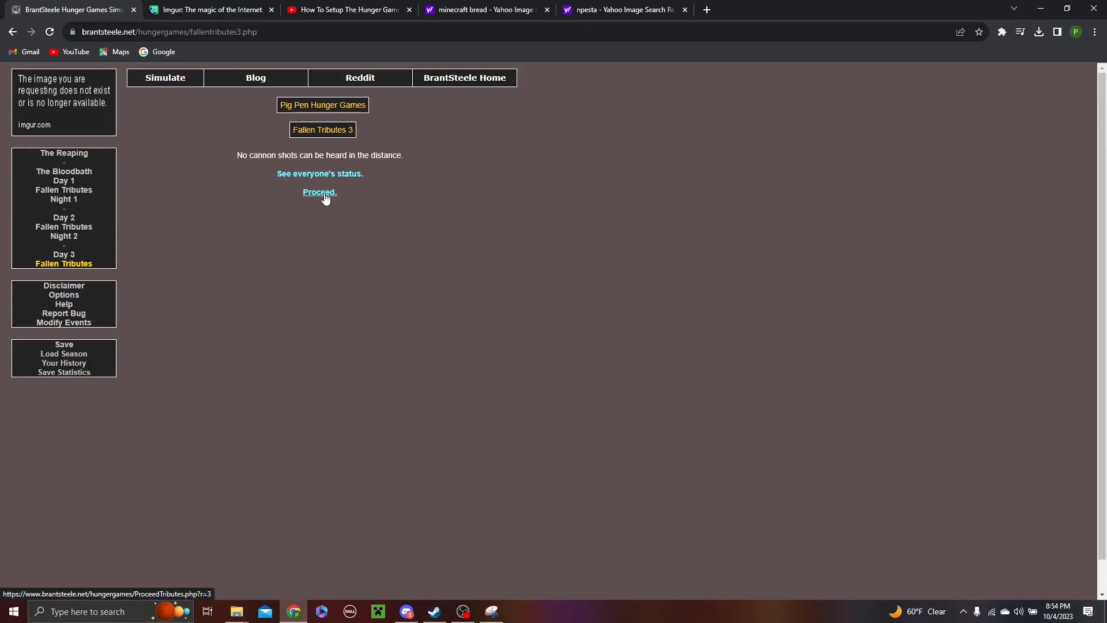
Step: Read Night 3, where Vones and Jakalope die, and proceed to Day 4
{"action": "left_click", "coordinate": [320, 193]}
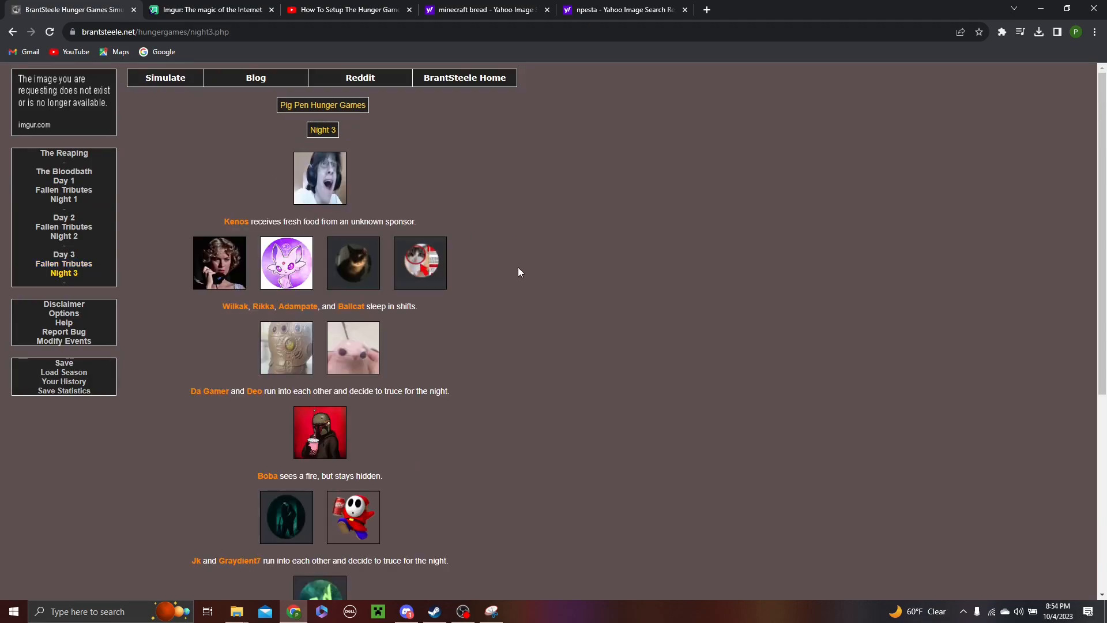
{"action": "mouse_move", "coordinate": [509, 284]}
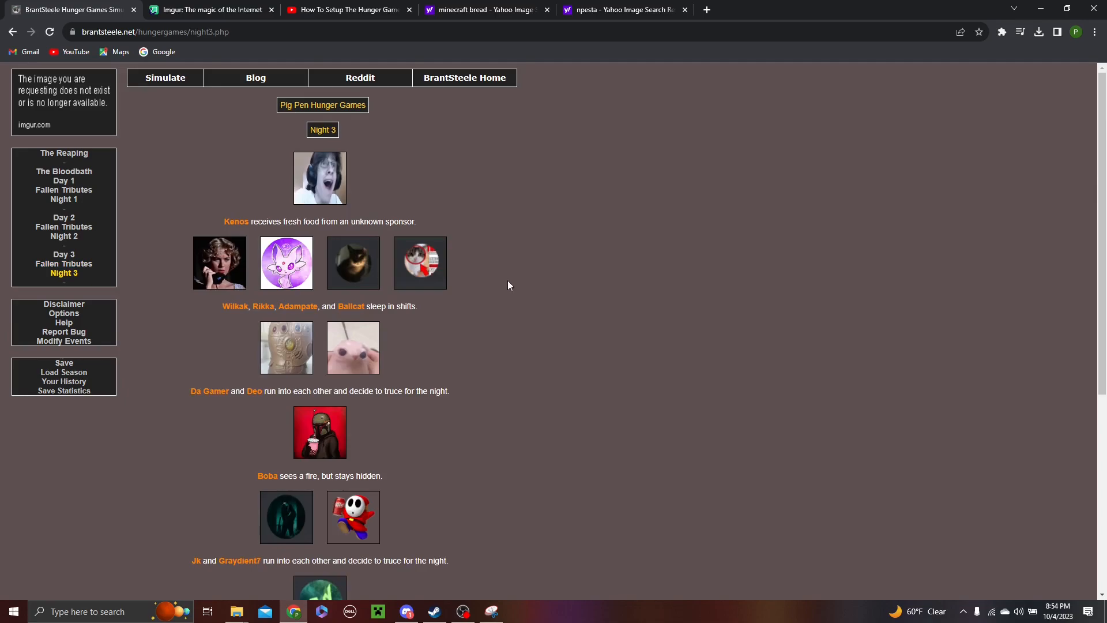
{"action": "scroll", "scroll_direction": "down", "scroll_amount": 3}
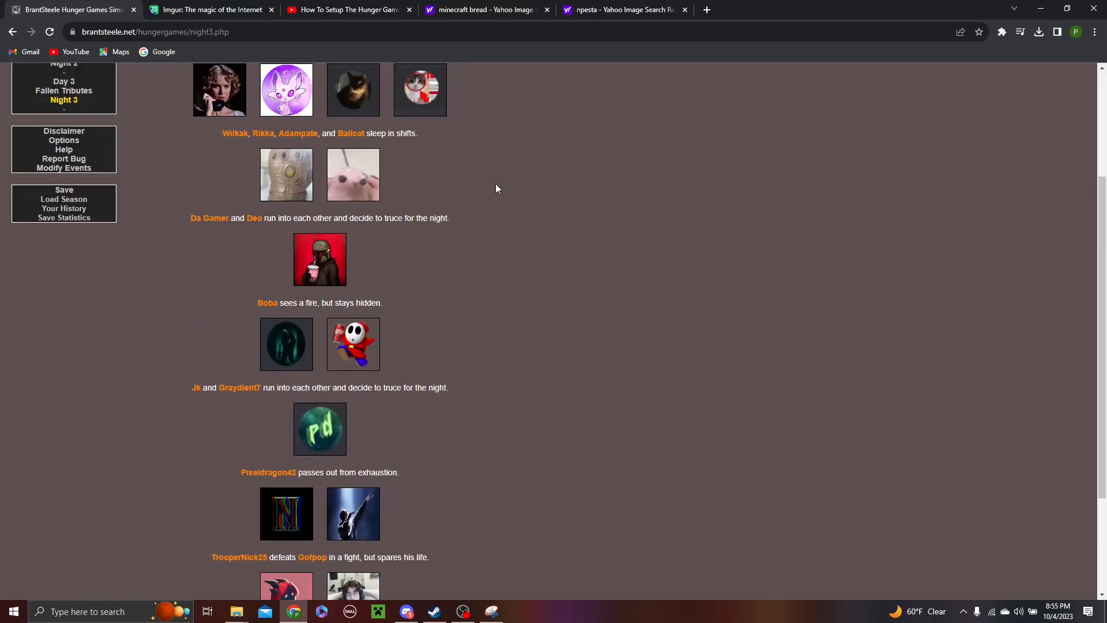
{"action": "scroll", "scroll_direction": "down", "scroll_amount": 3}
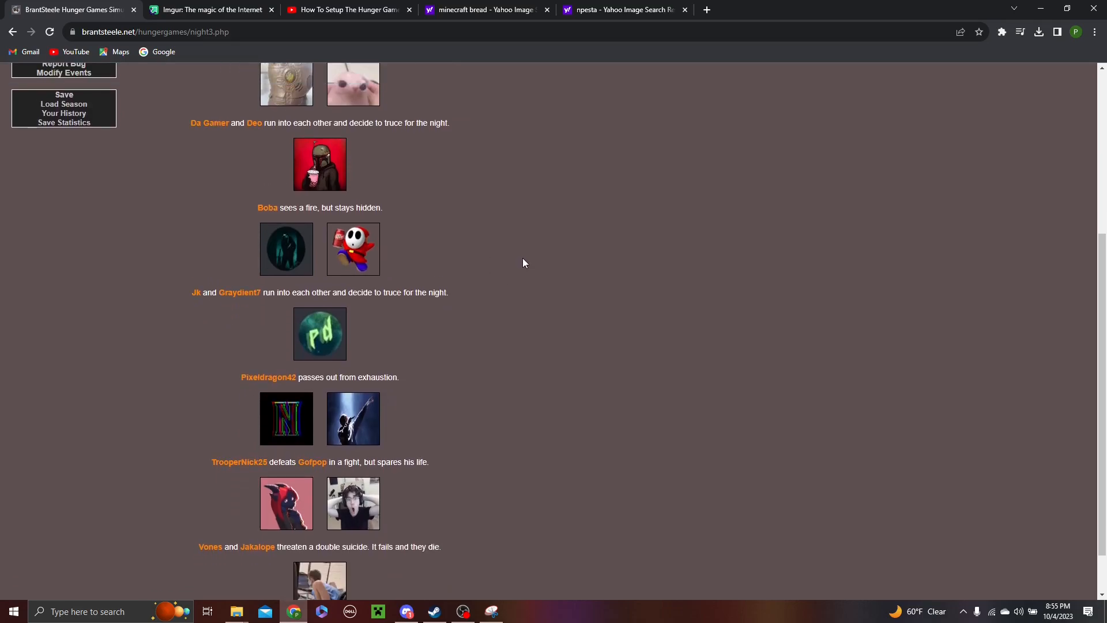
{"action": "scroll", "scroll_direction": "down", "scroll_amount": 3}
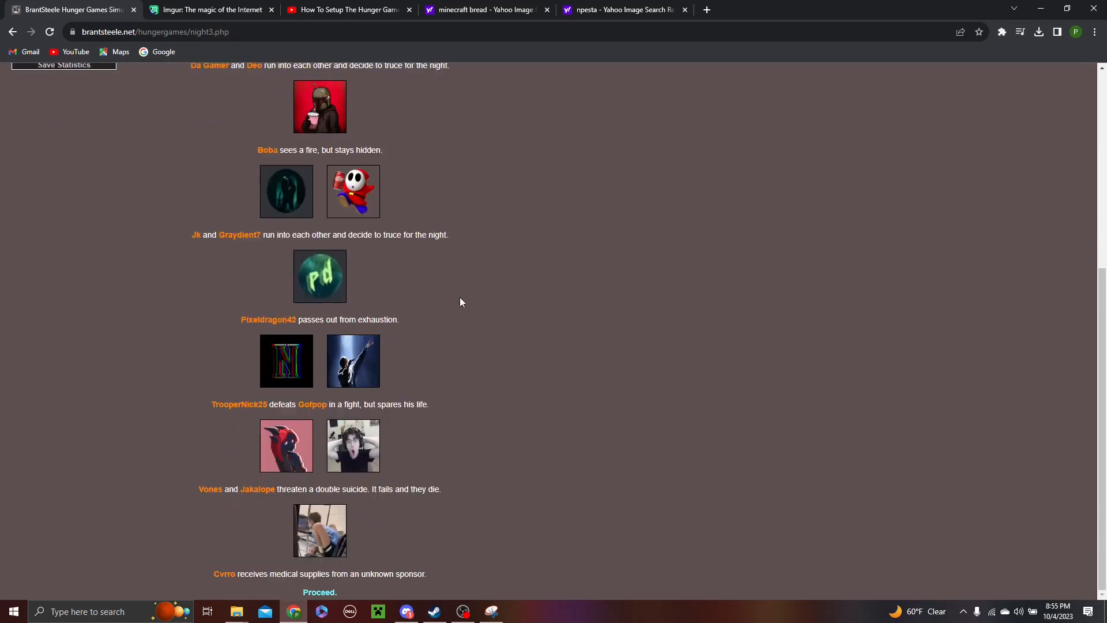
{"action": "mouse_move", "coordinate": [477, 294]}
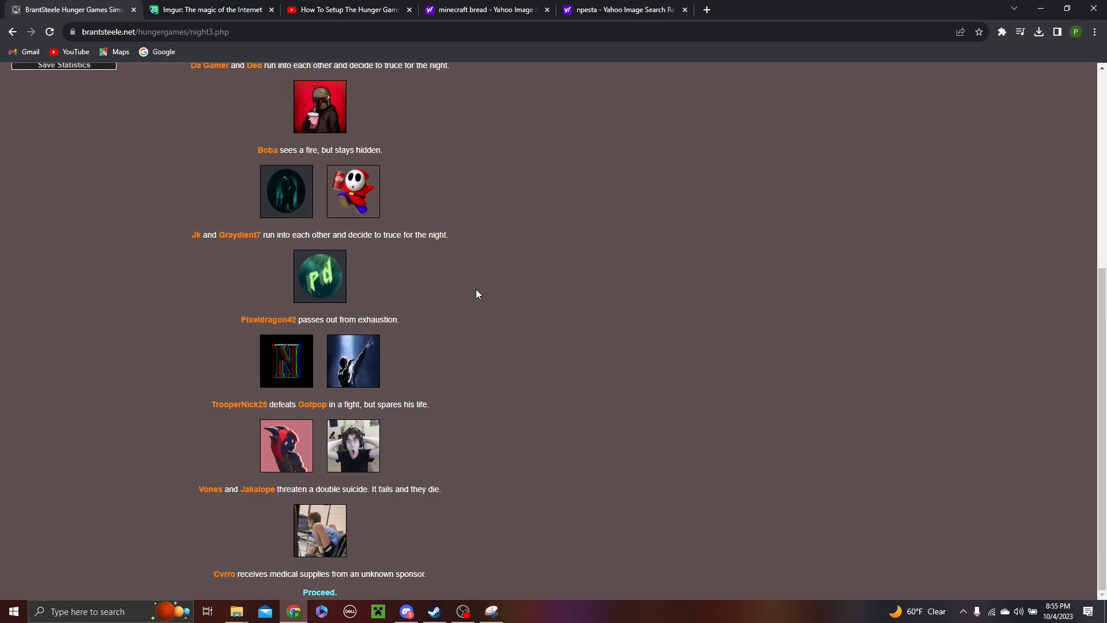
{"action": "mouse_move", "coordinate": [485, 353]}
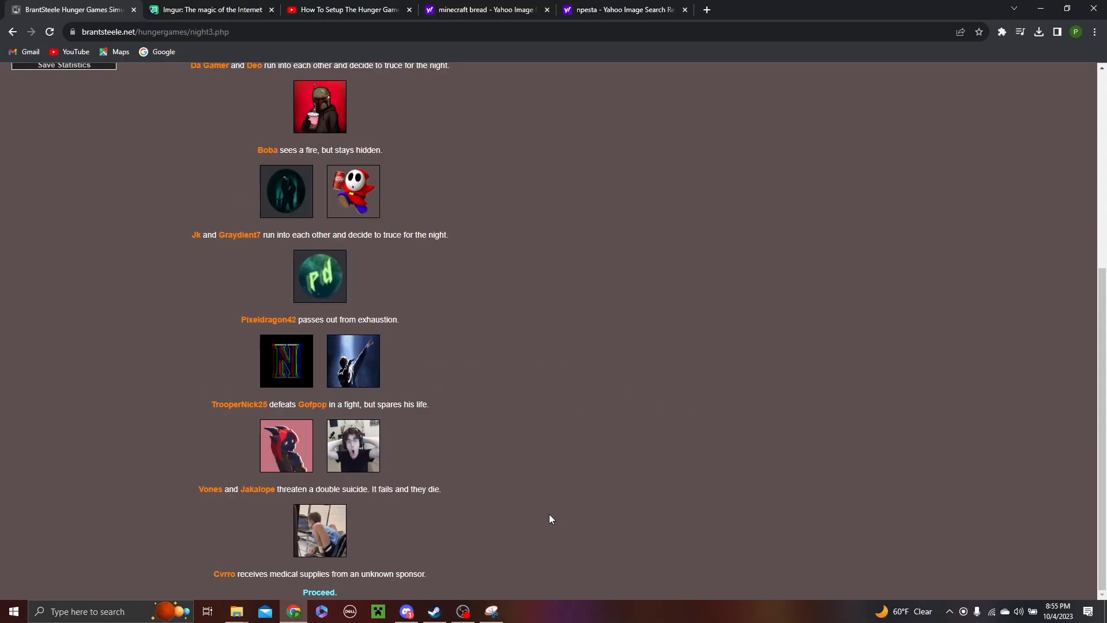
{"action": "left_click", "coordinate": [320, 592]}
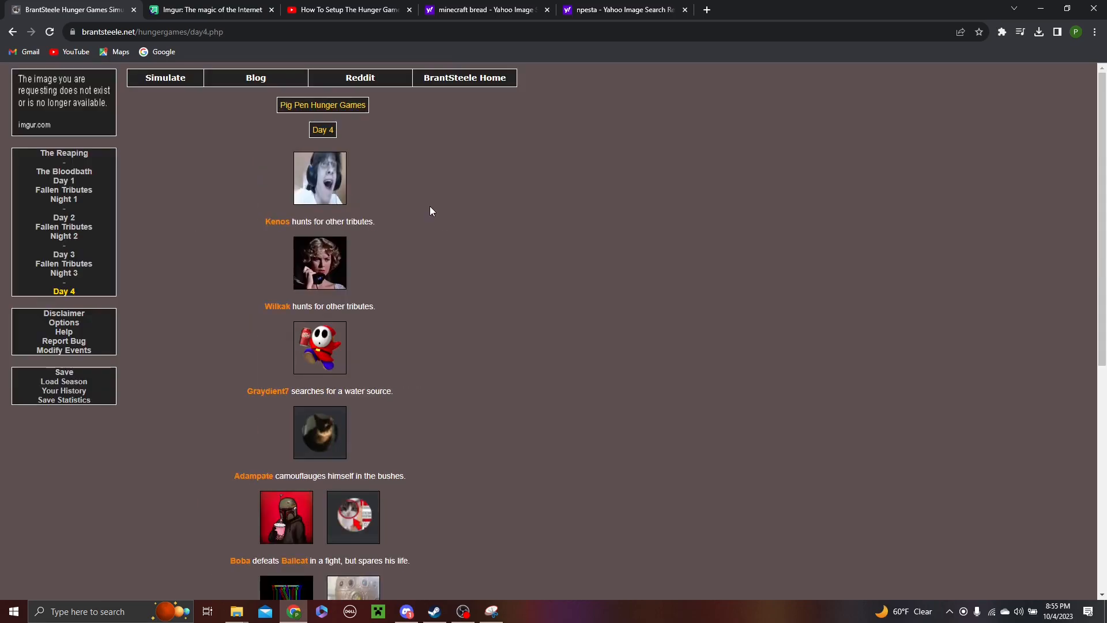
{"action": "mouse_move", "coordinate": [391, 265]}
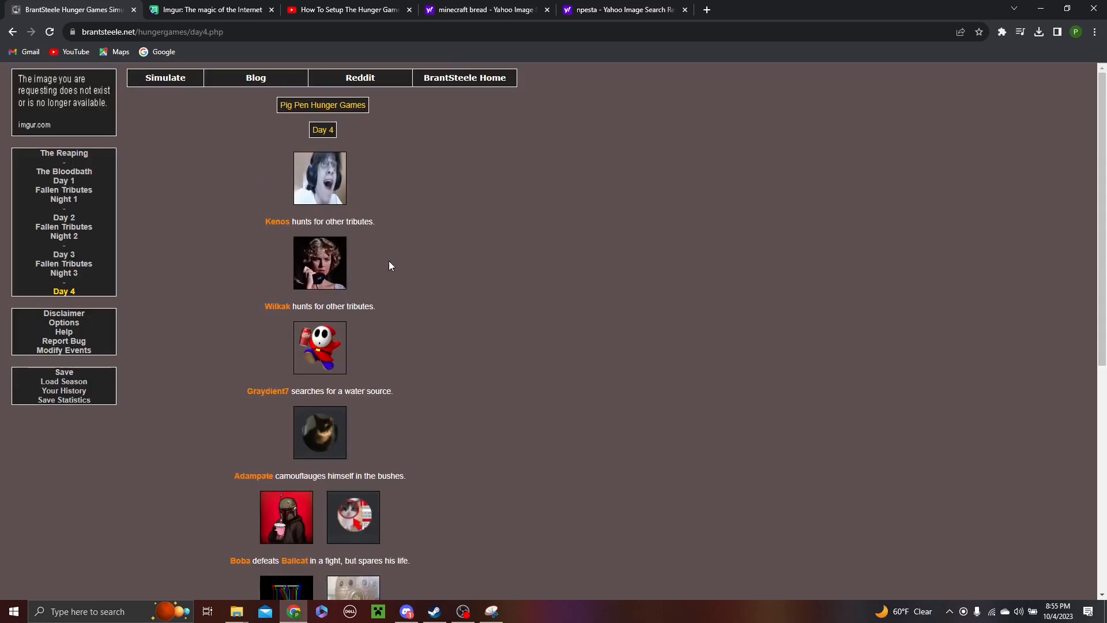
Step: Read the Day 4 events down through Gofpop killing Cvrro and Deo thinking about home
{"action": "scroll", "scroll_direction": "down", "scroll_amount": 3}
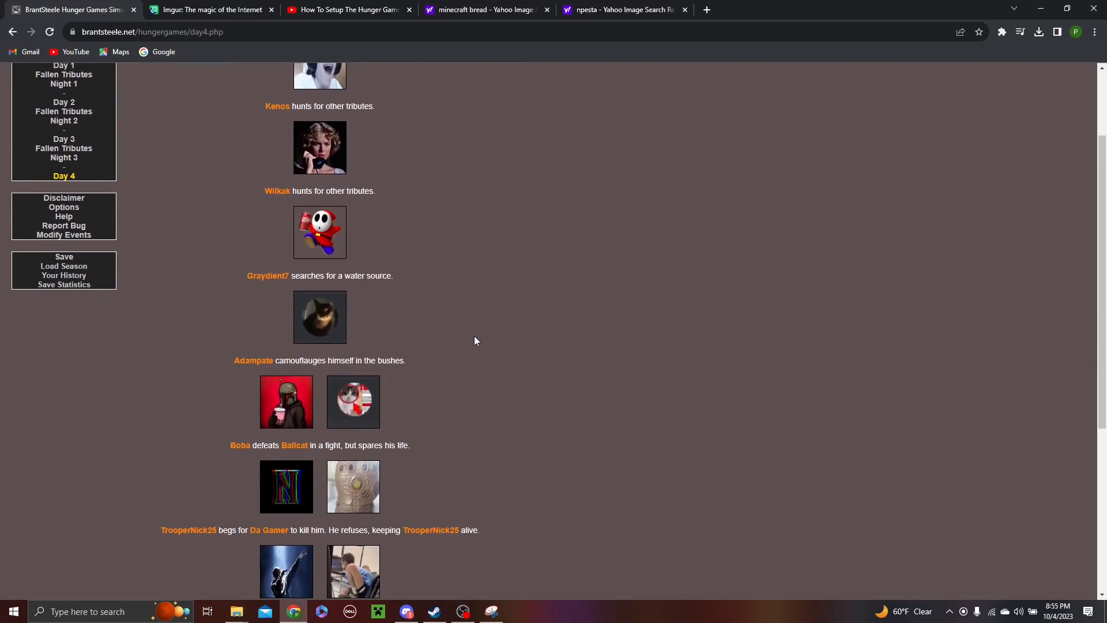
{"action": "scroll", "scroll_direction": "down", "scroll_amount": 3}
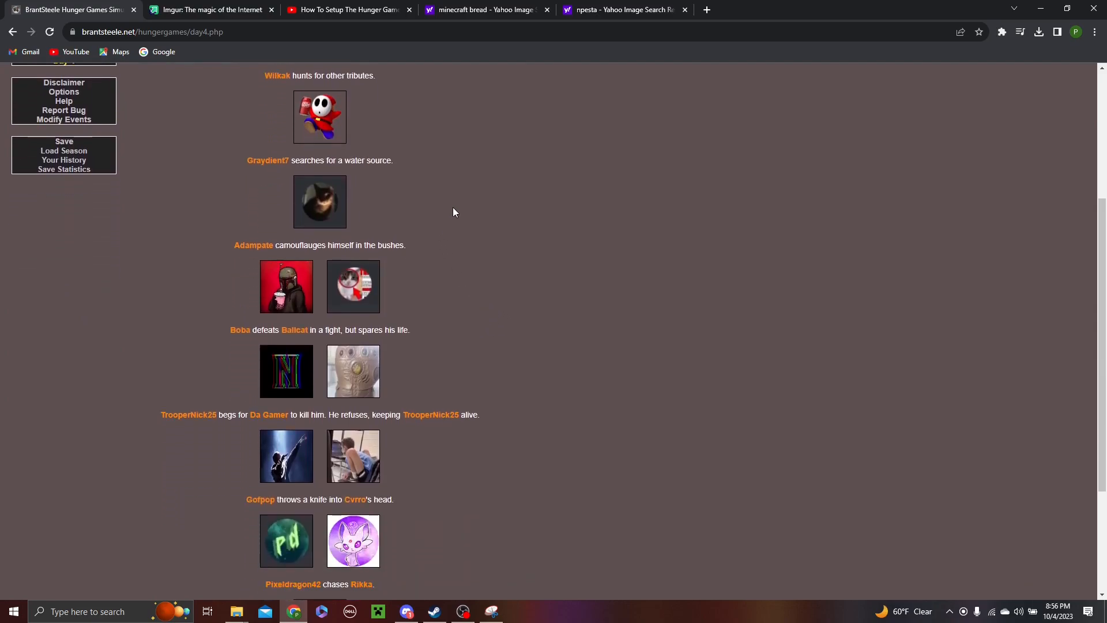
{"action": "mouse_move", "coordinate": [459, 290]}
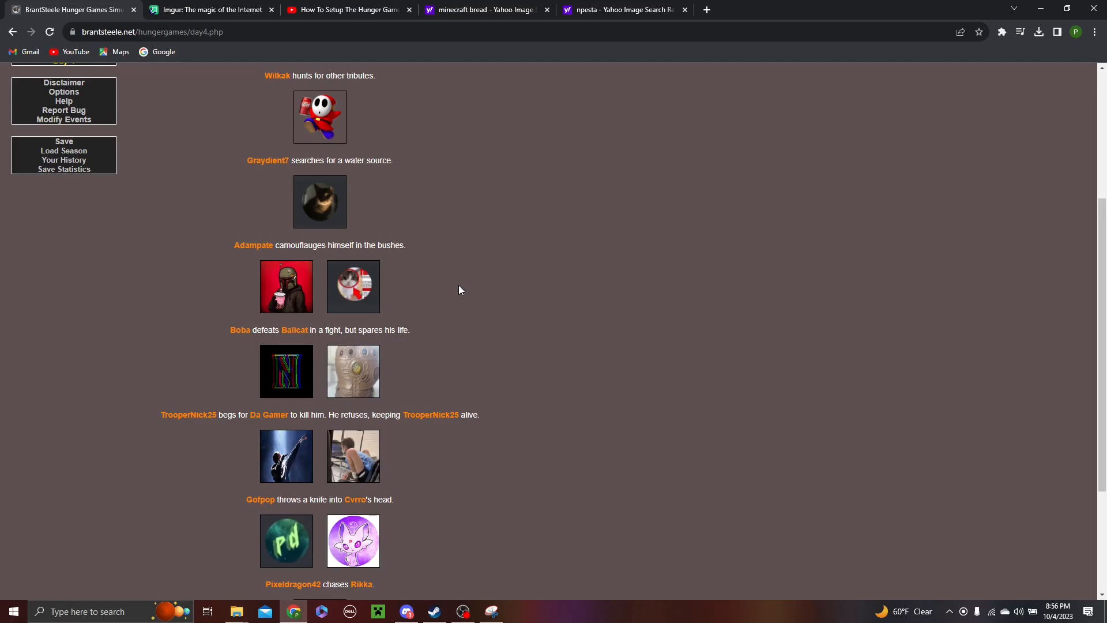
{"action": "scroll", "scroll_direction": "down", "scroll_amount": 3}
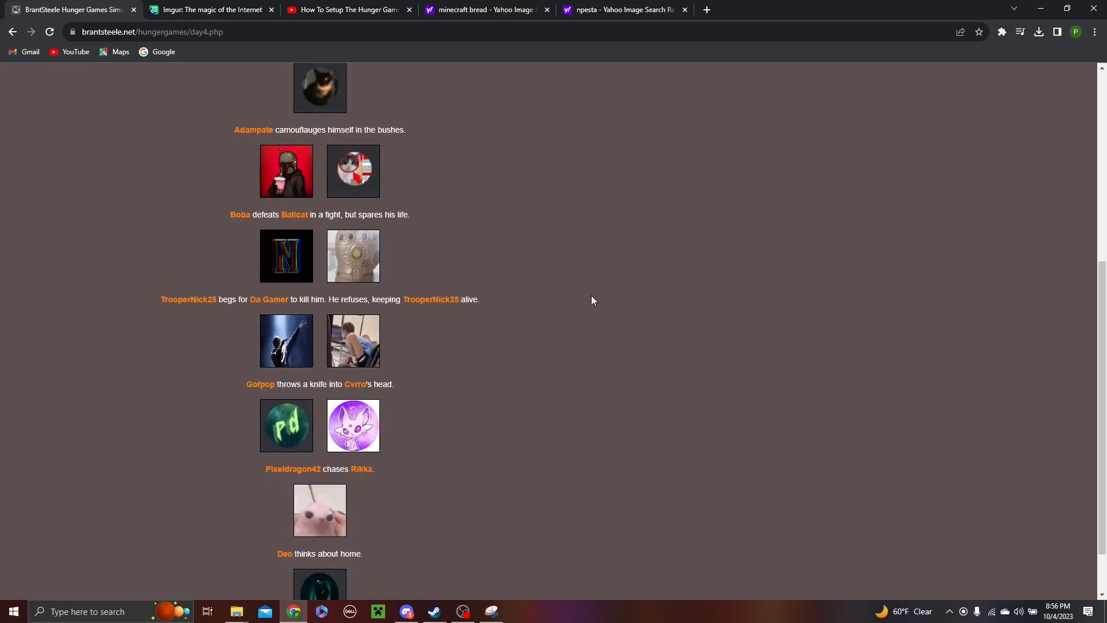
{"action": "mouse_move", "coordinate": [558, 263]}
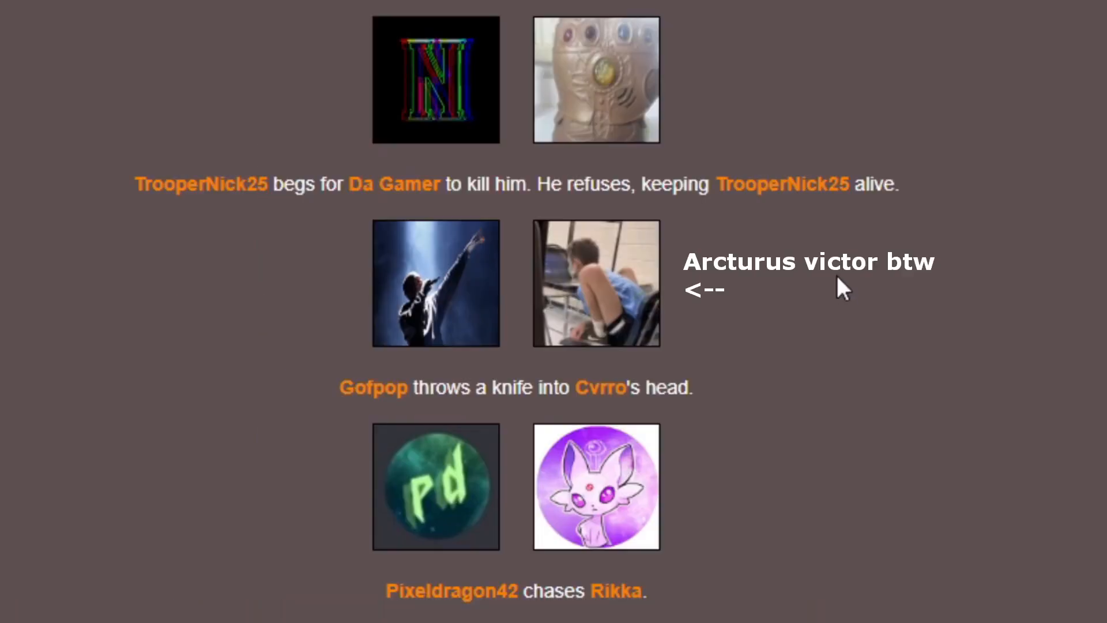
{"action": "mouse_move", "coordinate": [898, 327]}
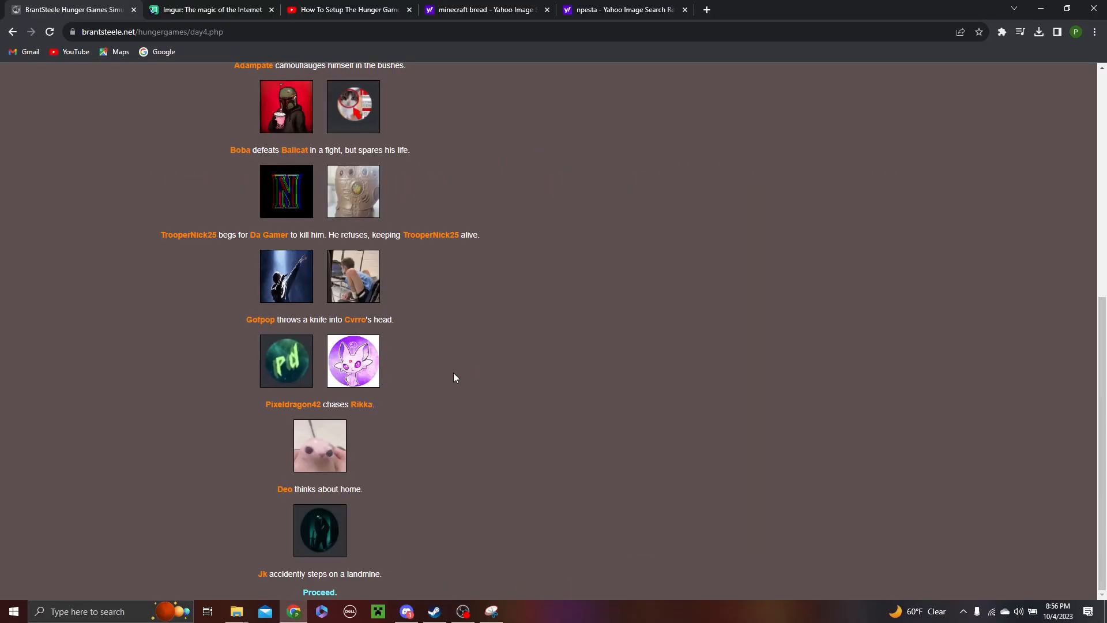
{"action": "mouse_move", "coordinate": [373, 443]}
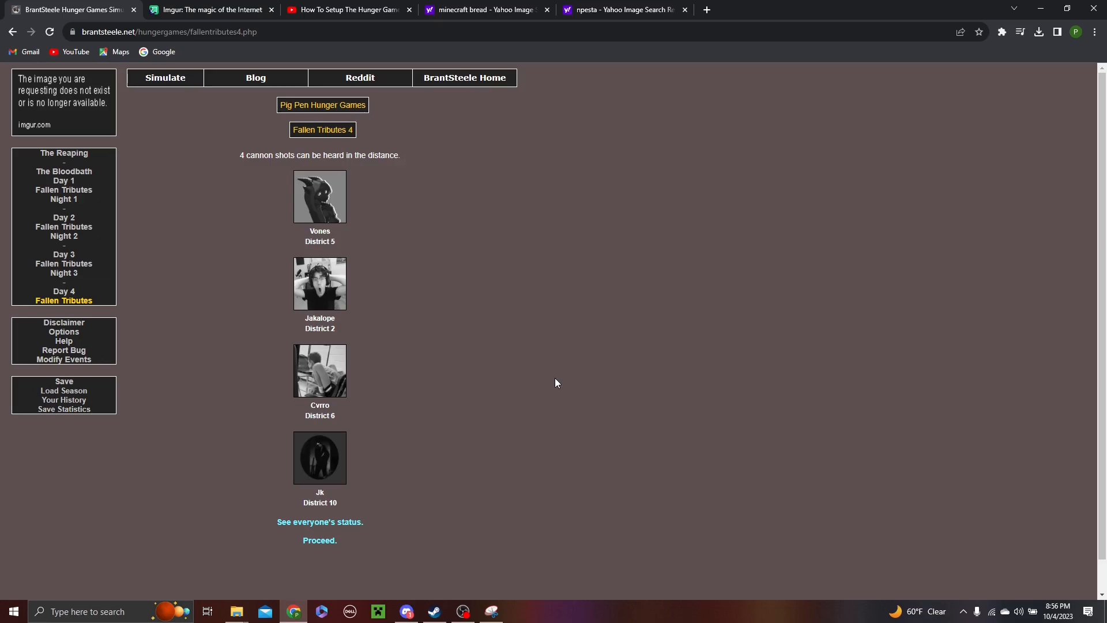
Step: Read Night 4's events, where Rikka and Gofpop are killed, and proceed to Day 5
{"action": "left_click", "coordinate": [320, 540]}
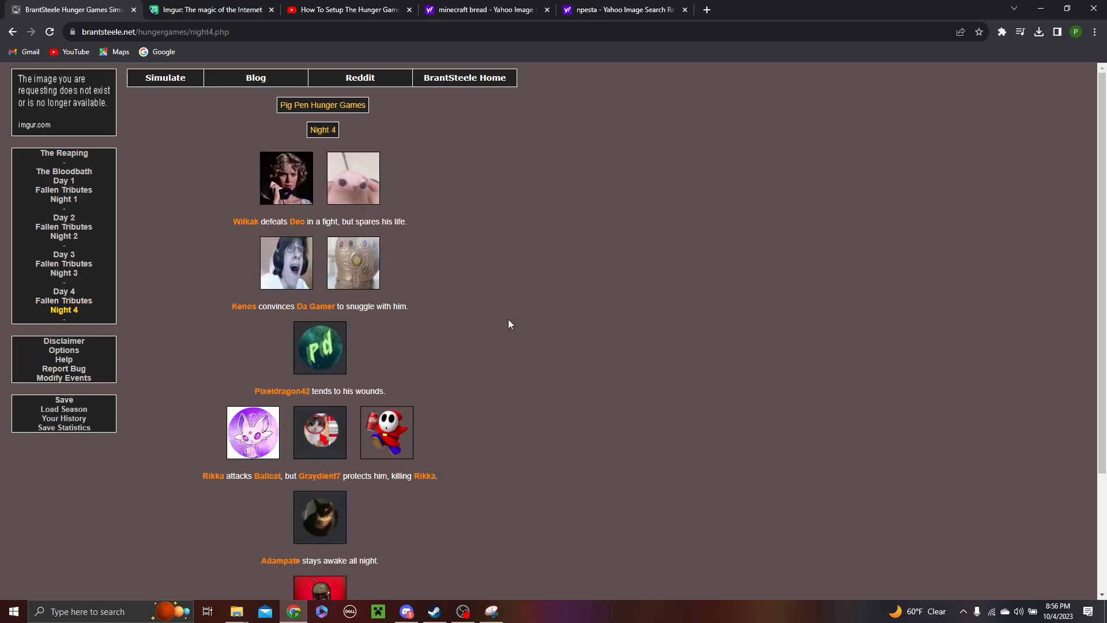
{"action": "mouse_move", "coordinate": [427, 178]}
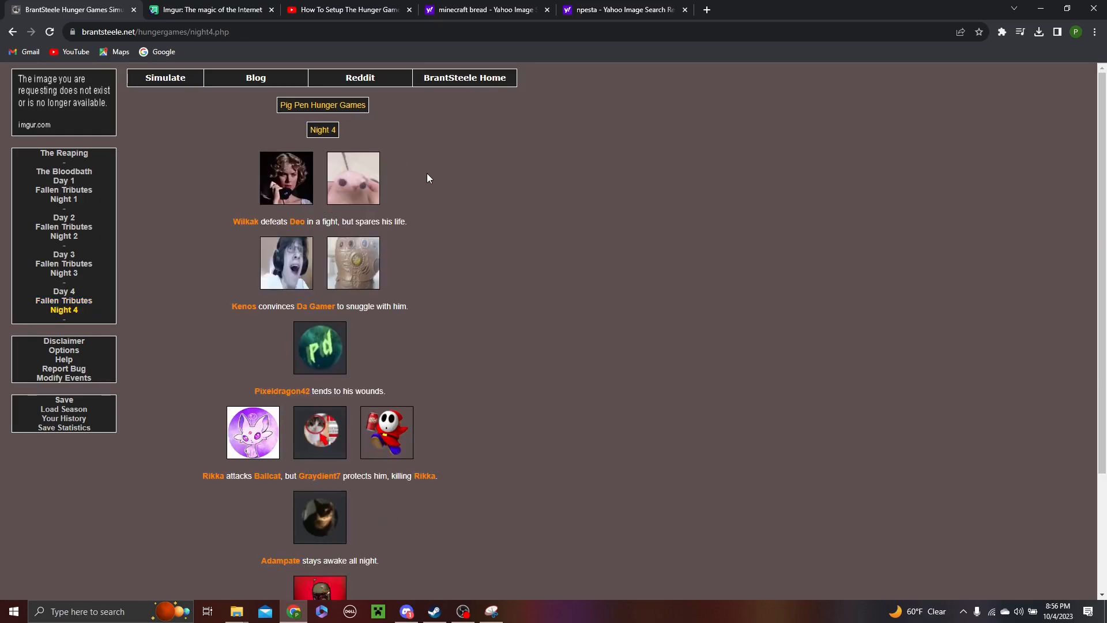
{"action": "mouse_move", "coordinate": [457, 216]}
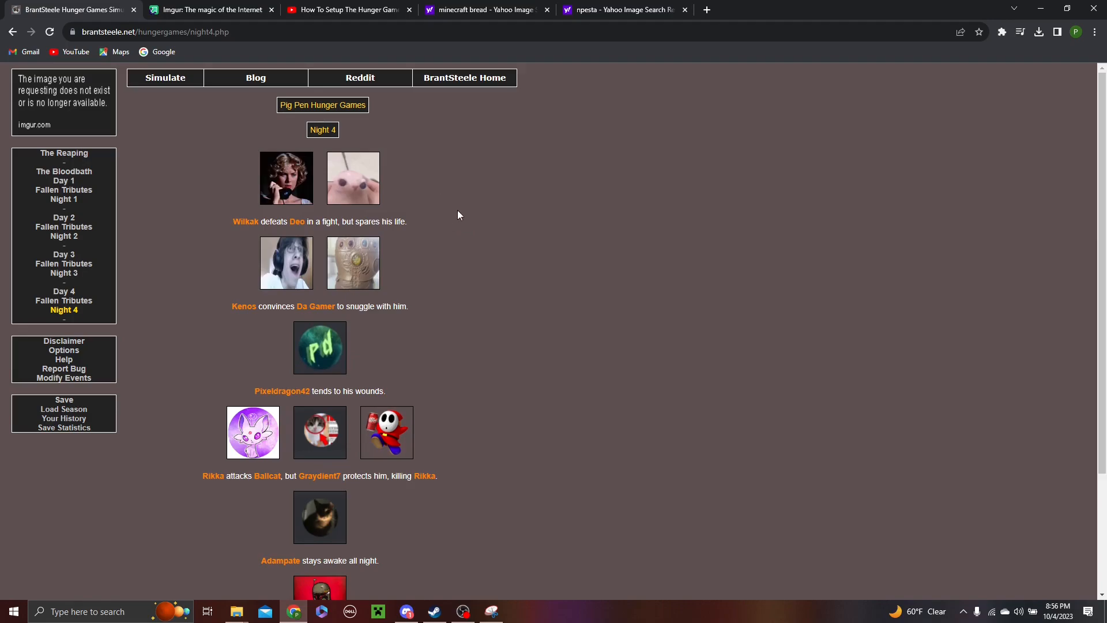
{"action": "scroll", "scroll_direction": "down", "scroll_amount": 3}
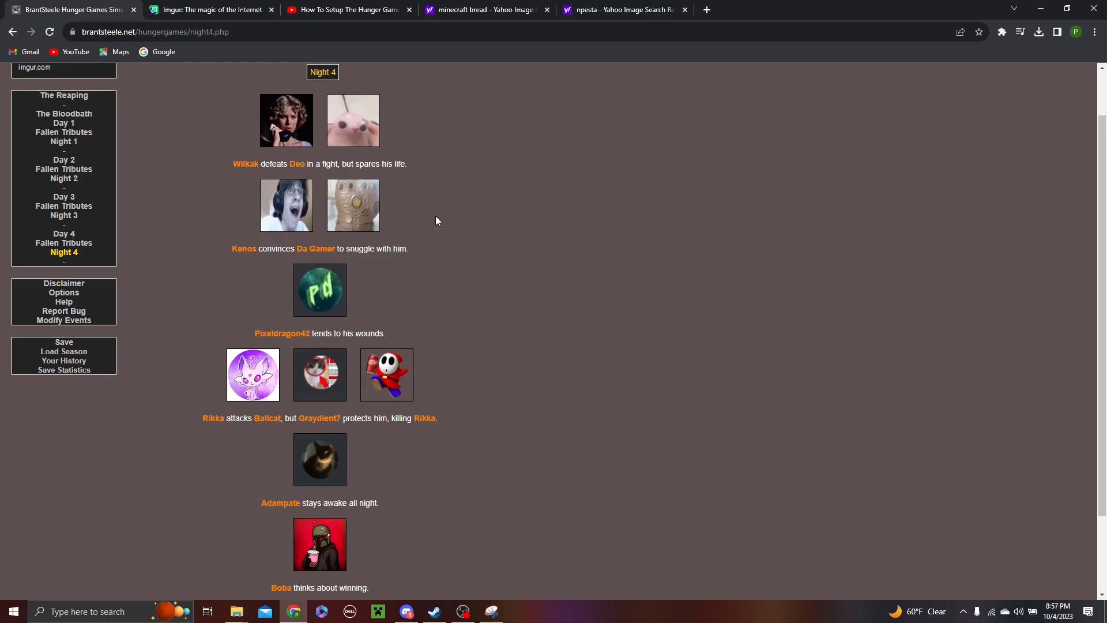
{"action": "scroll", "scroll_direction": "down", "scroll_amount": 3}
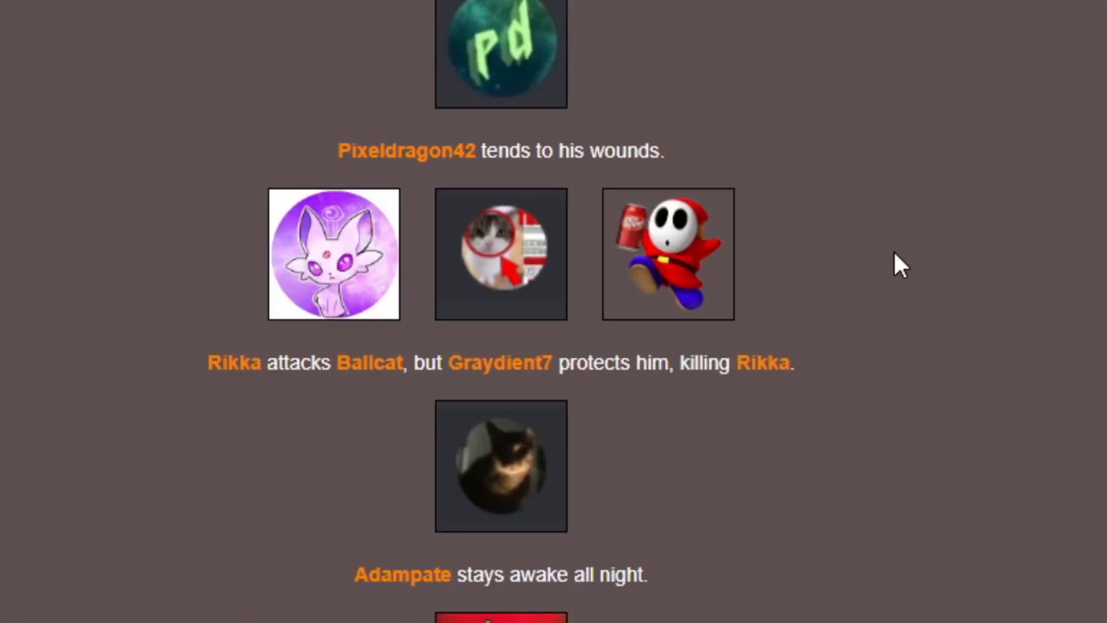
{"action": "mouse_move", "coordinate": [955, 260]}
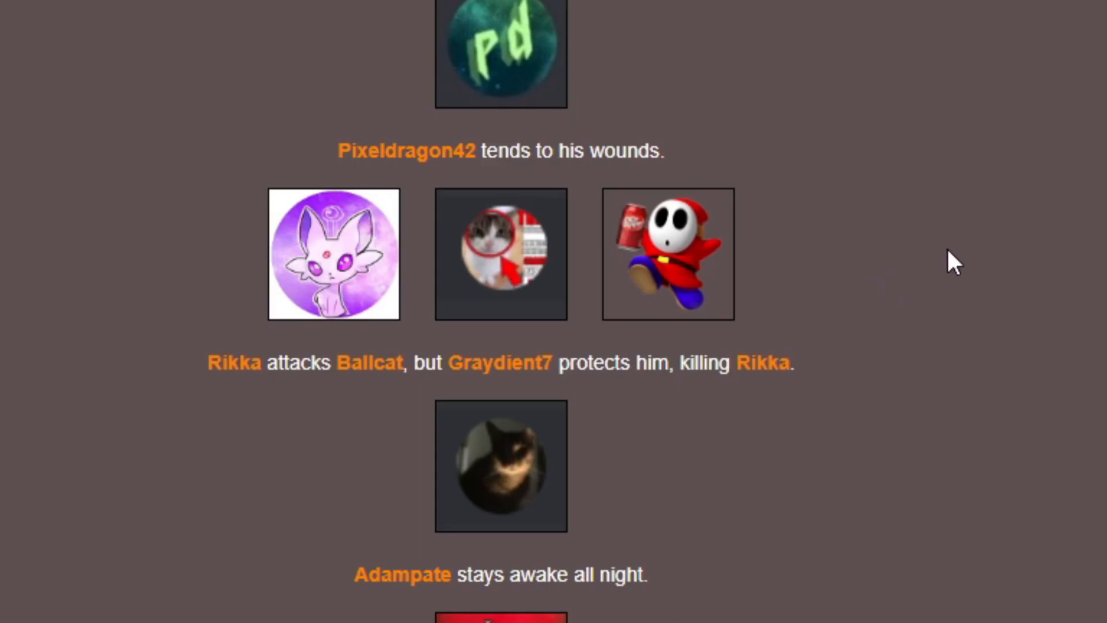
{"action": "mouse_move", "coordinate": [907, 259]}
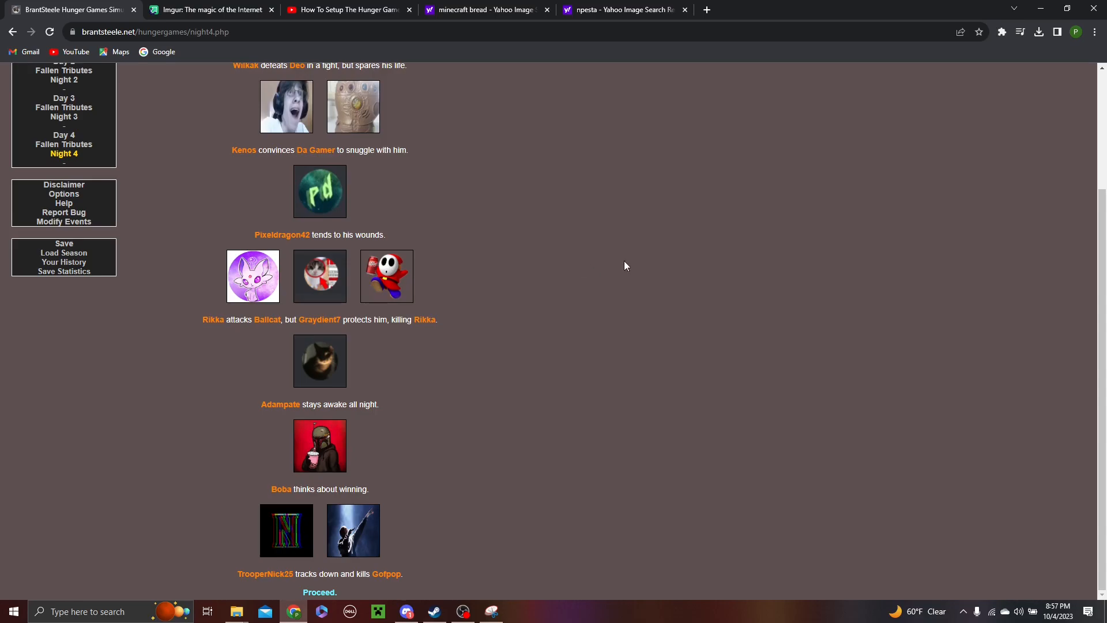
{"action": "mouse_move", "coordinate": [442, 467]}
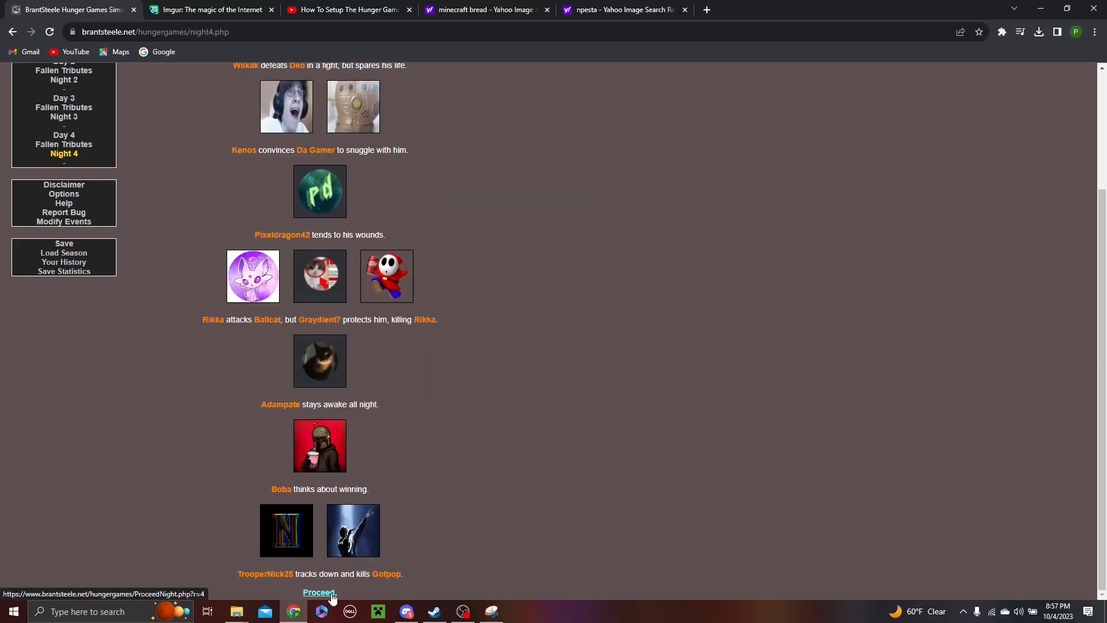
{"action": "left_click", "coordinate": [319, 592]}
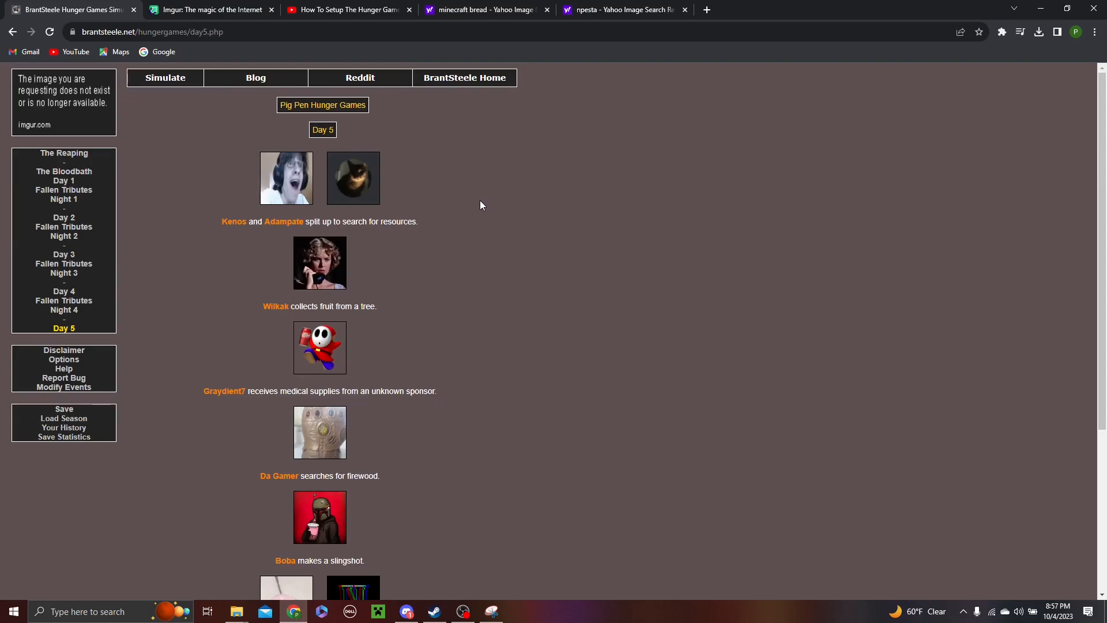
Step: Read the deathless Day 5 events and proceed to the fallen tributes recap
{"action": "scroll", "scroll_direction": "down", "scroll_amount": 3}
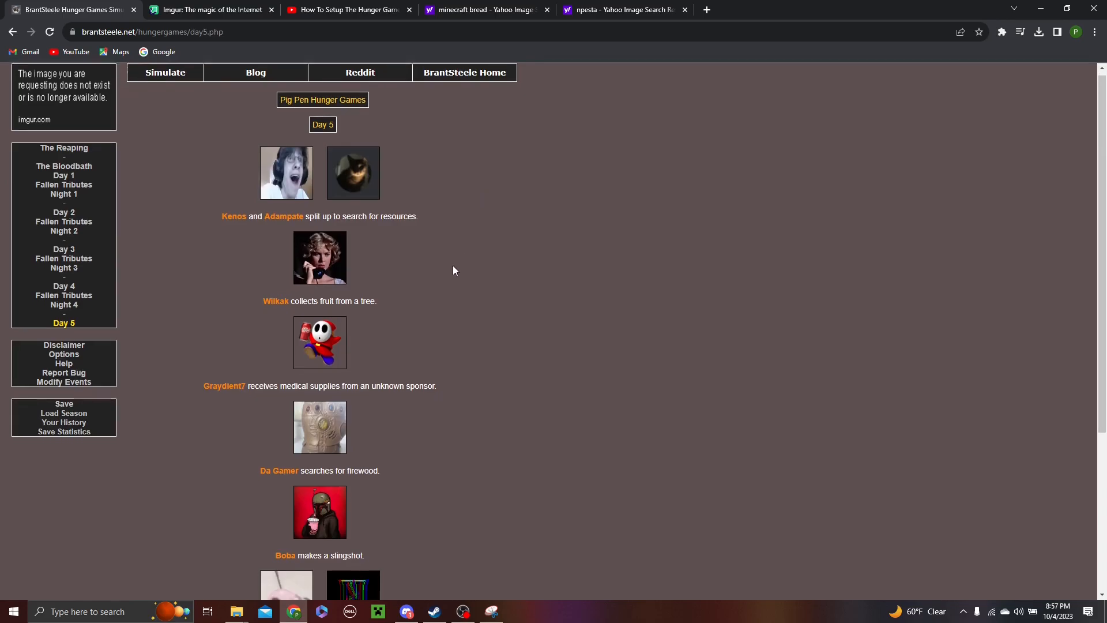
{"action": "scroll", "scroll_direction": "down", "scroll_amount": 3}
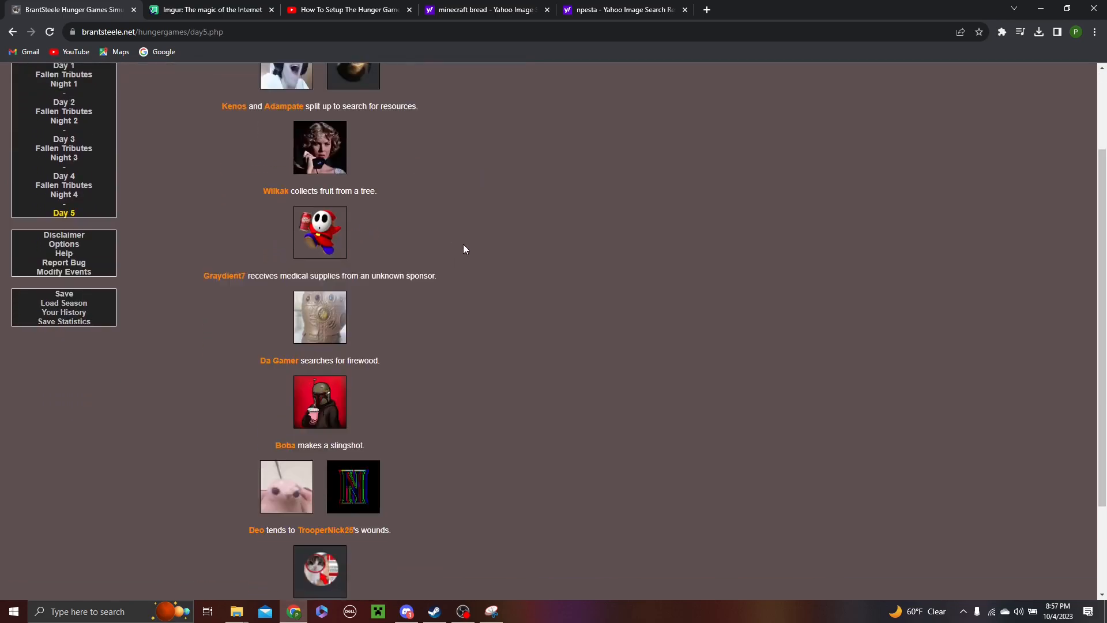
{"action": "scroll", "scroll_direction": "down", "scroll_amount": 3}
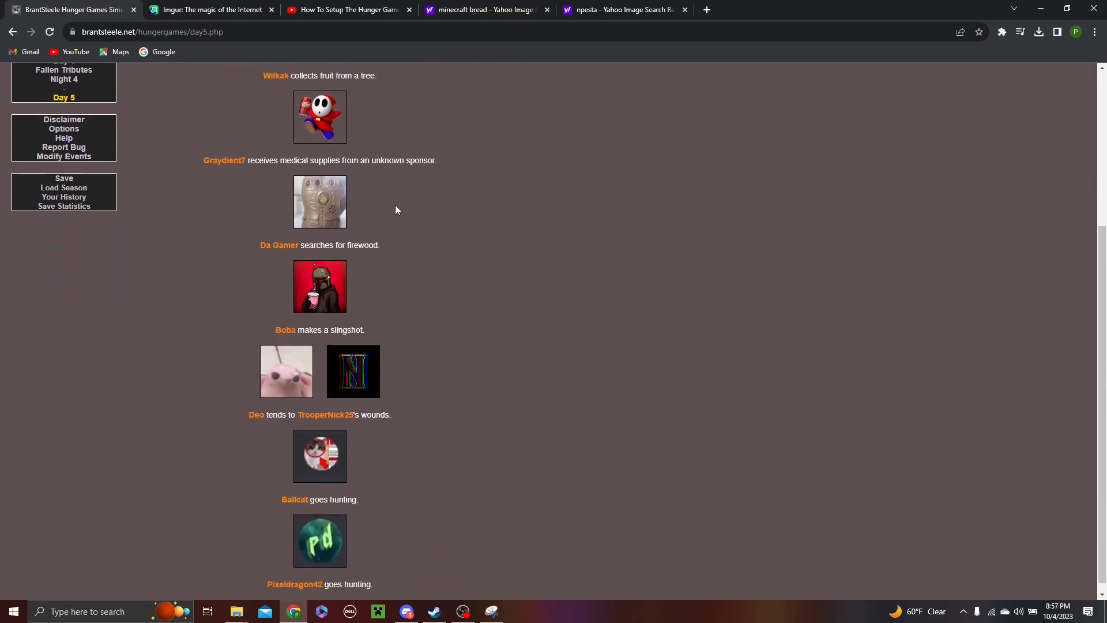
{"action": "mouse_move", "coordinate": [384, 297]}
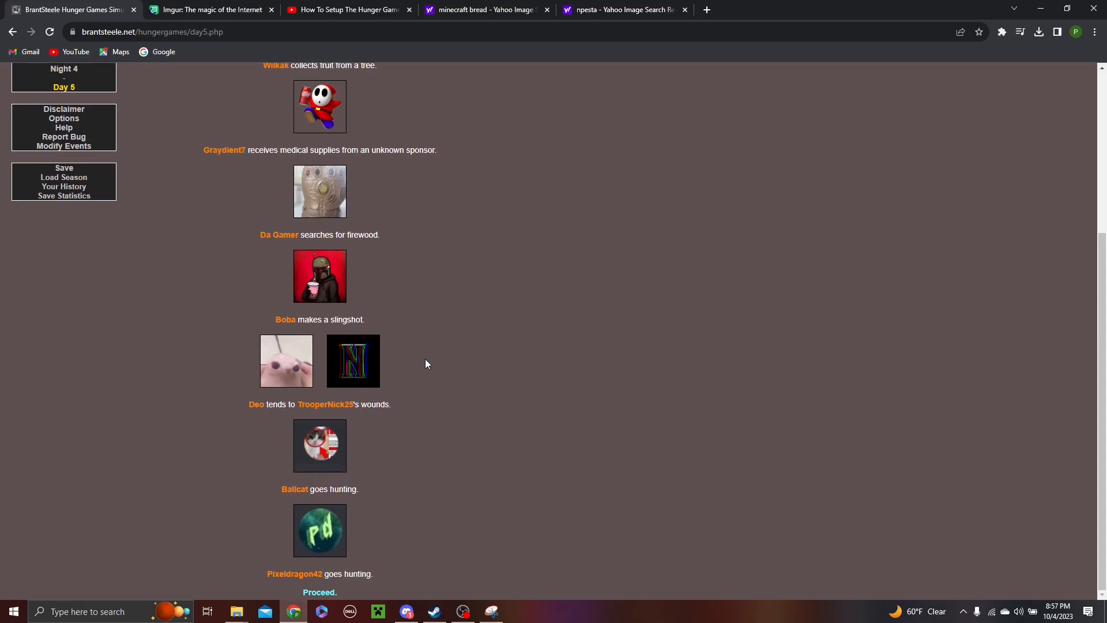
{"action": "mouse_move", "coordinate": [368, 451]}
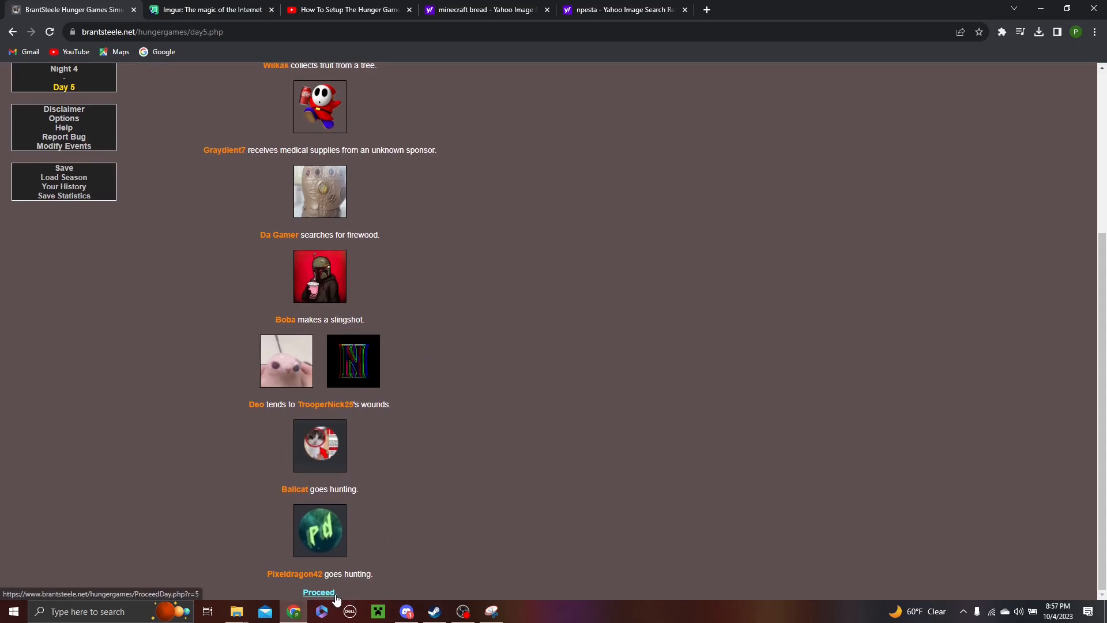
{"action": "left_click", "coordinate": [319, 591]}
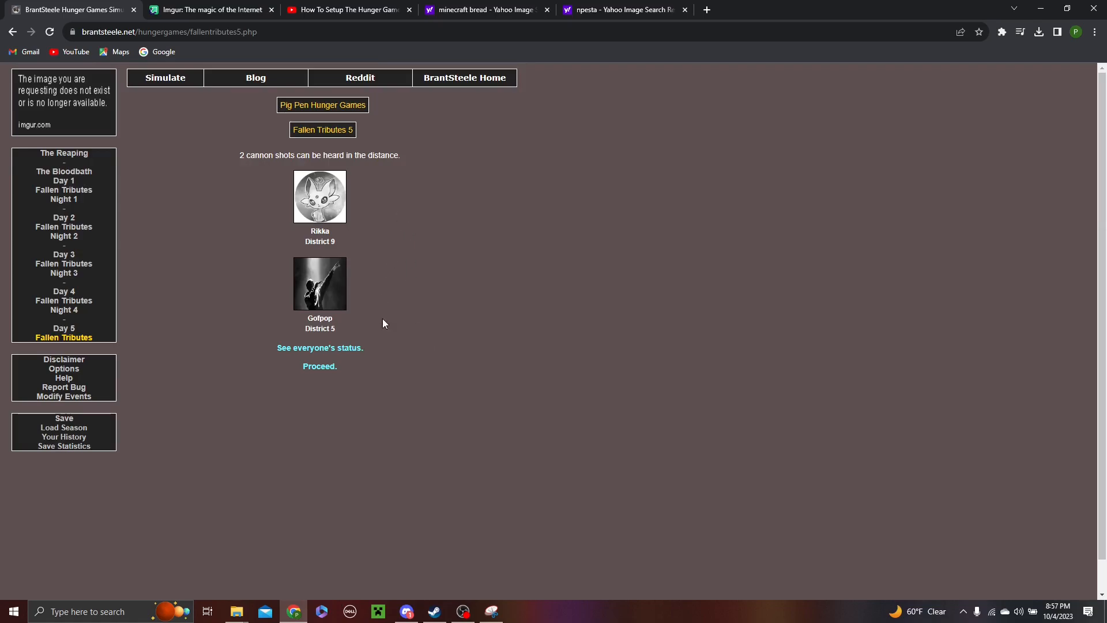
Step: View everyone's status and scroll through the district listings of alive, deceased and kills
{"action": "left_click", "coordinate": [320, 347]}
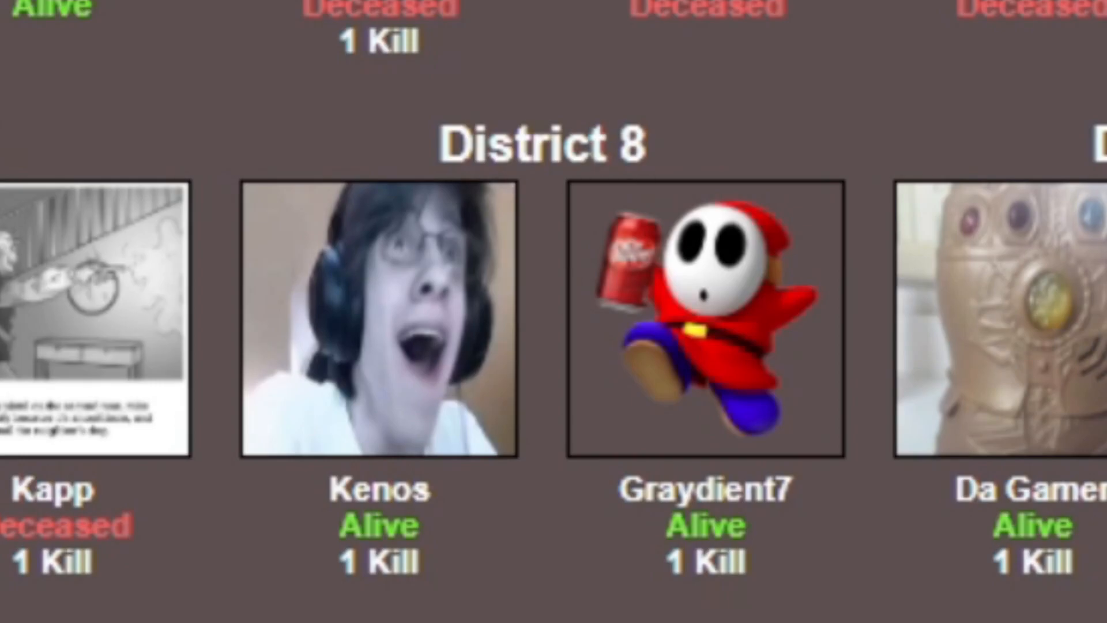
{"action": "scroll", "scroll_direction": "right", "scroll_amount": 3}
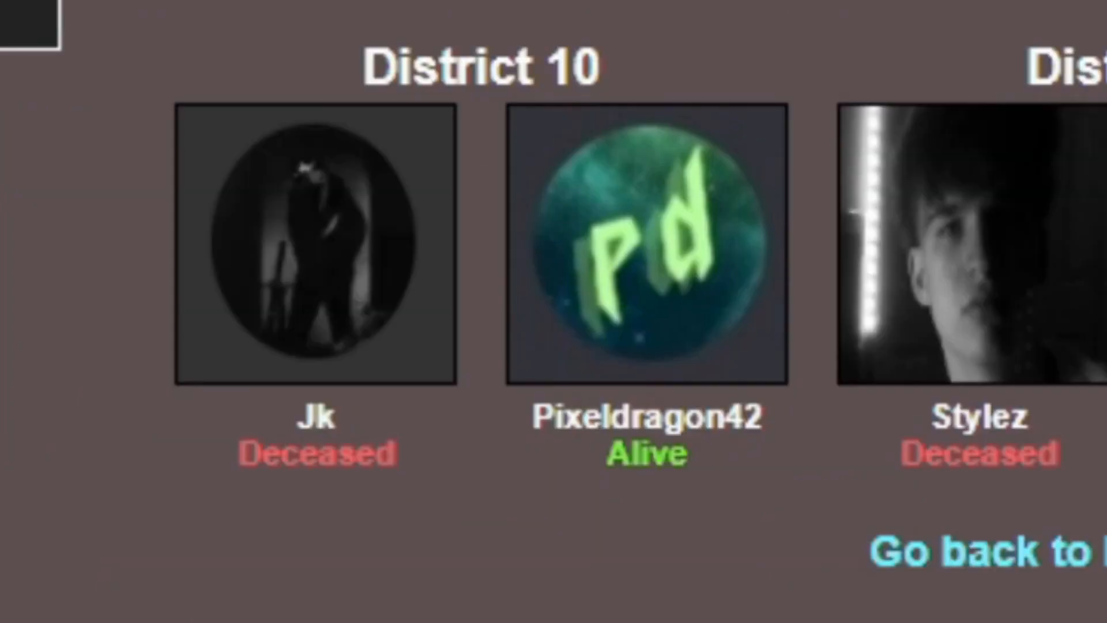
{"action": "scroll", "scroll_direction": "right", "scroll_amount": 3}
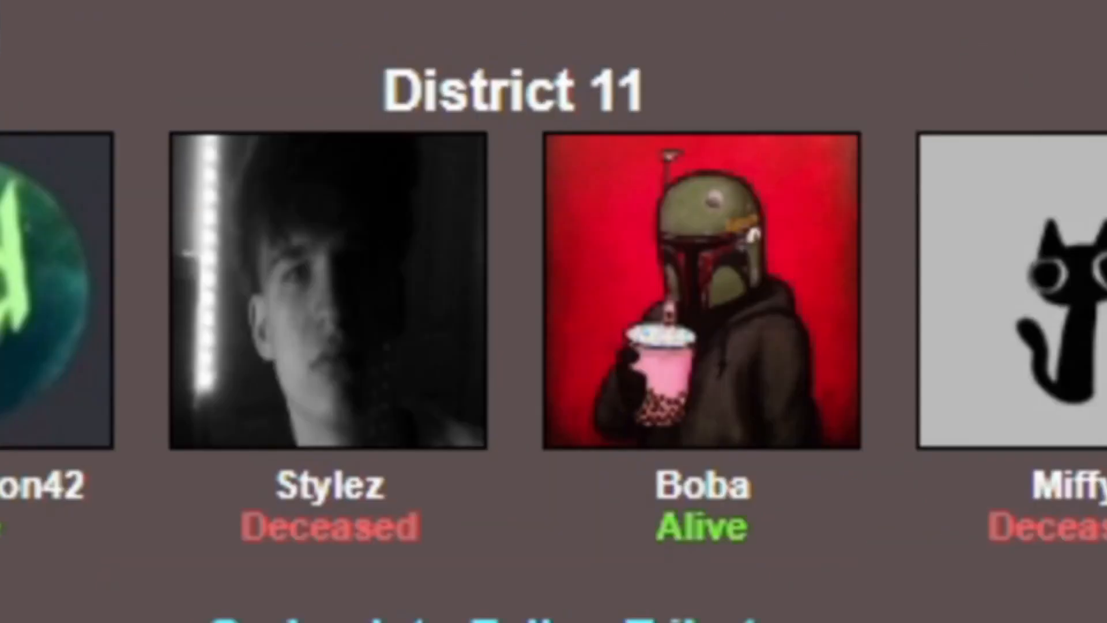
{"action": "scroll", "scroll_direction": "down", "scroll_amount": 3}
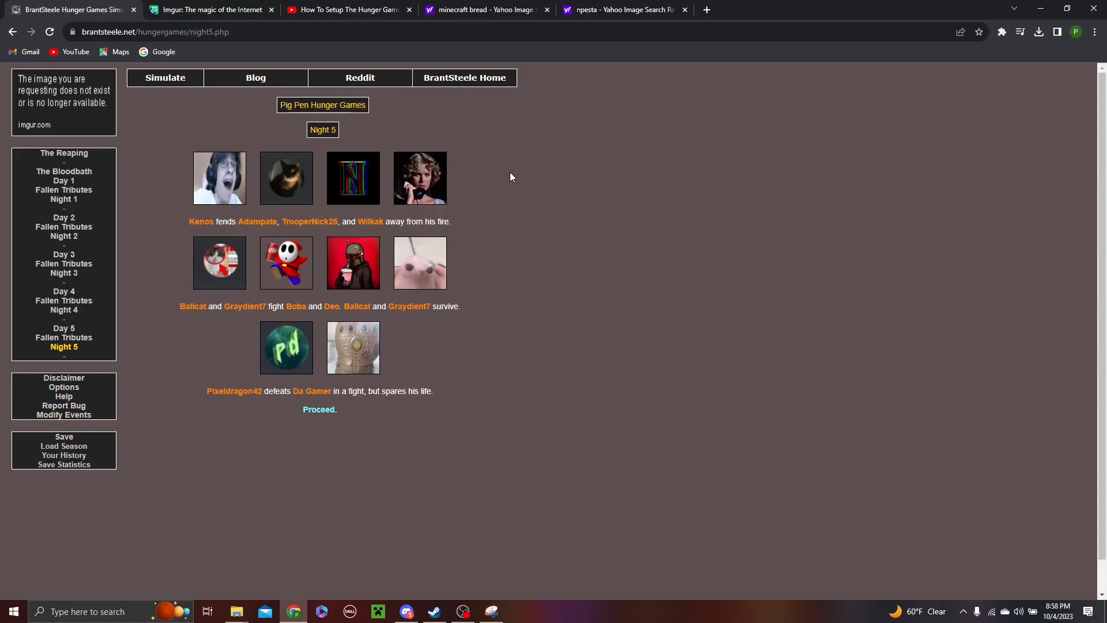
{"action": "mouse_move", "coordinate": [495, 164]}
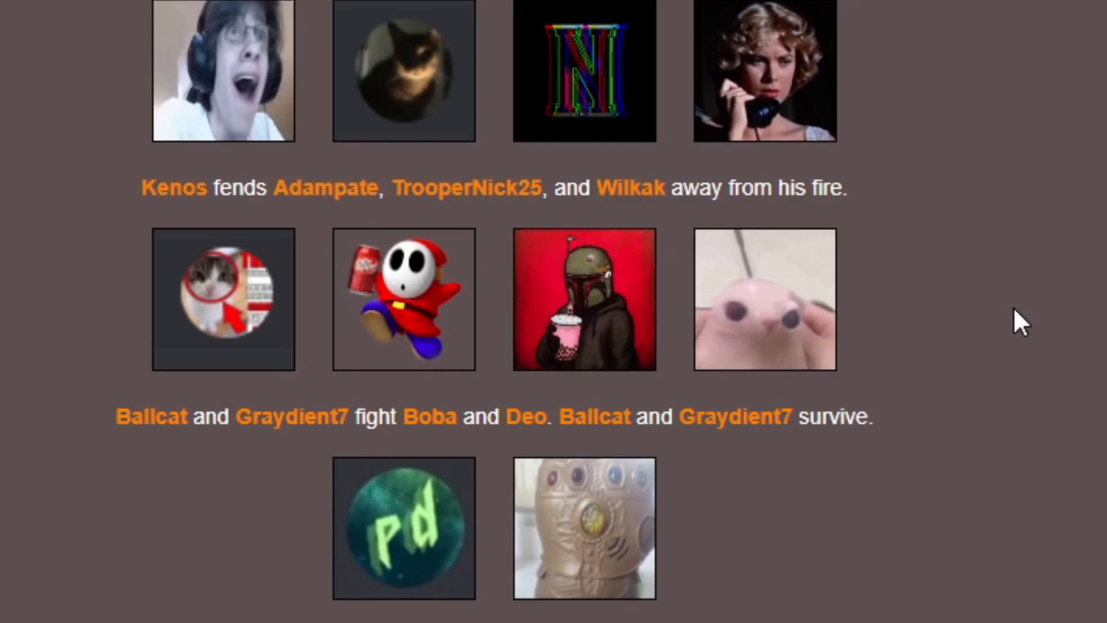
{"action": "mouse_move", "coordinate": [984, 329]}
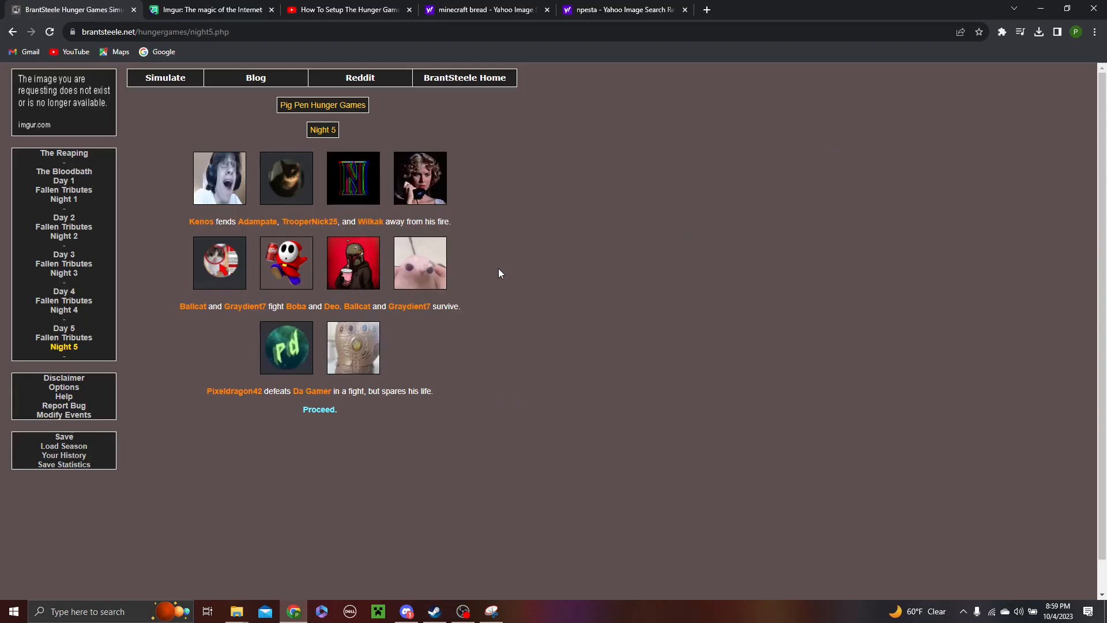
{"action": "mouse_move", "coordinate": [517, 278]}
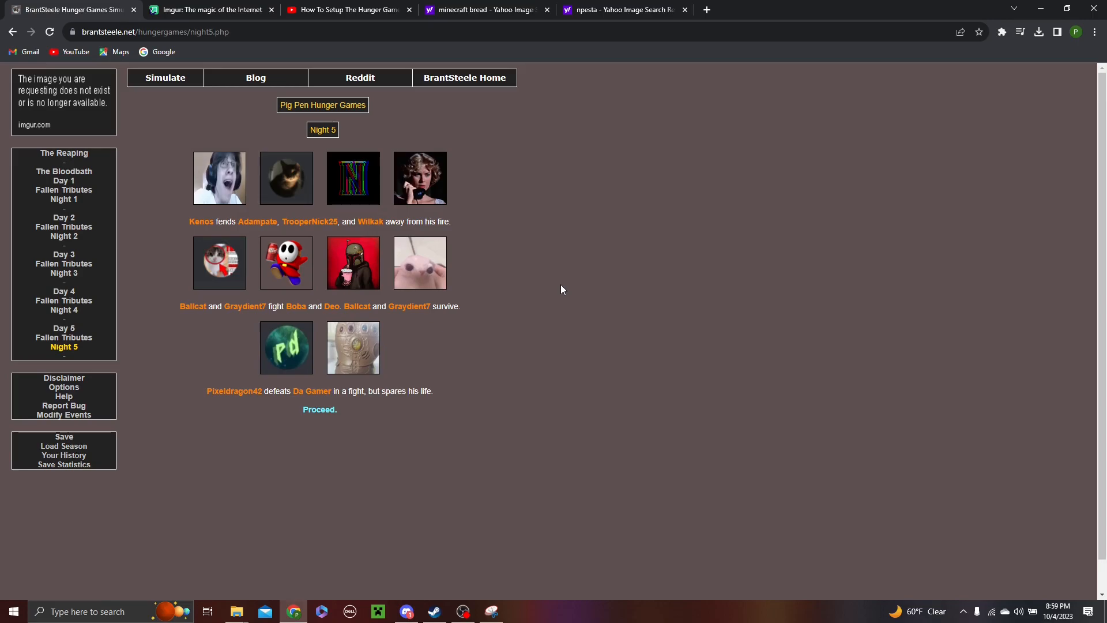
{"action": "mouse_move", "coordinate": [471, 369]}
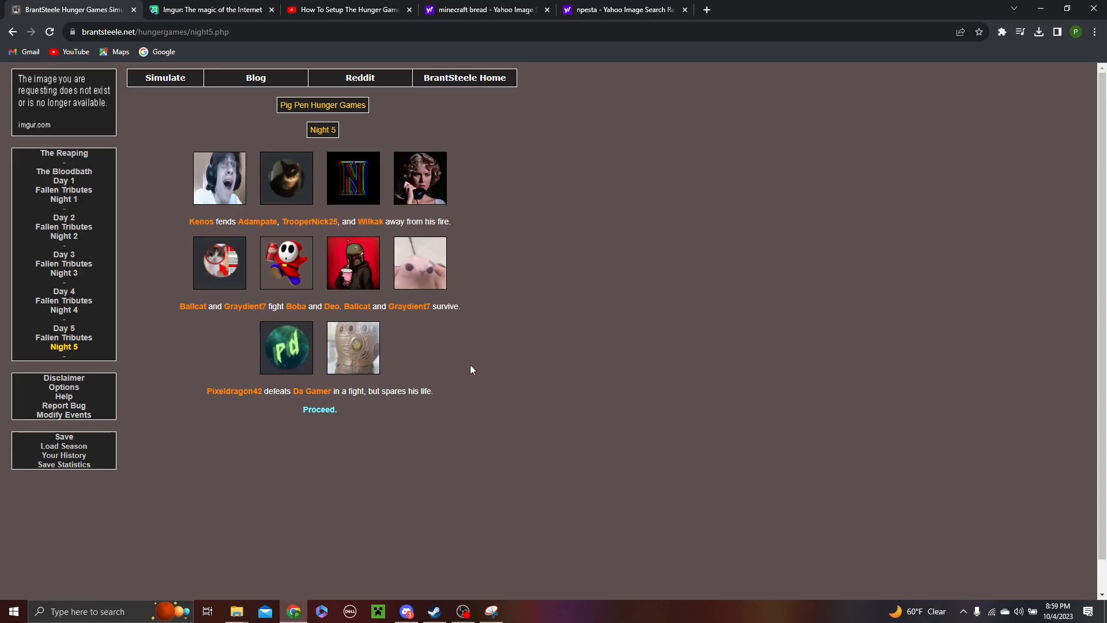
Step: Proceed from Night 5 to The Feast, which Da Gamer, Ballcat, Kenos and TrooperNick25 skip
{"action": "left_click", "coordinate": [319, 409]}
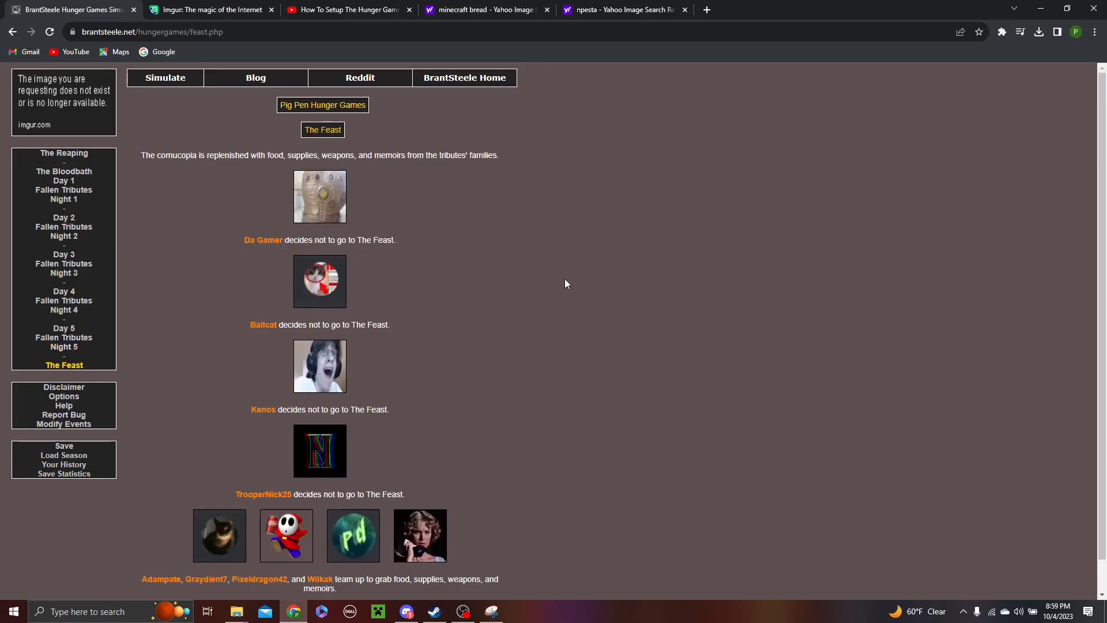
Step: Read The Feast, where Adampate, Graydient7, Pixeldragon42 and Wilkak team up, and proceed to Day 6
{"action": "scroll", "scroll_direction": "down", "scroll_amount": 3}
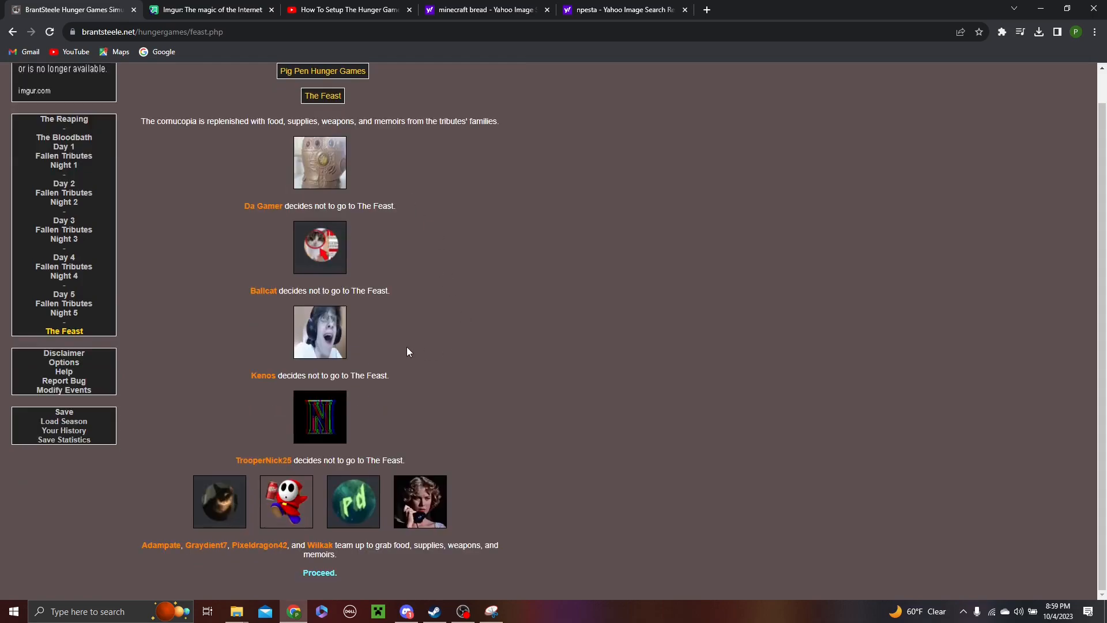
{"action": "mouse_move", "coordinate": [511, 264]}
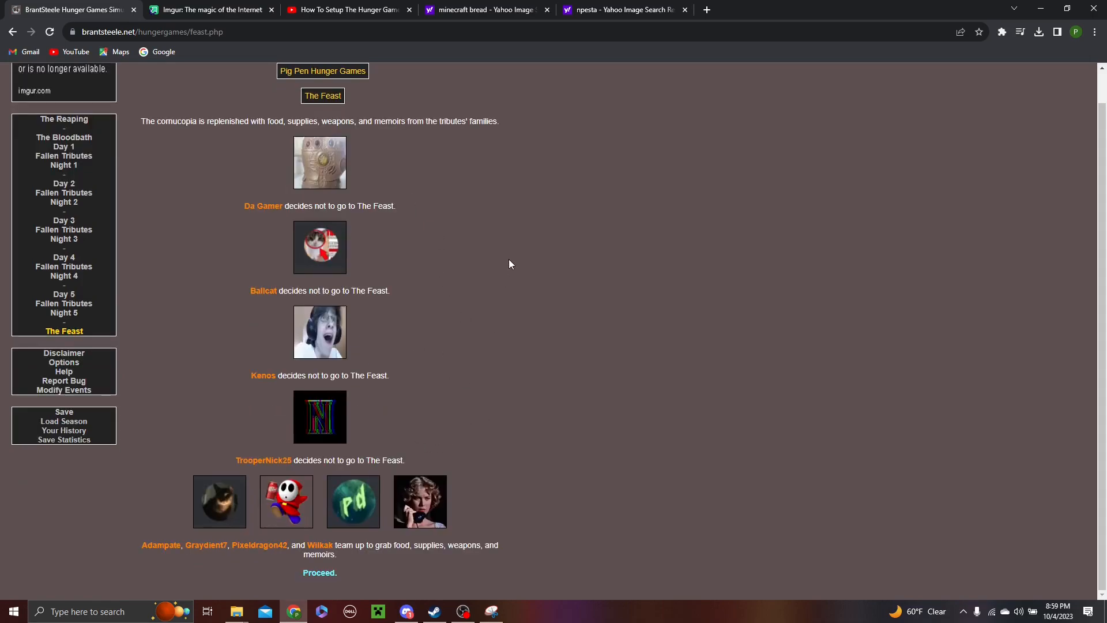
{"action": "mouse_move", "coordinate": [618, 470]}
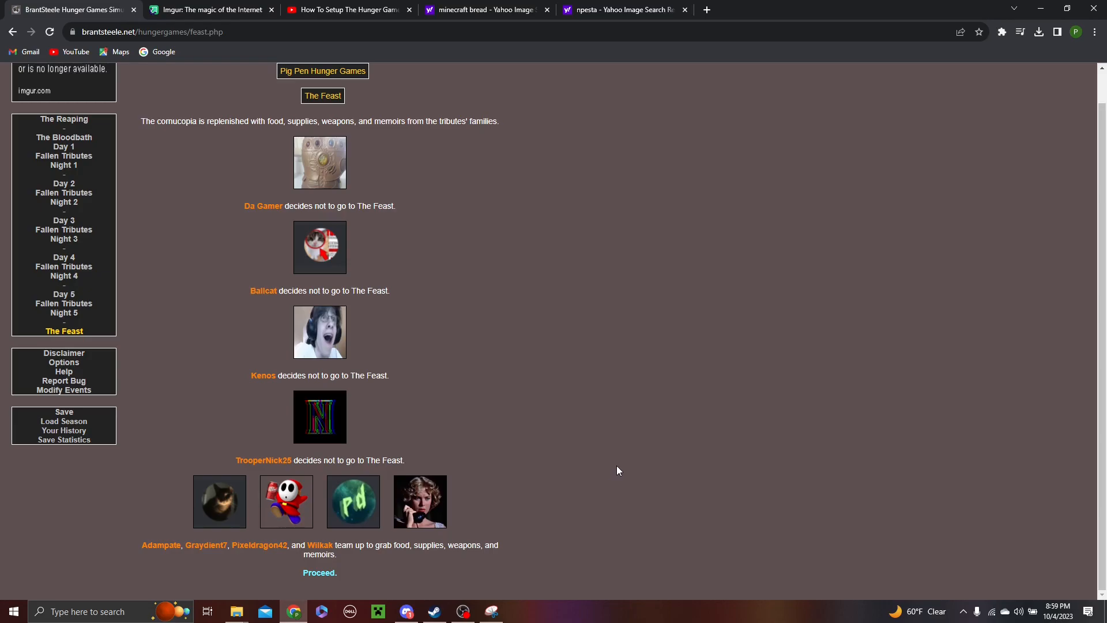
{"action": "mouse_move", "coordinate": [531, 470]}
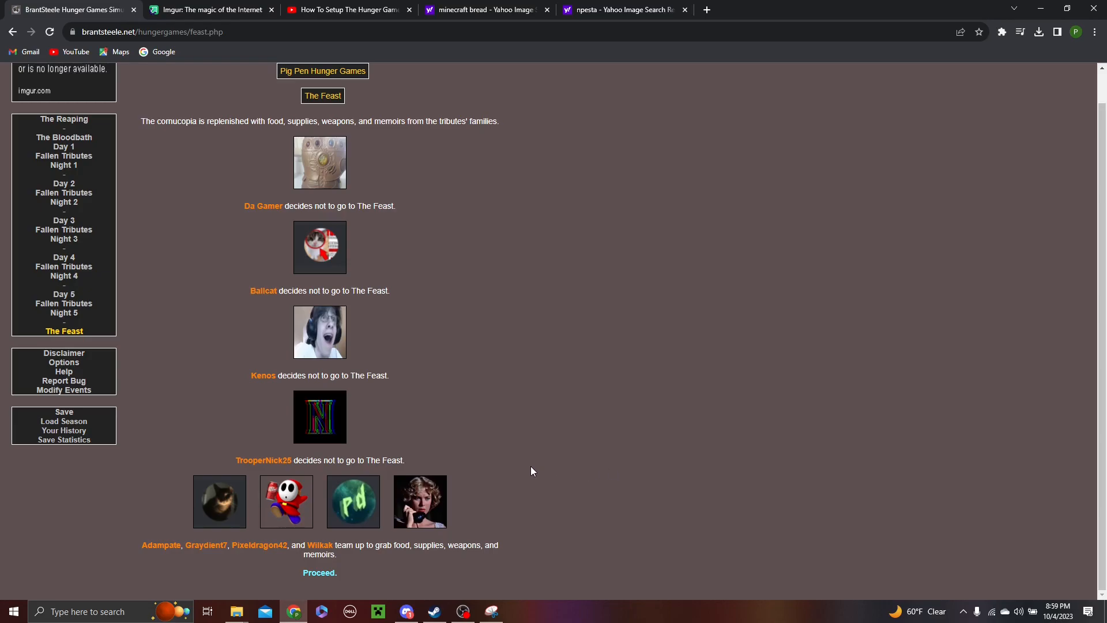
{"action": "mouse_move", "coordinate": [529, 463]}
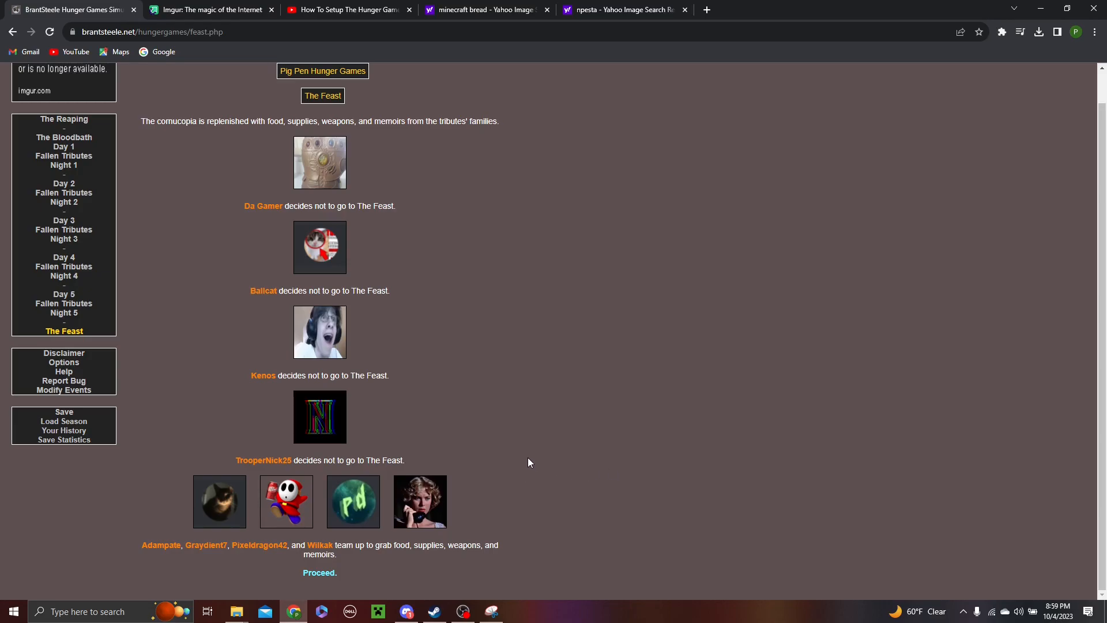
{"action": "left_click", "coordinate": [320, 573]}
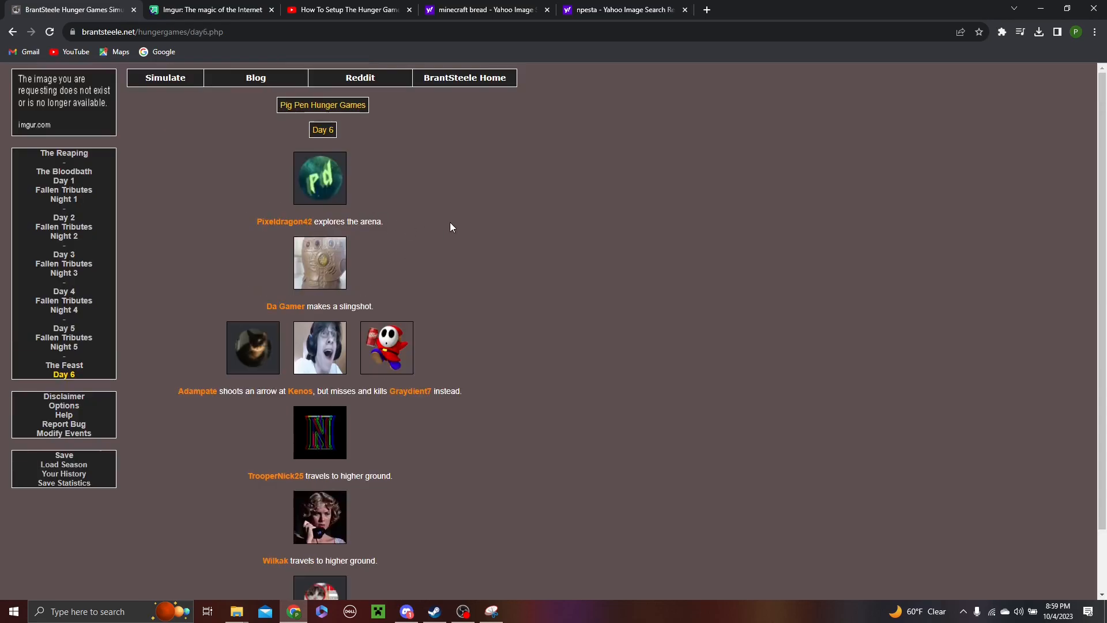
{"action": "mouse_move", "coordinate": [364, 276]}
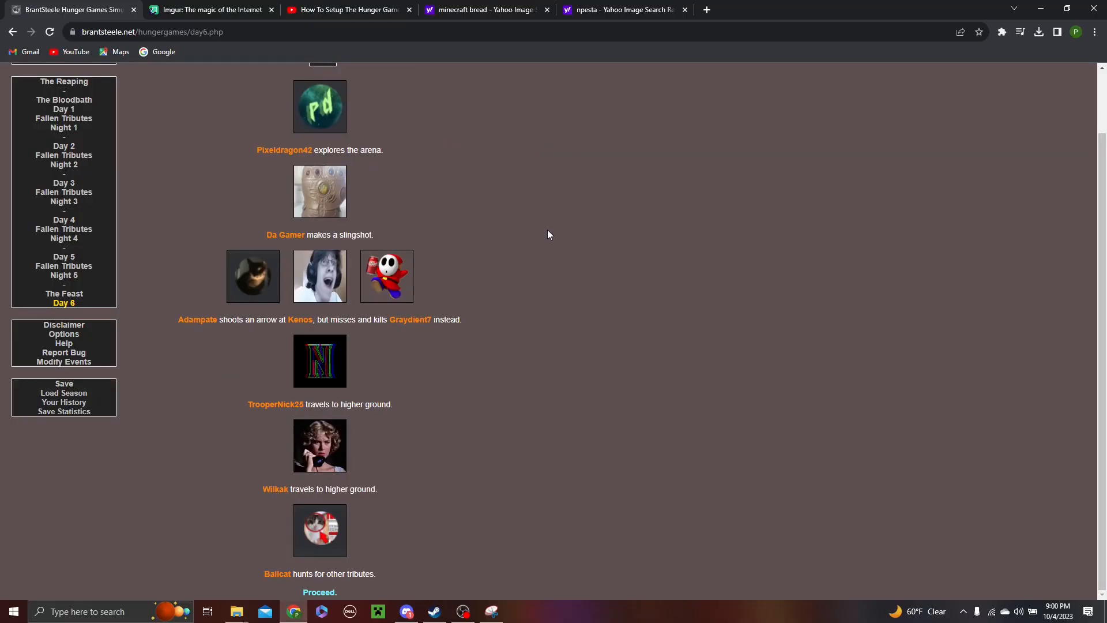
{"action": "mouse_move", "coordinate": [399, 376]}
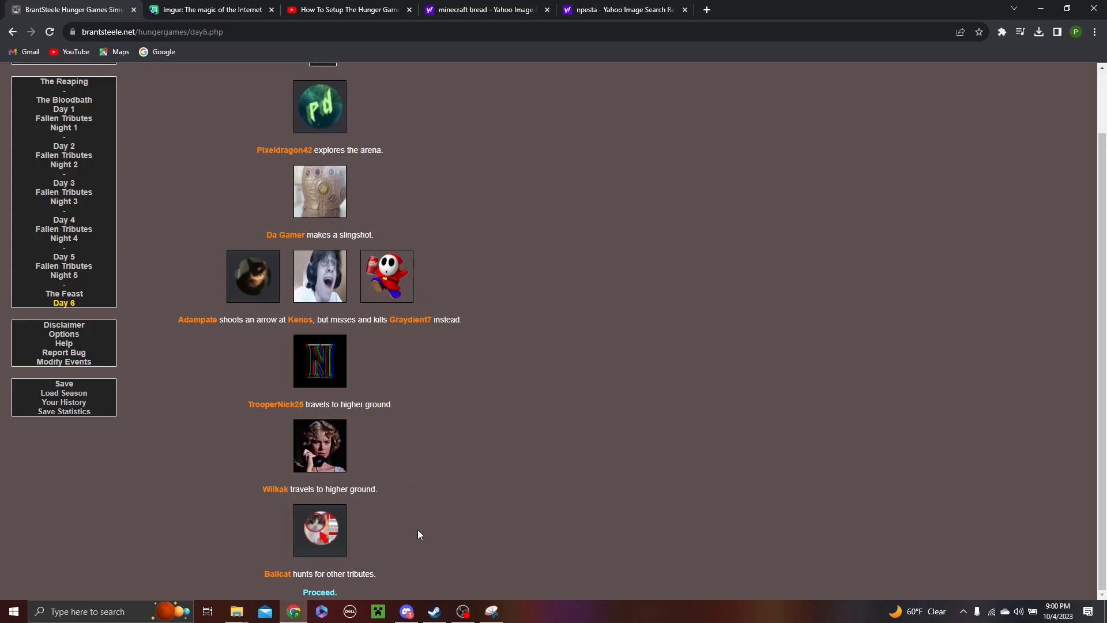
{"action": "mouse_move", "coordinate": [387, 536]}
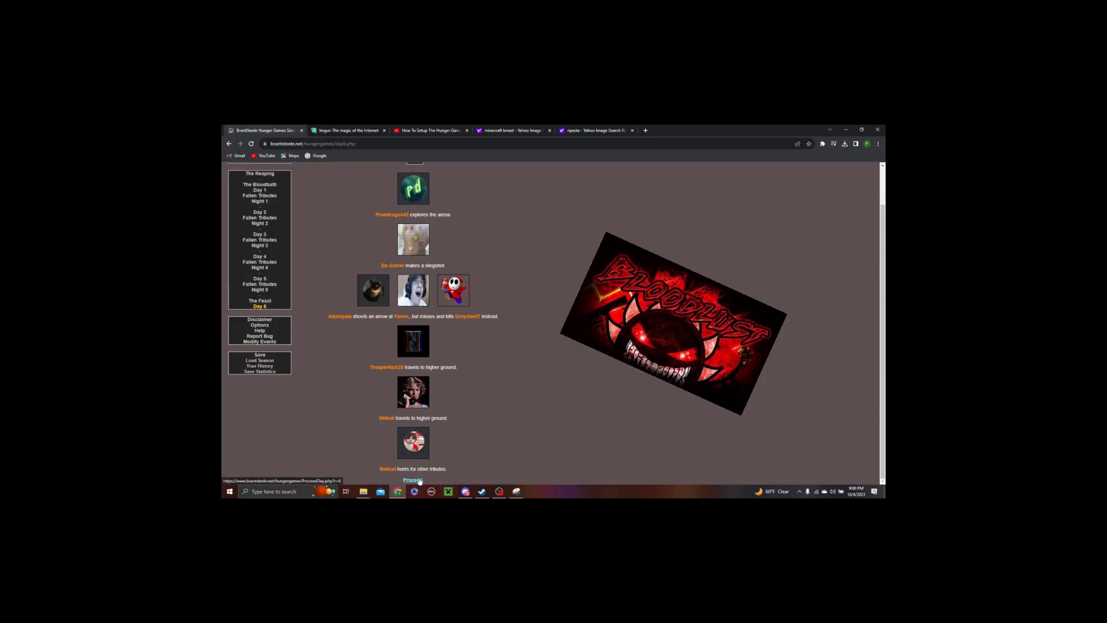
Step: Proceed from Day 6 to the fallen tributes recap listing Boba, Deo and Graydient7
{"action": "left_click", "coordinate": [413, 480]}
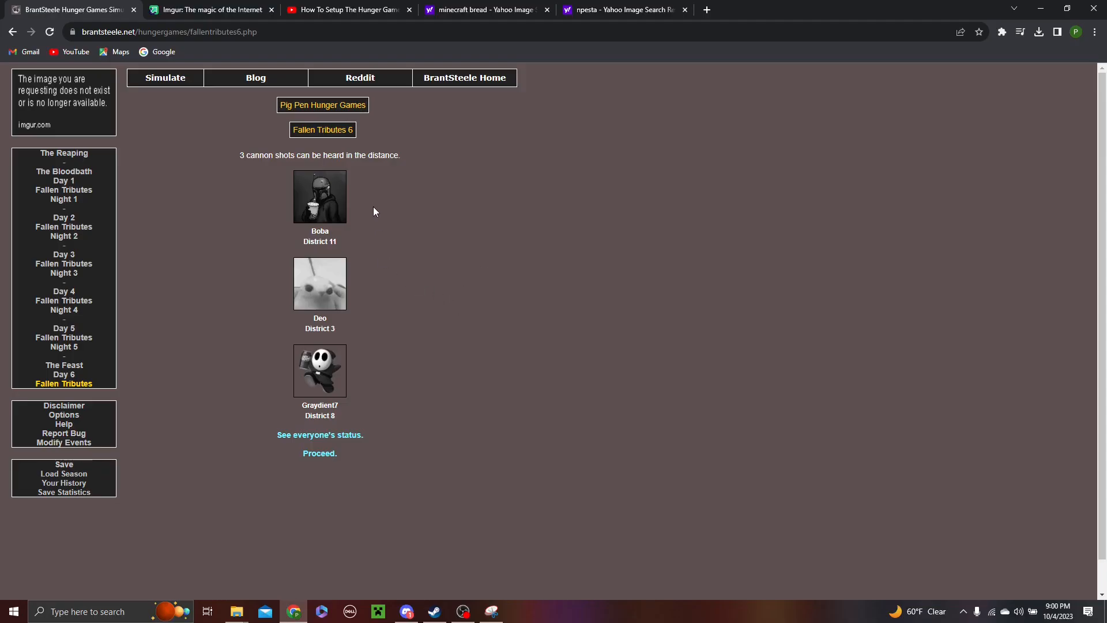
{"action": "mouse_move", "coordinate": [473, 388]}
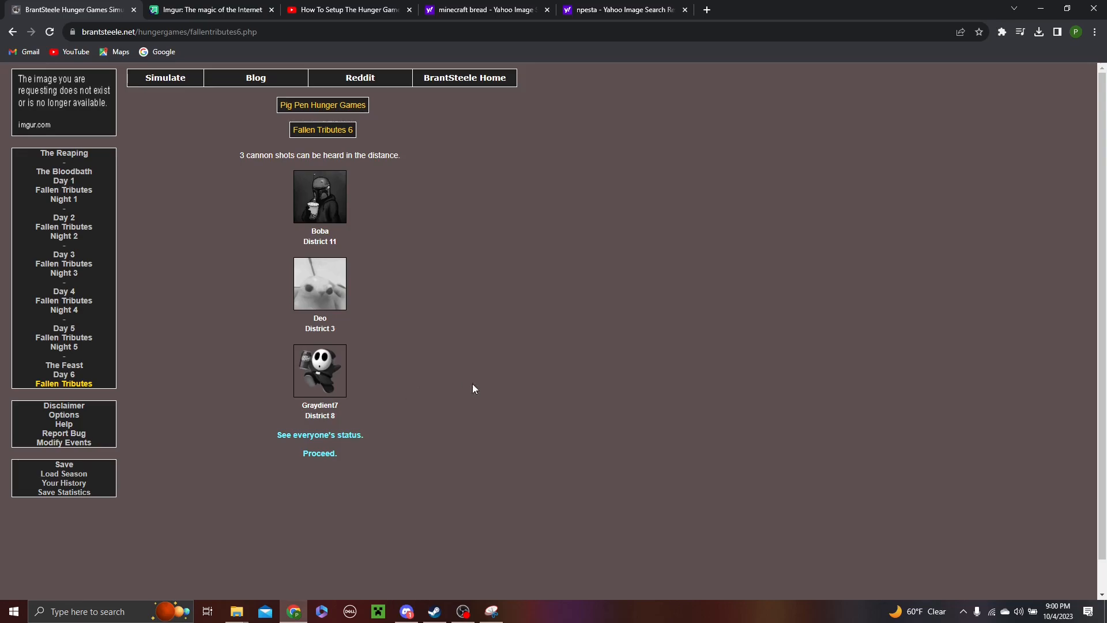
{"action": "left_click", "coordinate": [319, 453]}
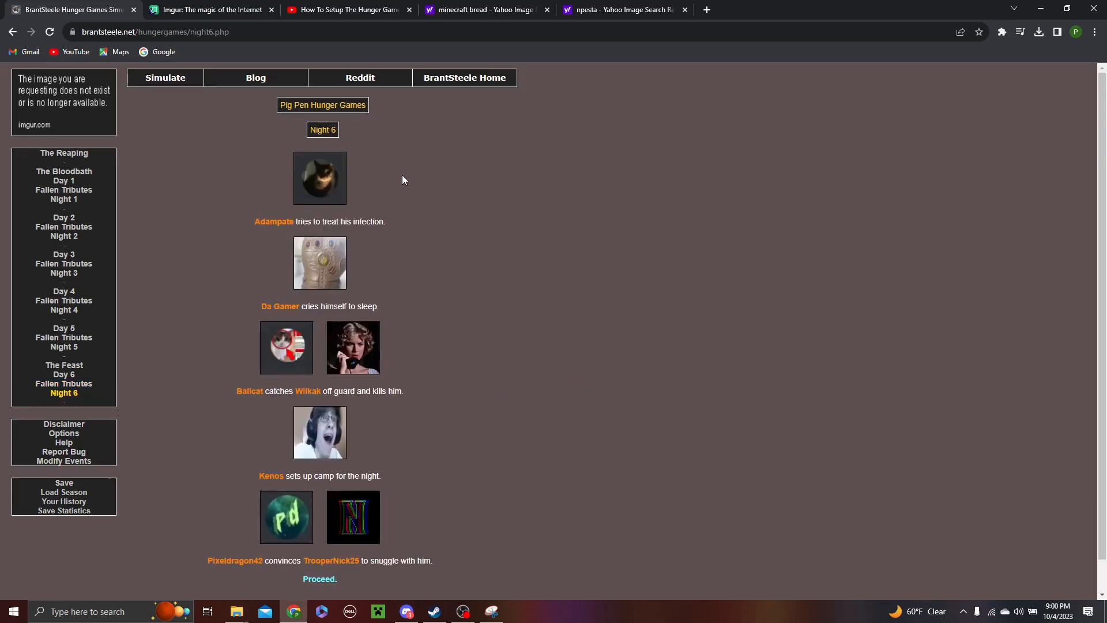
{"action": "scroll", "scroll_direction": "down", "scroll_amount": 3}
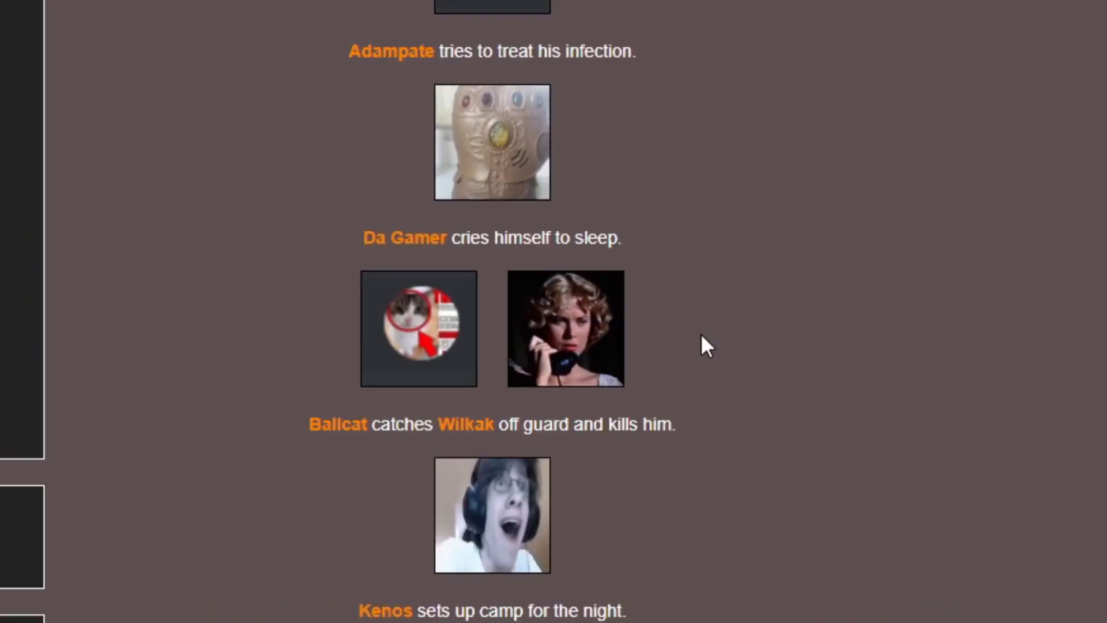
{"action": "mouse_move", "coordinate": [739, 325]}
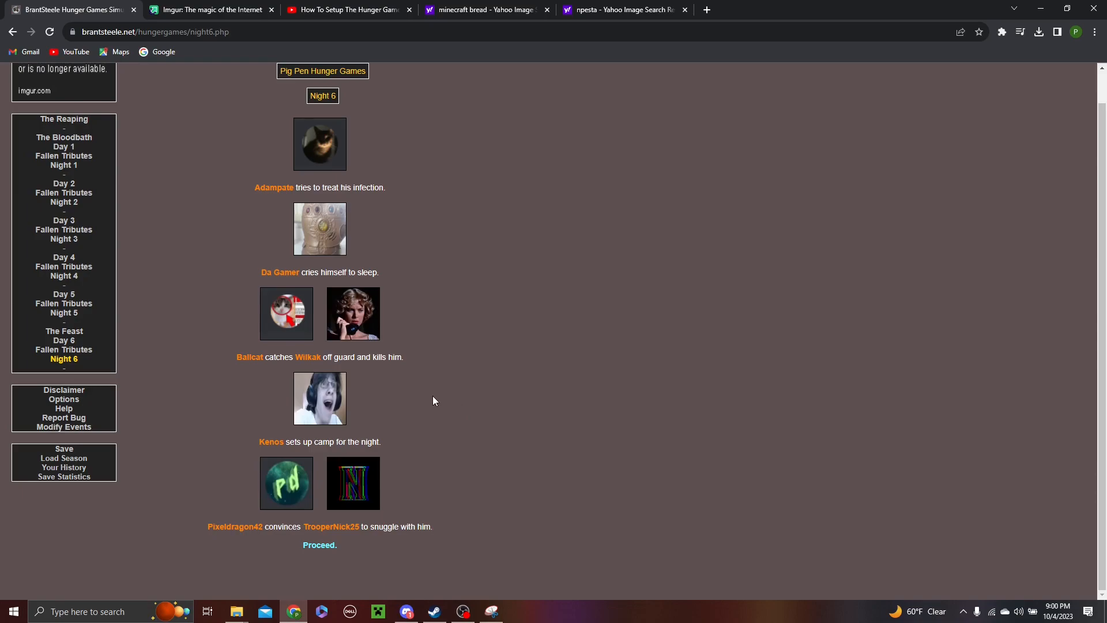
{"action": "mouse_move", "coordinate": [439, 476]}
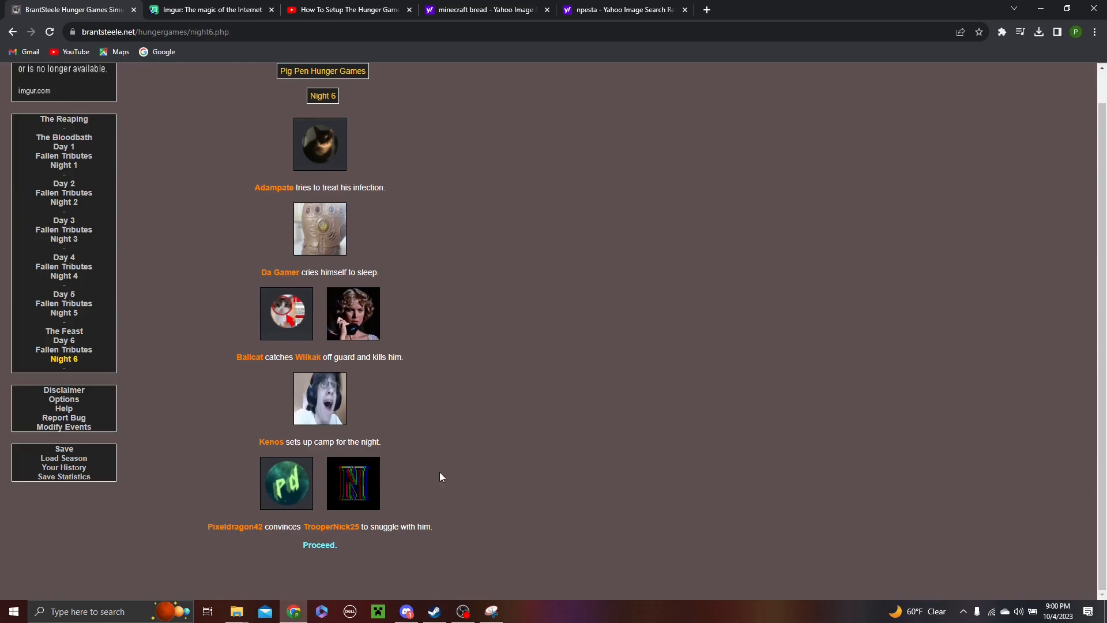
{"action": "mouse_move", "coordinate": [374, 565]}
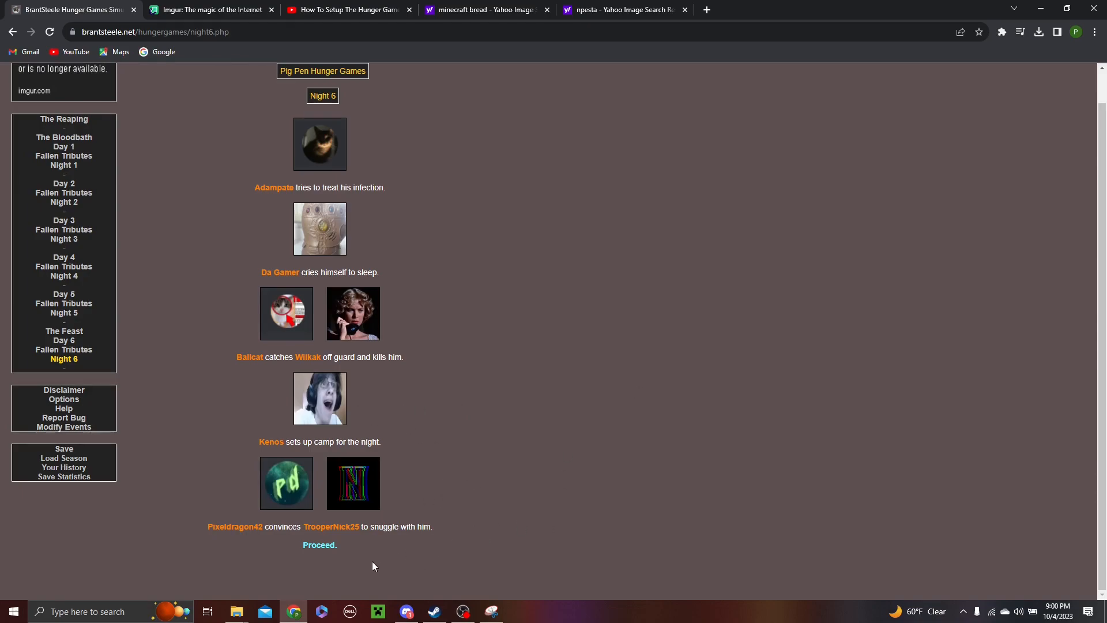
{"action": "left_click", "coordinate": [320, 544]}
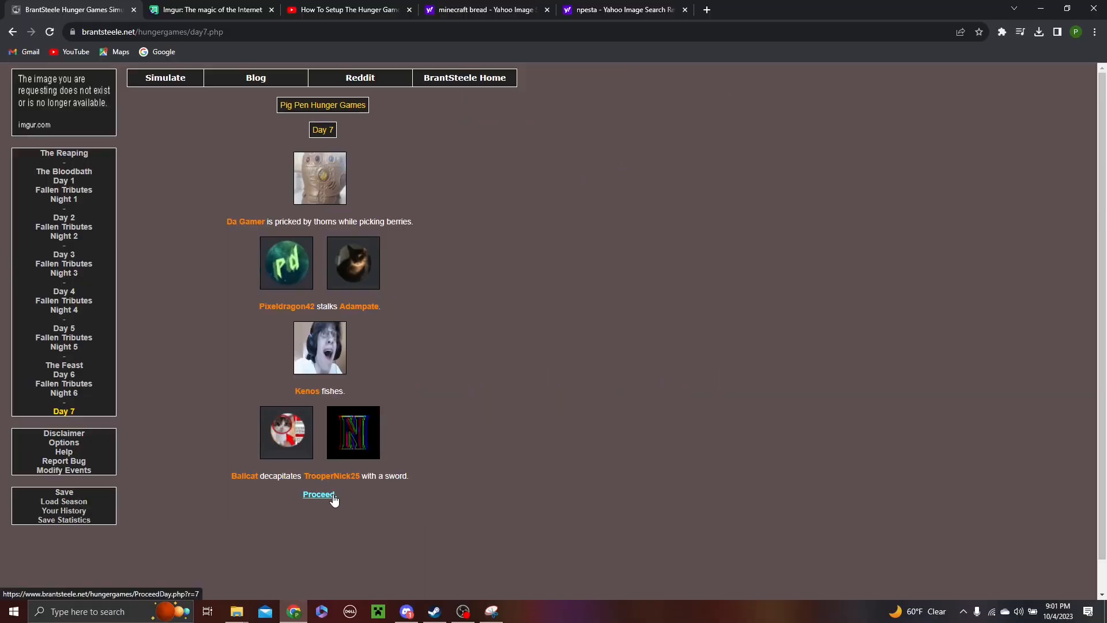
{"action": "left_click", "coordinate": [318, 495]}
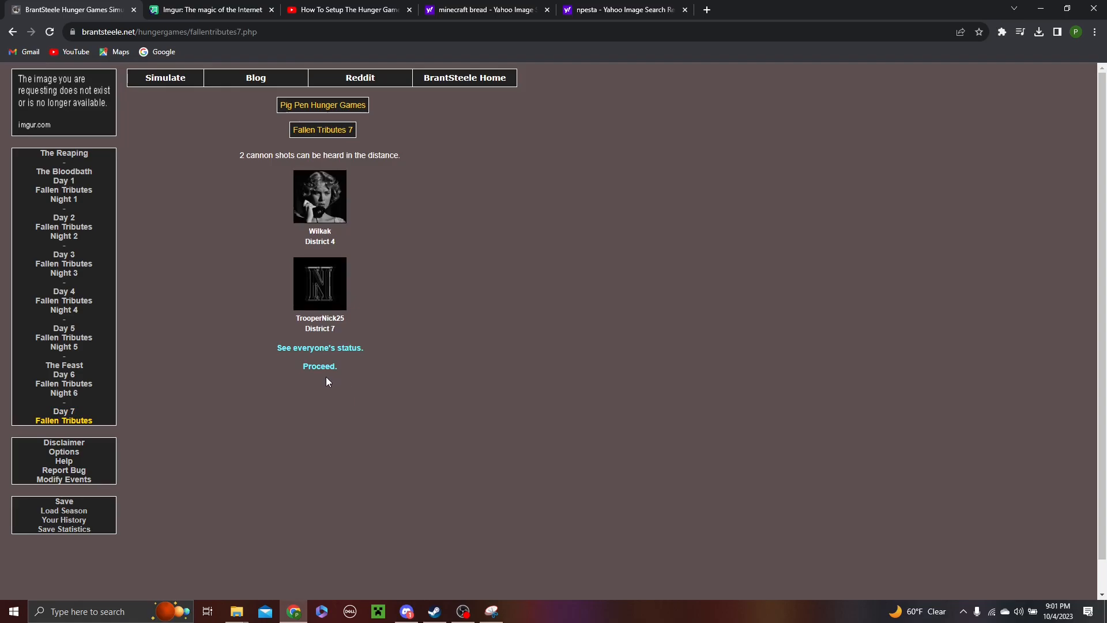
Step: Proceed through Night 7 and Day 8 to the recap naming Da Gamer, stabbed by Adampate
{"action": "left_click", "coordinate": [319, 365]}
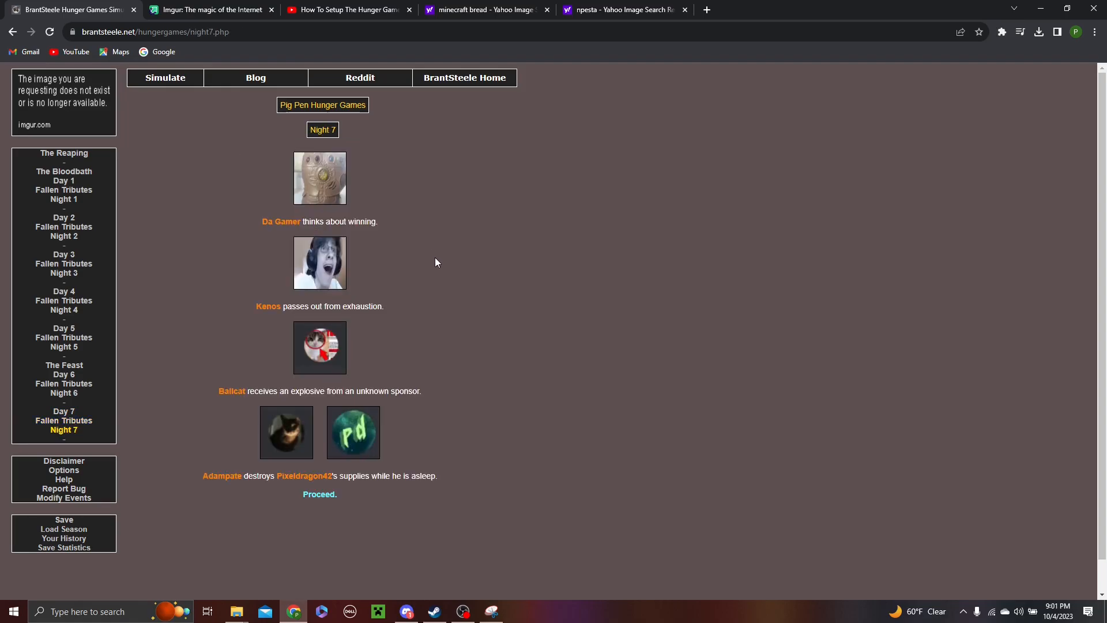
{"action": "mouse_move", "coordinate": [439, 374]}
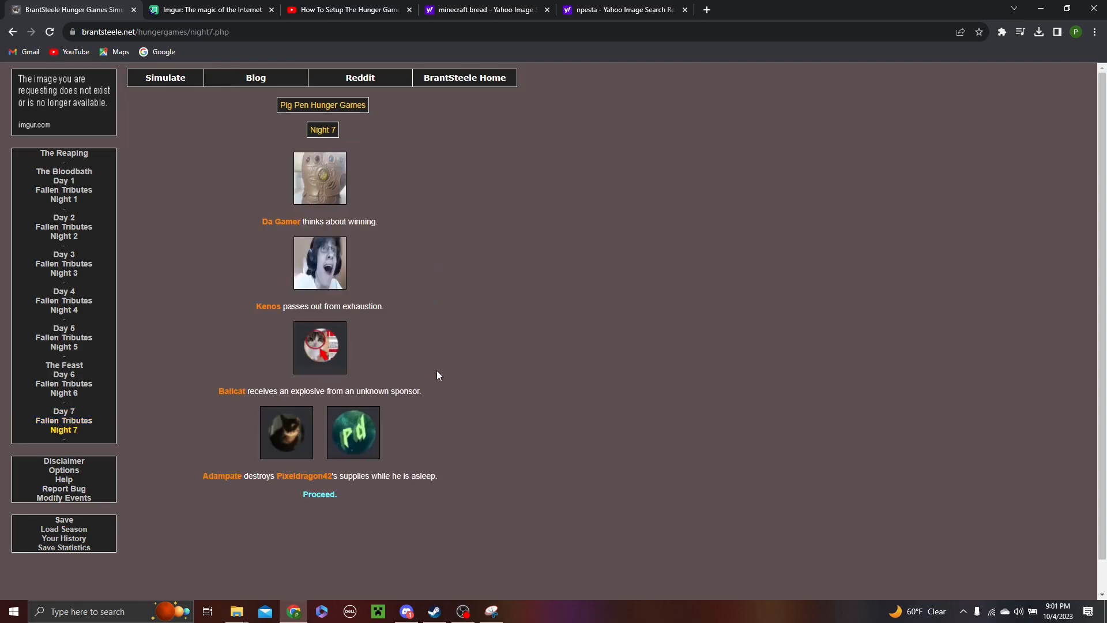
{"action": "mouse_move", "coordinate": [407, 358]}
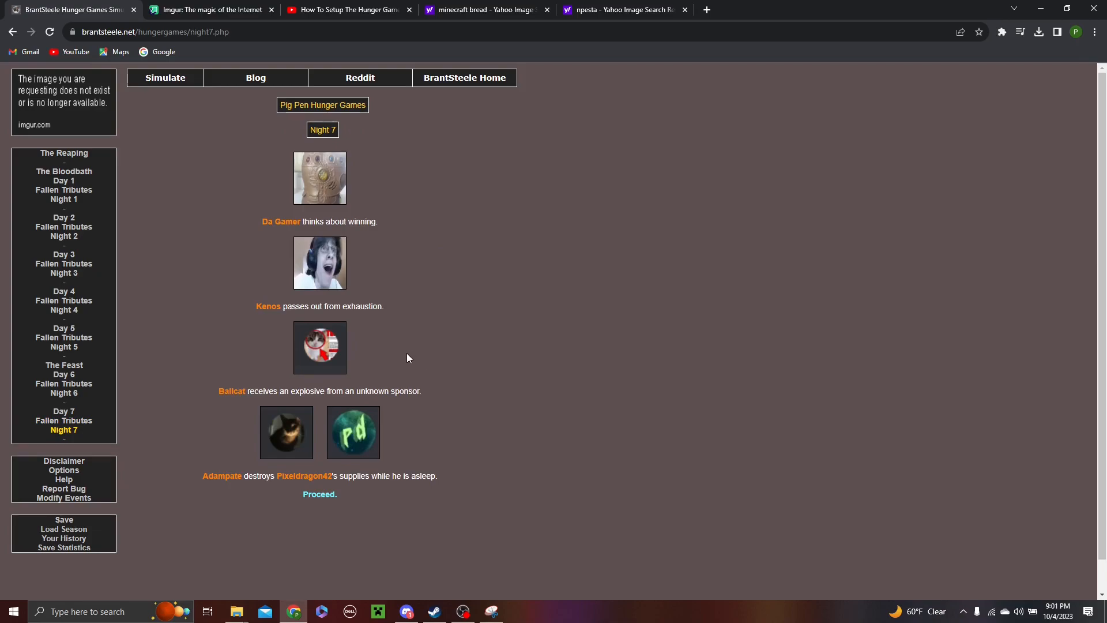
{"action": "mouse_move", "coordinate": [435, 441]}
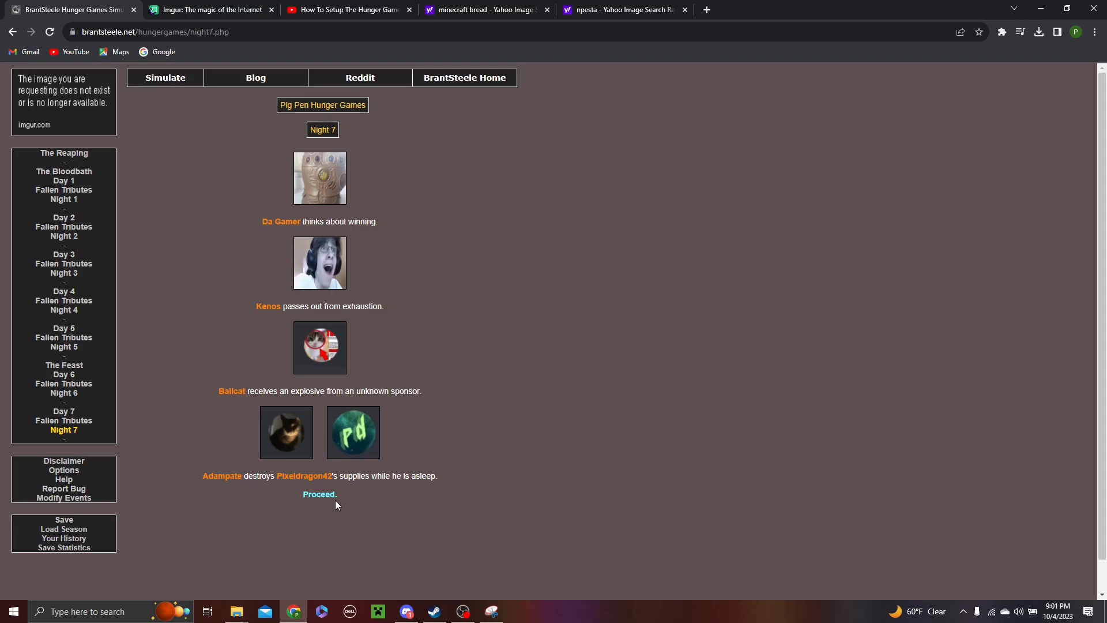
{"action": "left_click", "coordinate": [320, 493]}
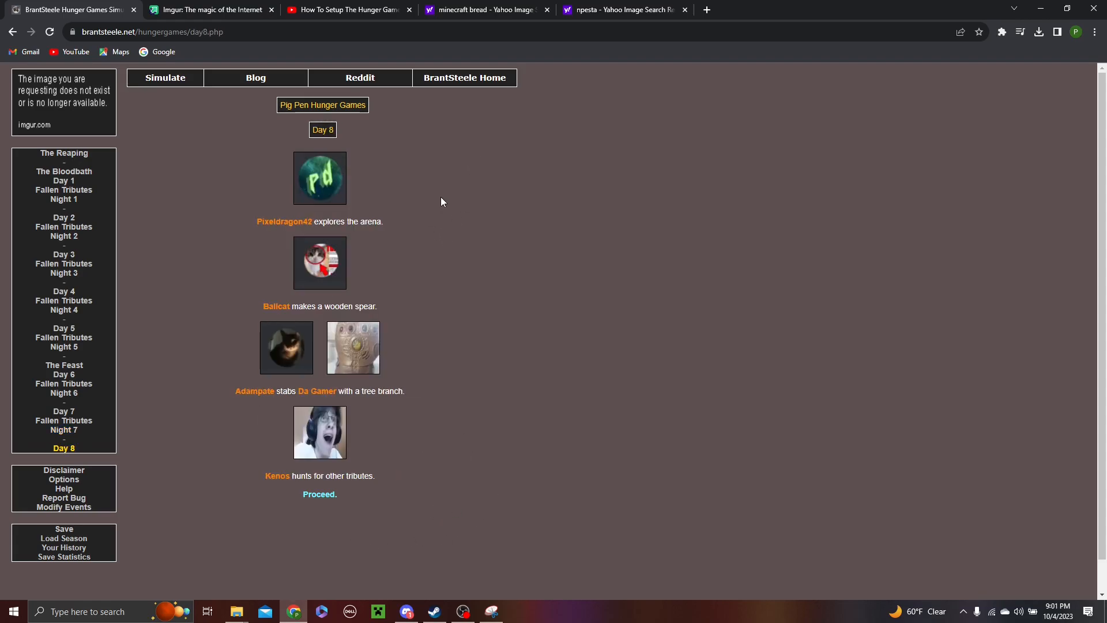
{"action": "mouse_move", "coordinate": [413, 273]}
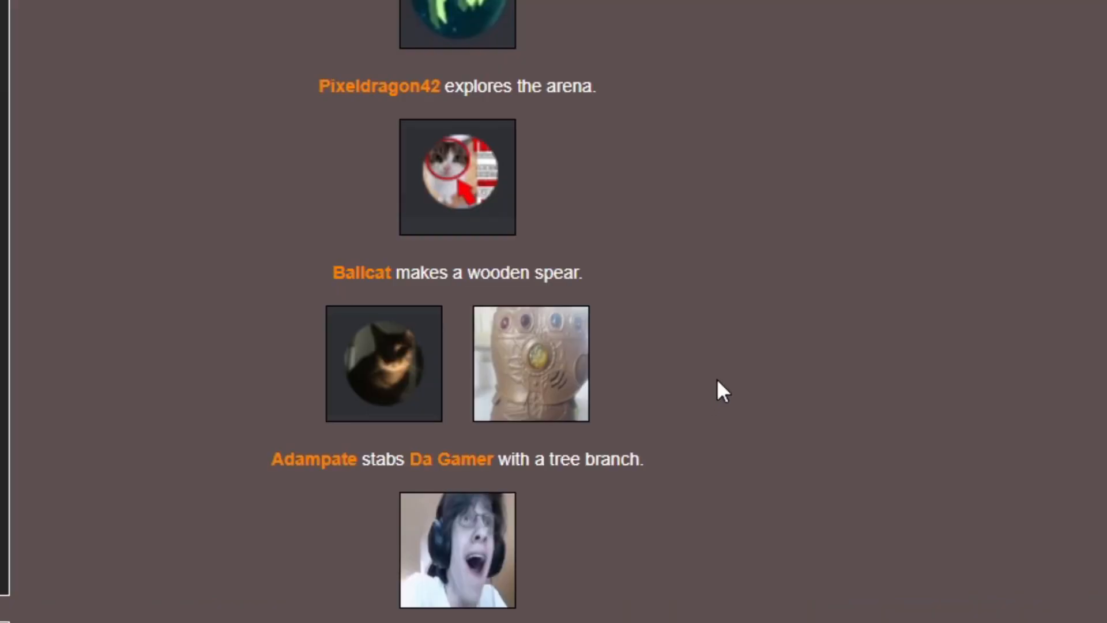
{"action": "mouse_move", "coordinate": [695, 399]}
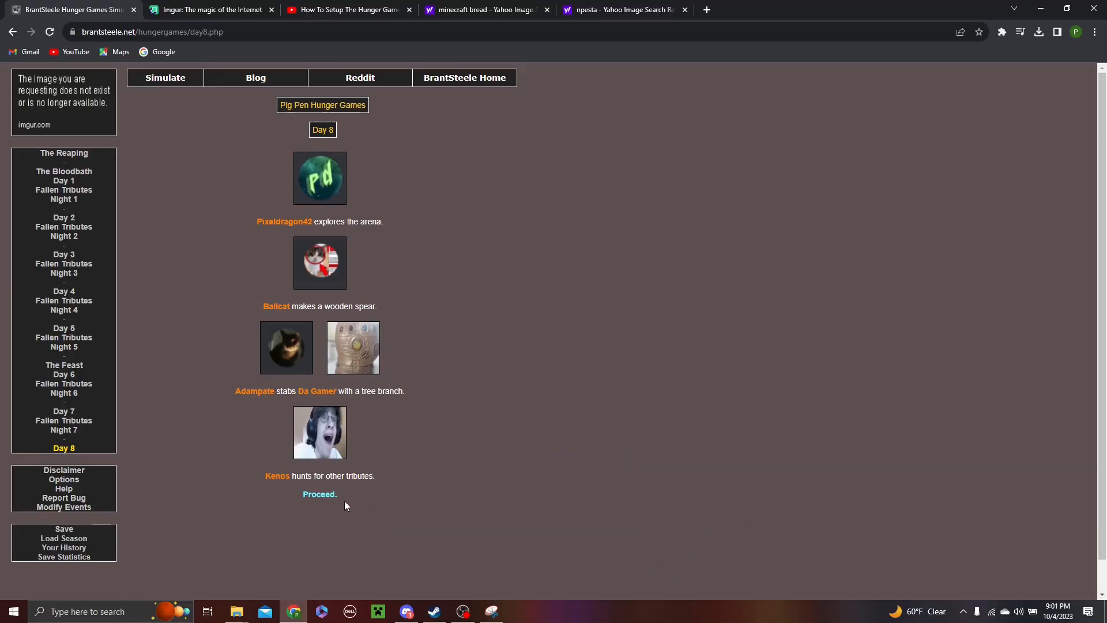
{"action": "left_click", "coordinate": [319, 494]}
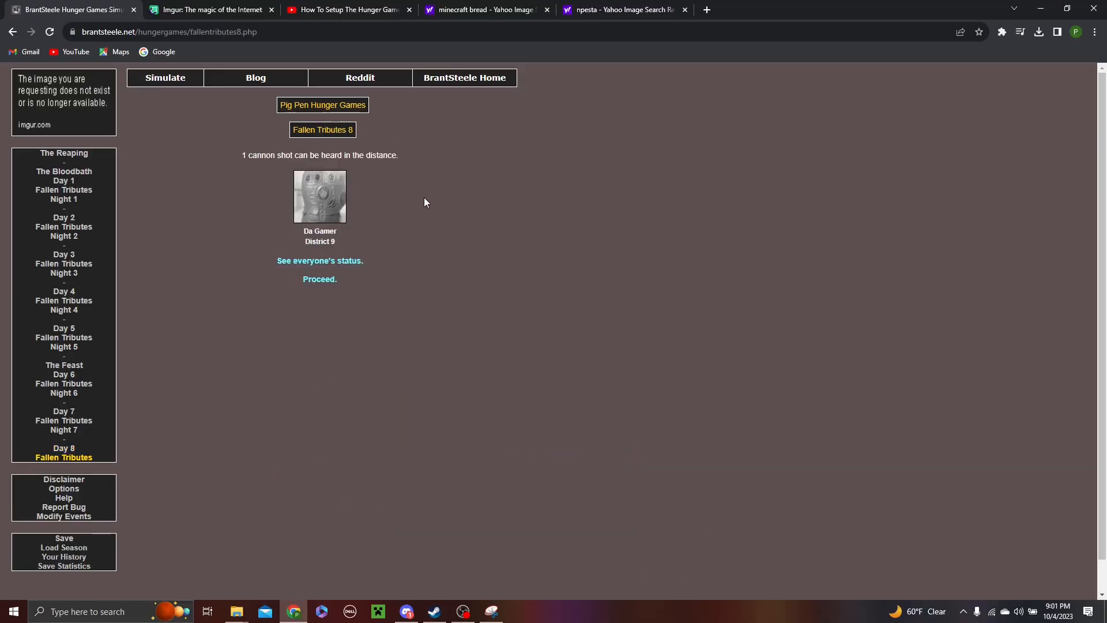
{"action": "mouse_move", "coordinate": [394, 315]}
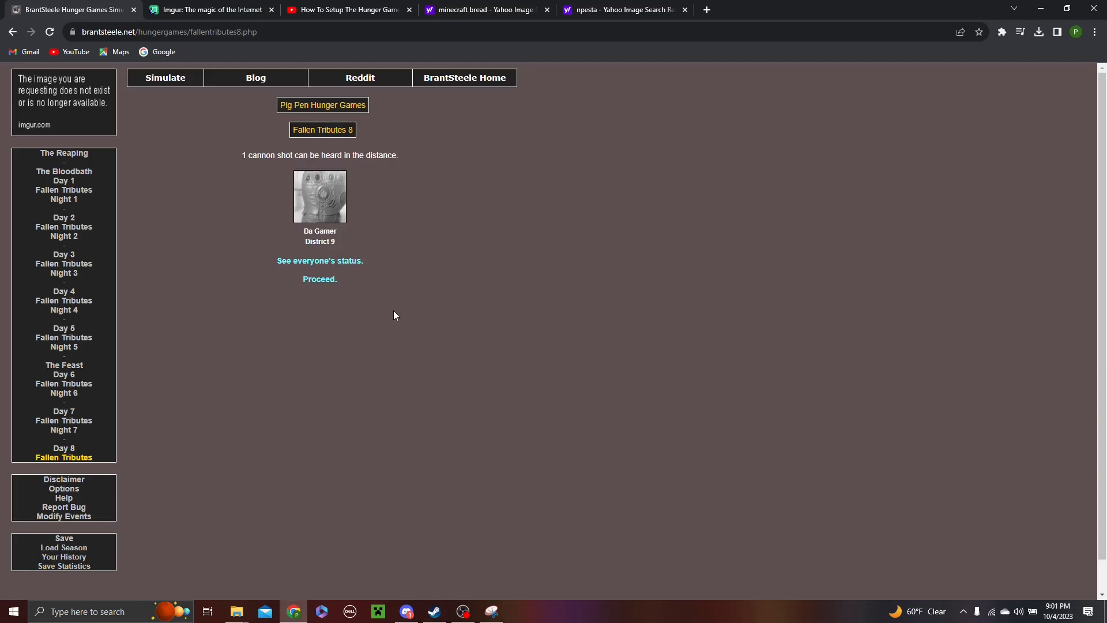
Step: Proceed through Night 8 and Day 9, where Ballcat kills Pixeldragon42, to reach Night 9
{"action": "left_click", "coordinate": [320, 261]}
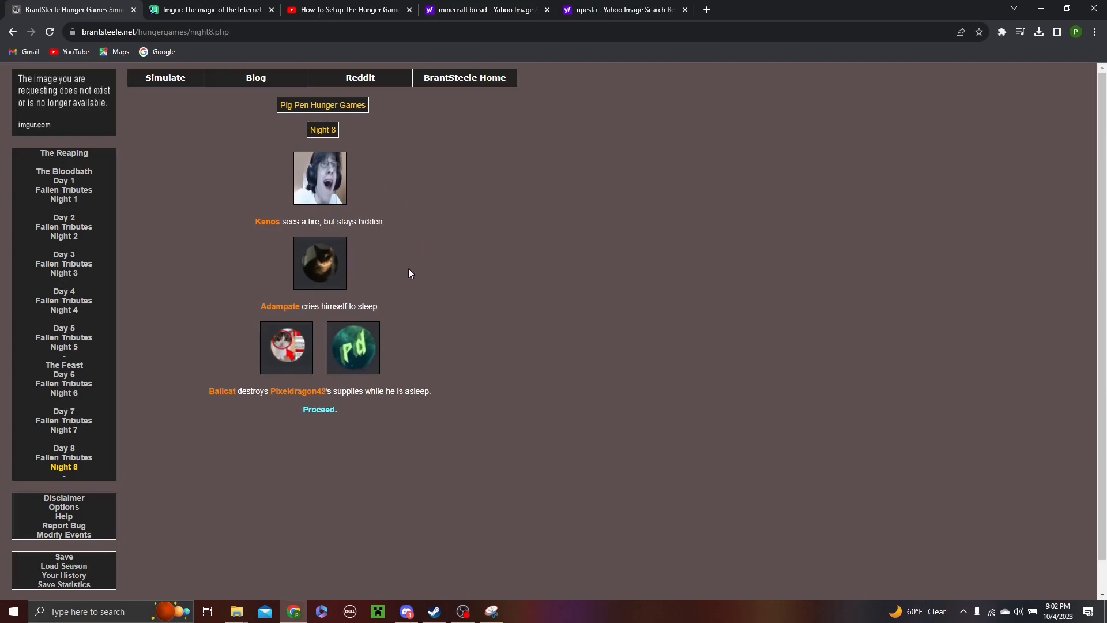
{"action": "mouse_move", "coordinate": [221, 422]}
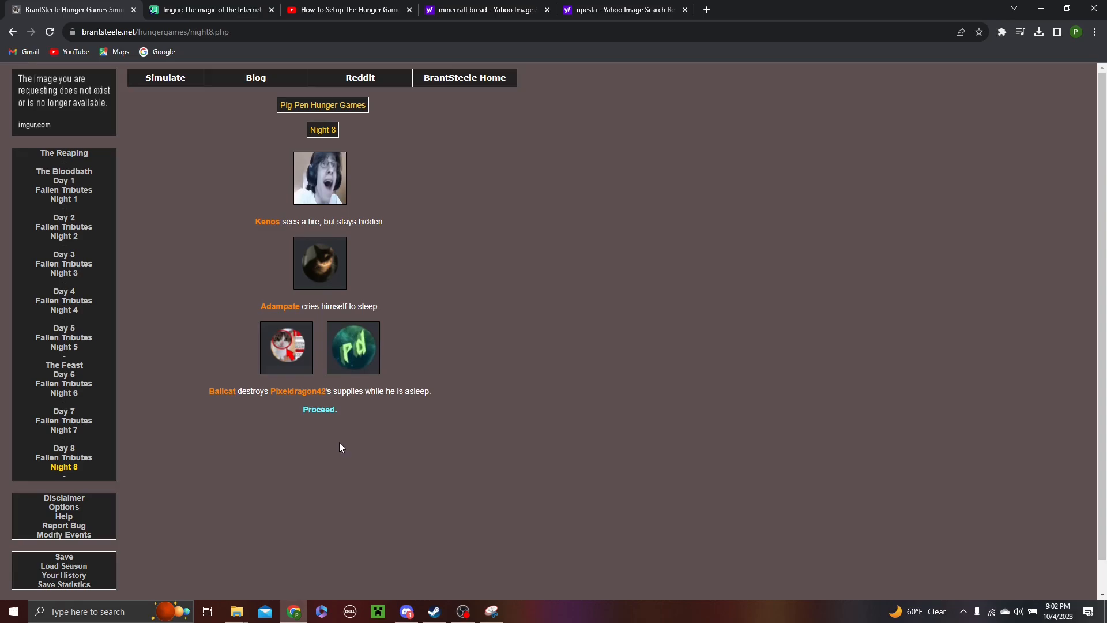
{"action": "left_click", "coordinate": [318, 408]}
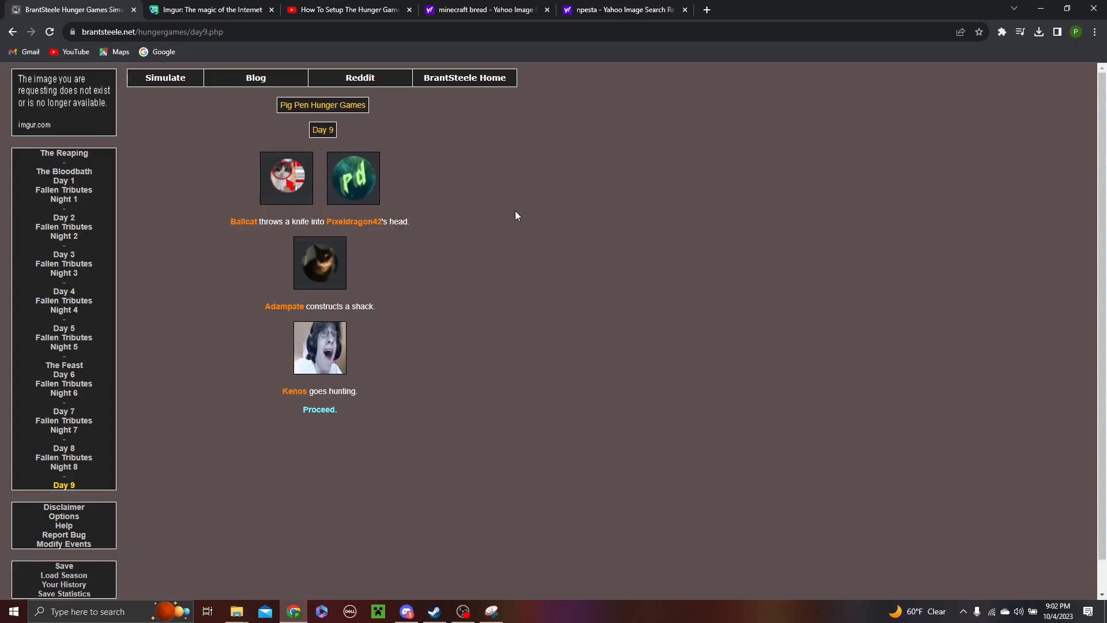
{"action": "mouse_move", "coordinate": [437, 186]}
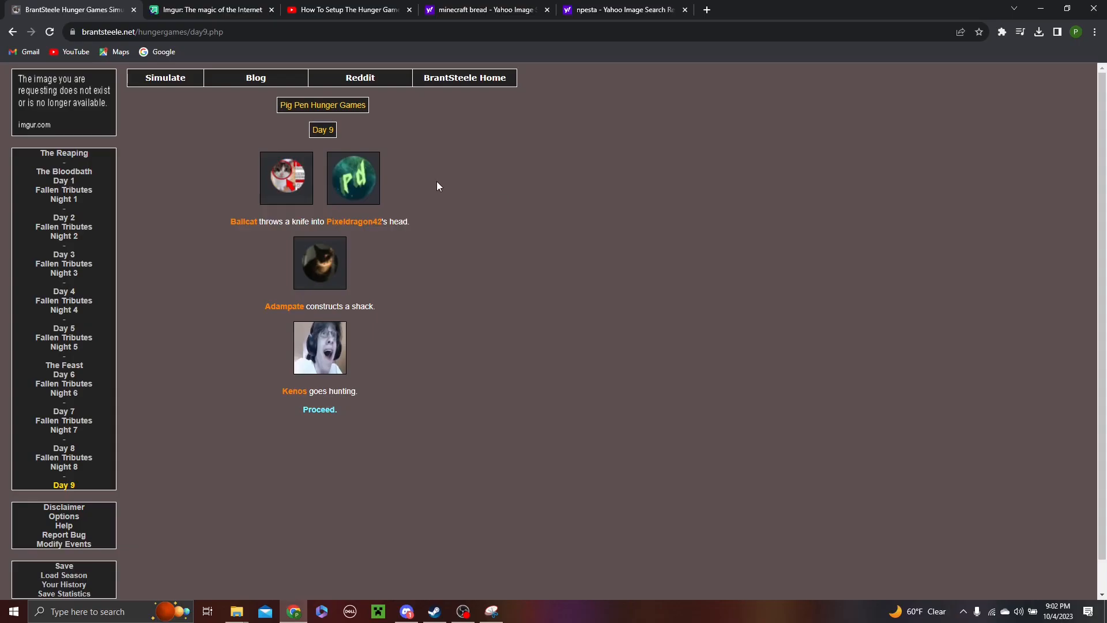
{"action": "mouse_move", "coordinate": [439, 178]}
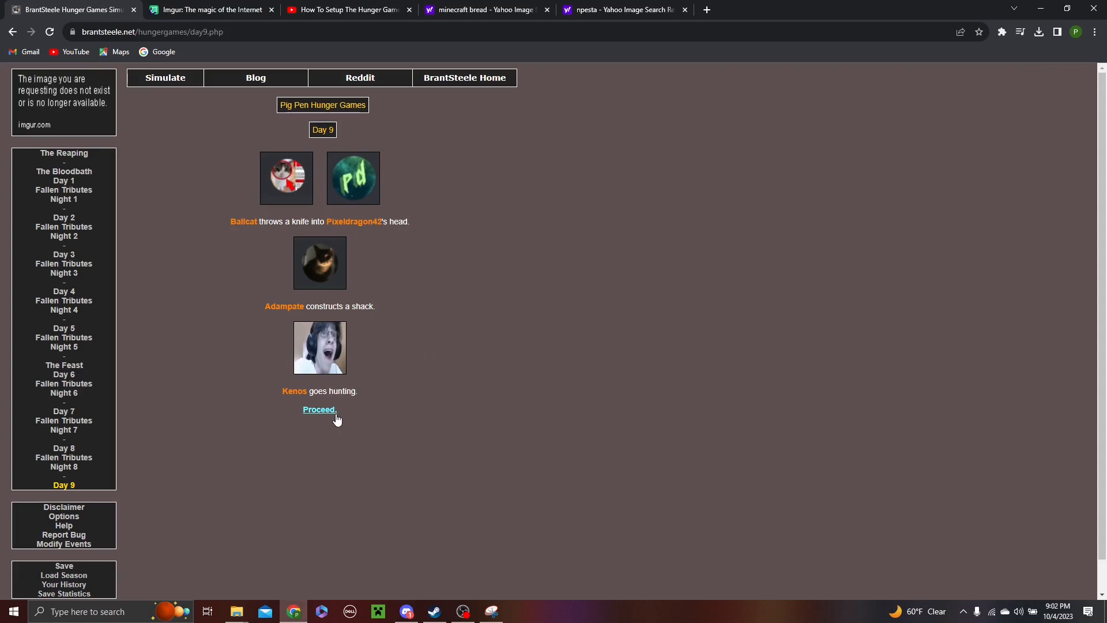
{"action": "left_click", "coordinate": [320, 409]}
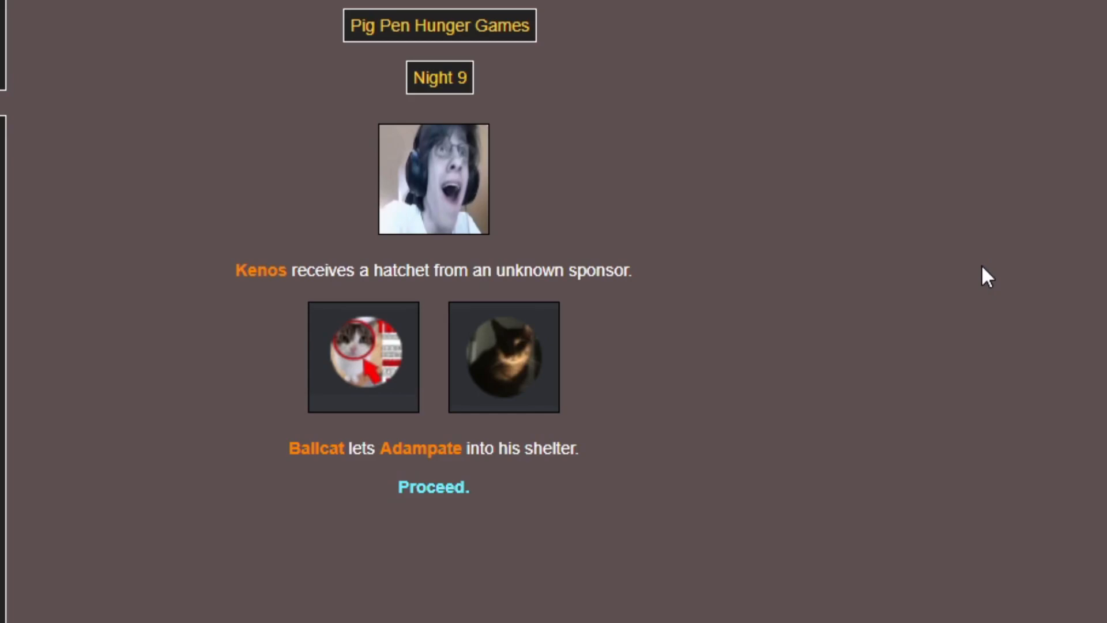
{"action": "mouse_move", "coordinate": [911, 270]}
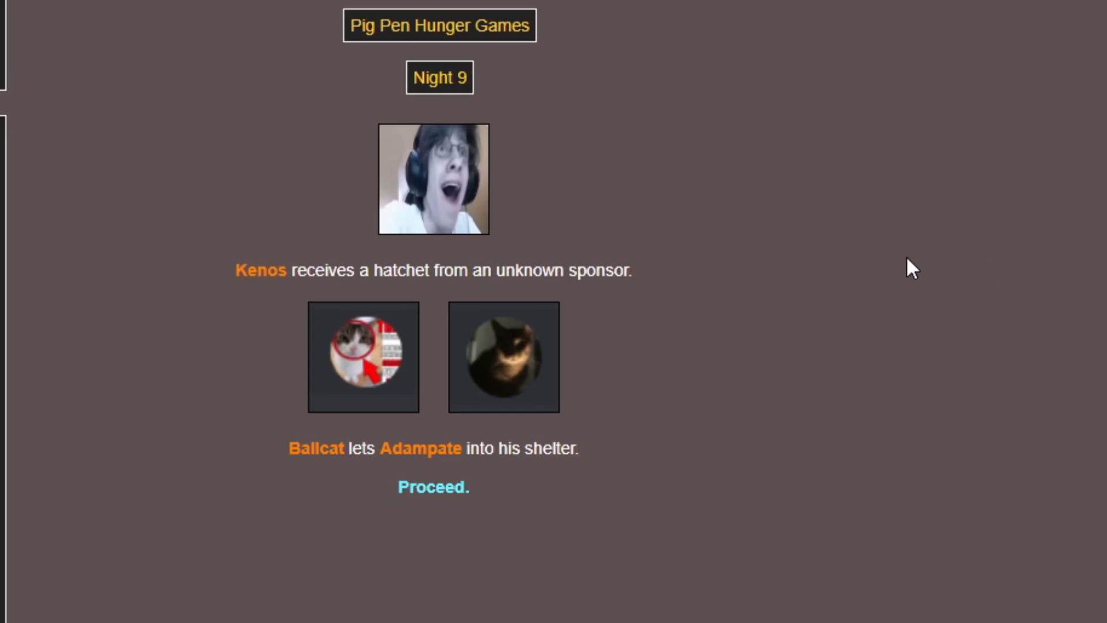
{"action": "mouse_move", "coordinate": [979, 426]}
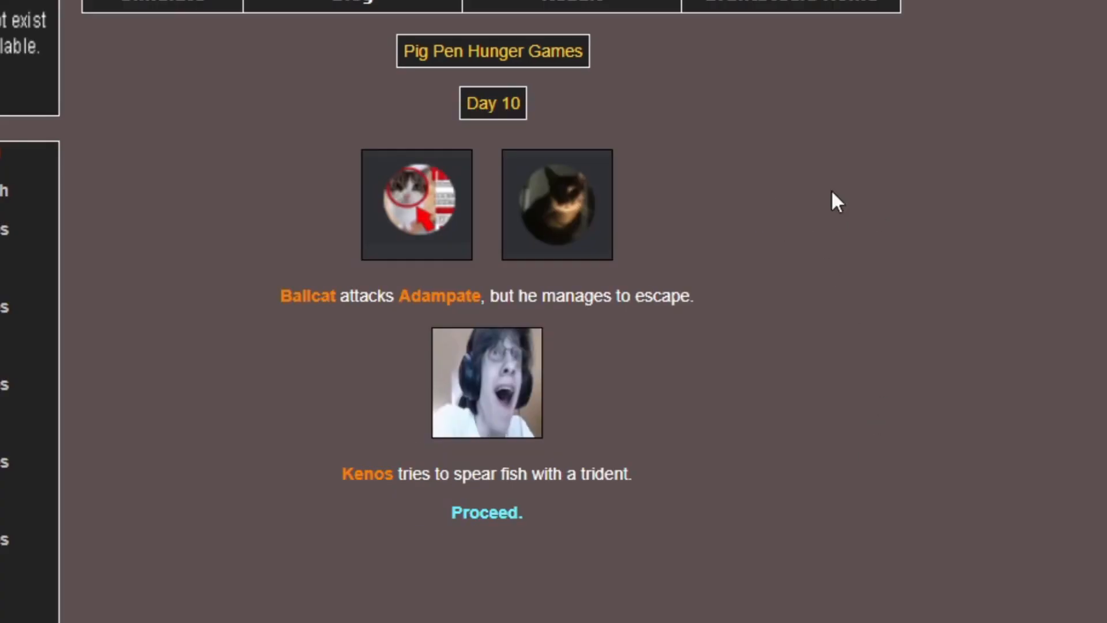
{"action": "mouse_move", "coordinate": [234, 357]}
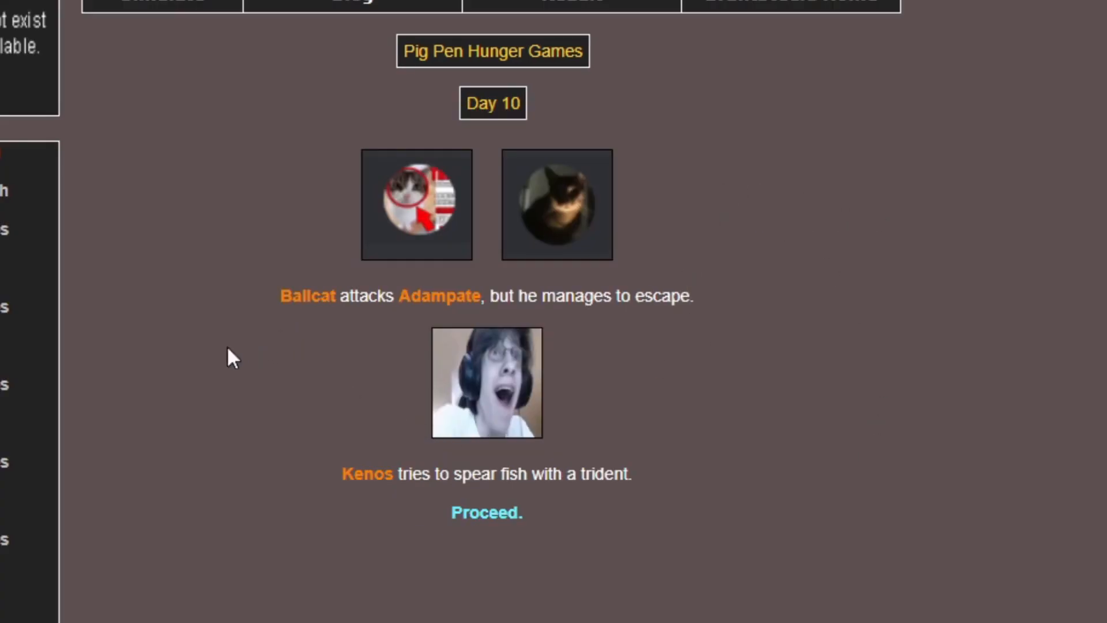
{"action": "mouse_move", "coordinate": [283, 180]}
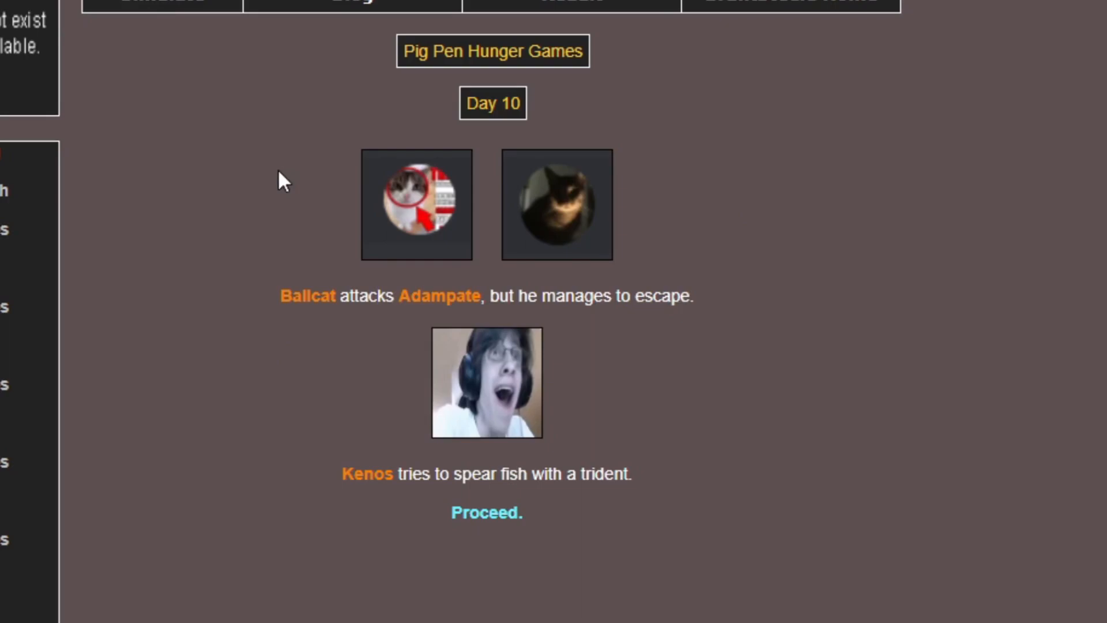
{"action": "mouse_move", "coordinate": [584, 553]}
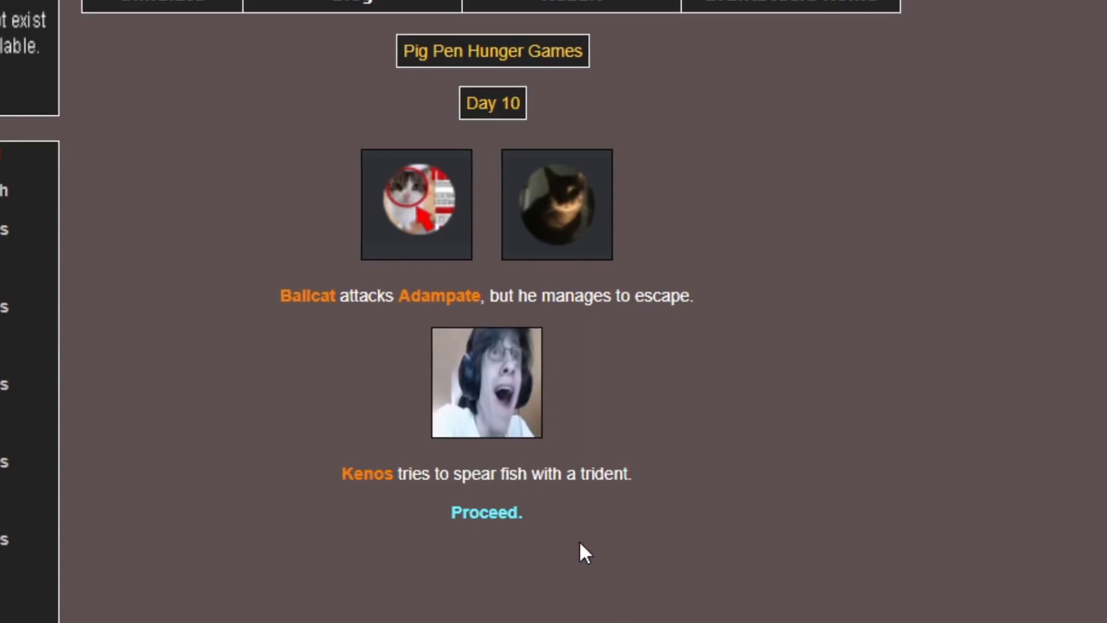
Step: Proceed through Night 10, where Ballcat drowns and Adampate dies, to the winner page naming Kenos of District 8
{"action": "left_click", "coordinate": [485, 512]}
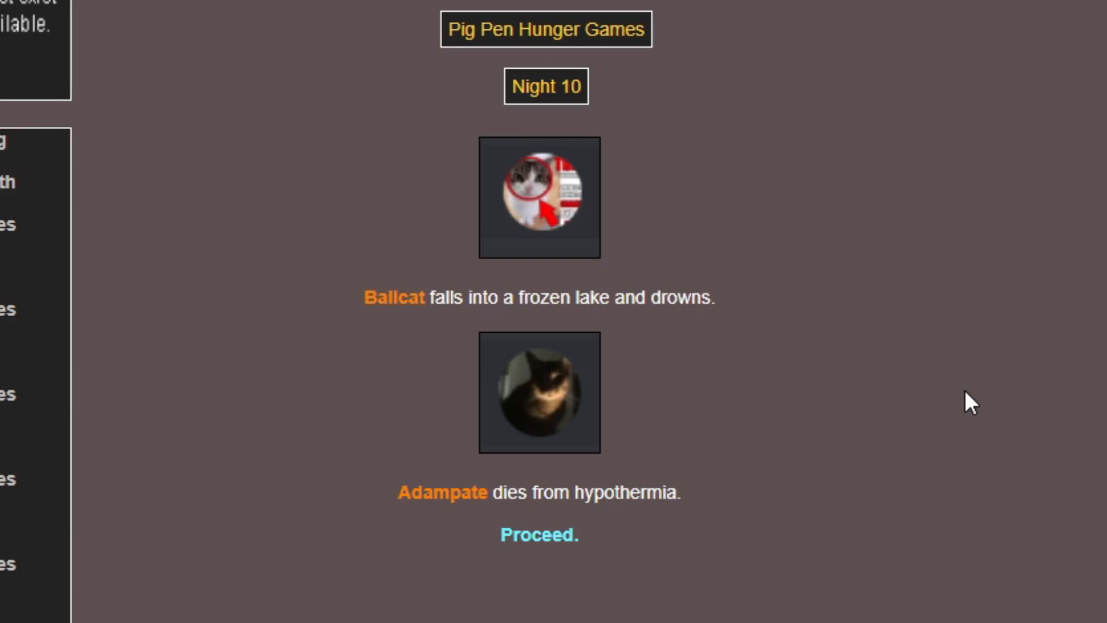
{"action": "mouse_move", "coordinate": [539, 534]}
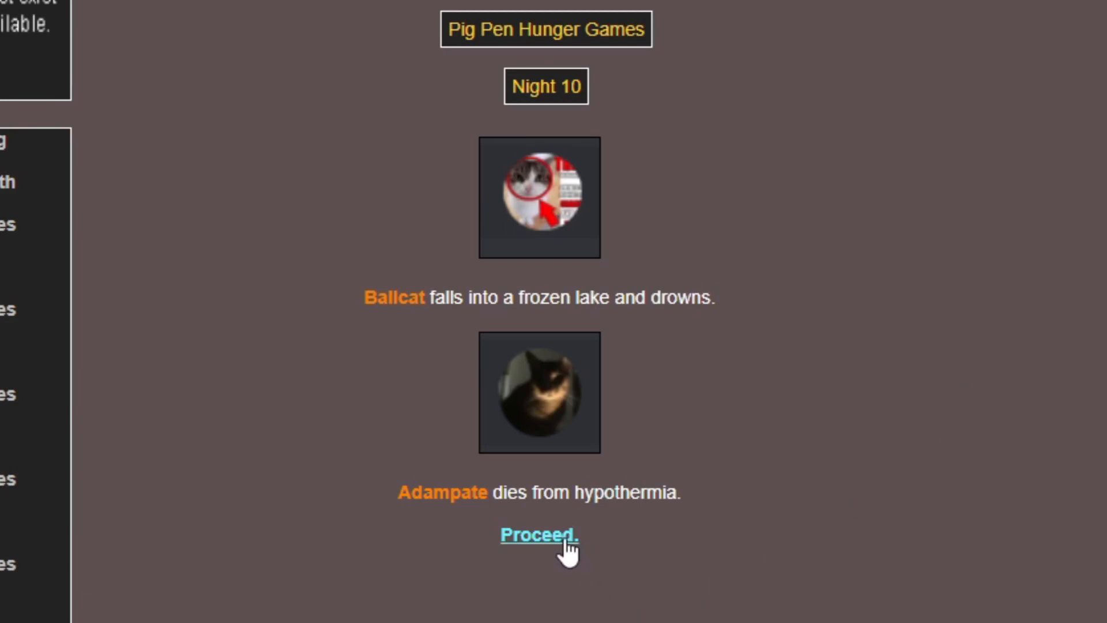
{"action": "left_click", "coordinate": [539, 535]}
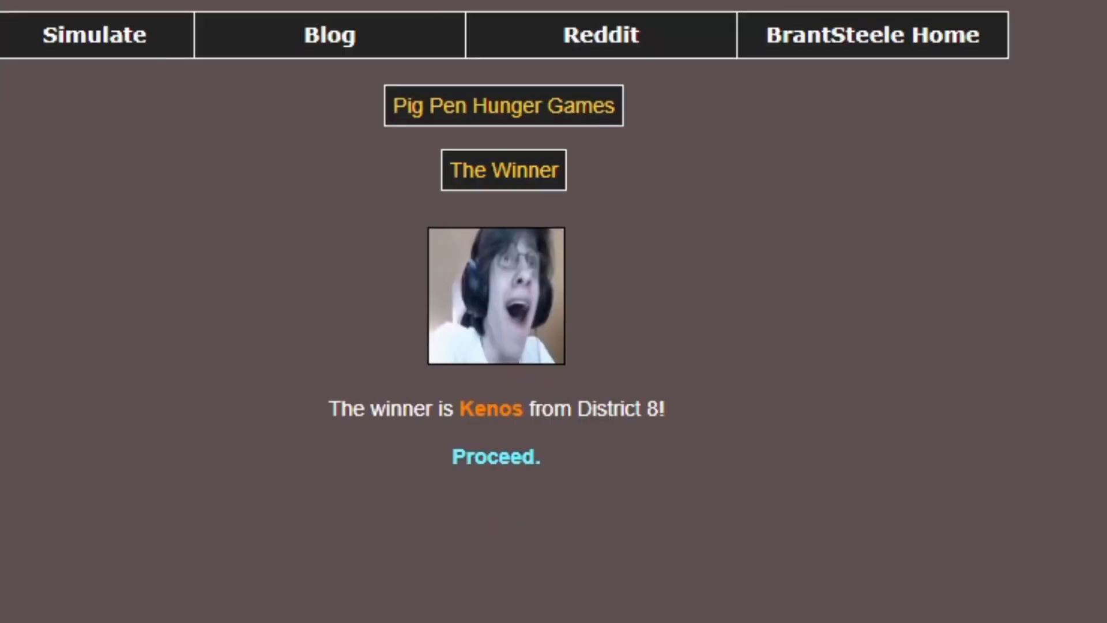